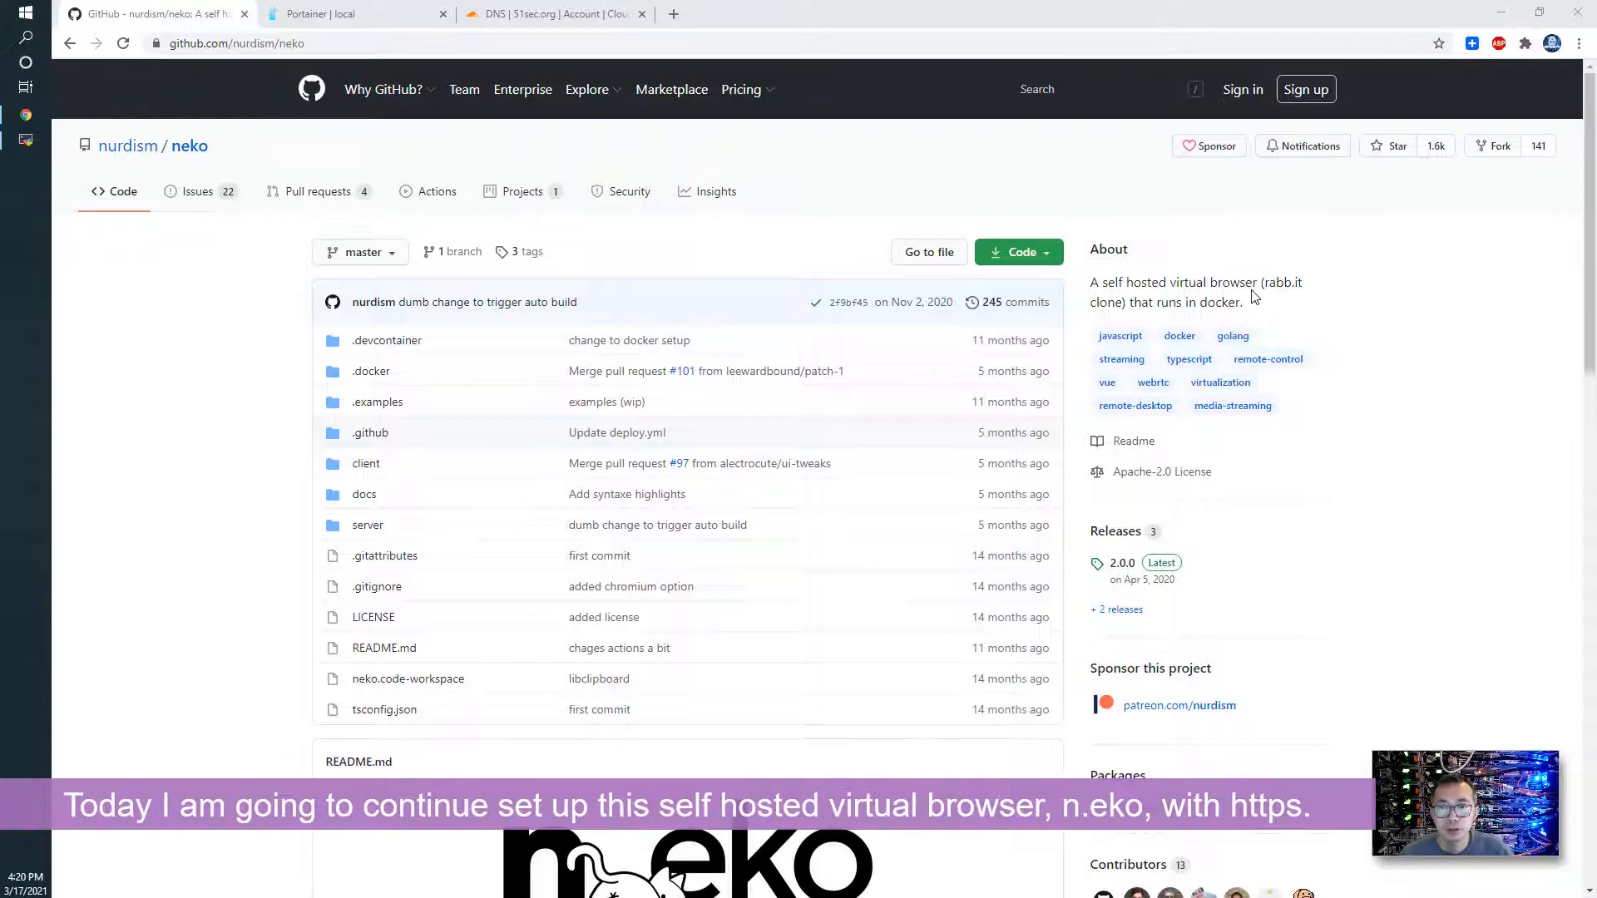
mouse_move(1233, 406)
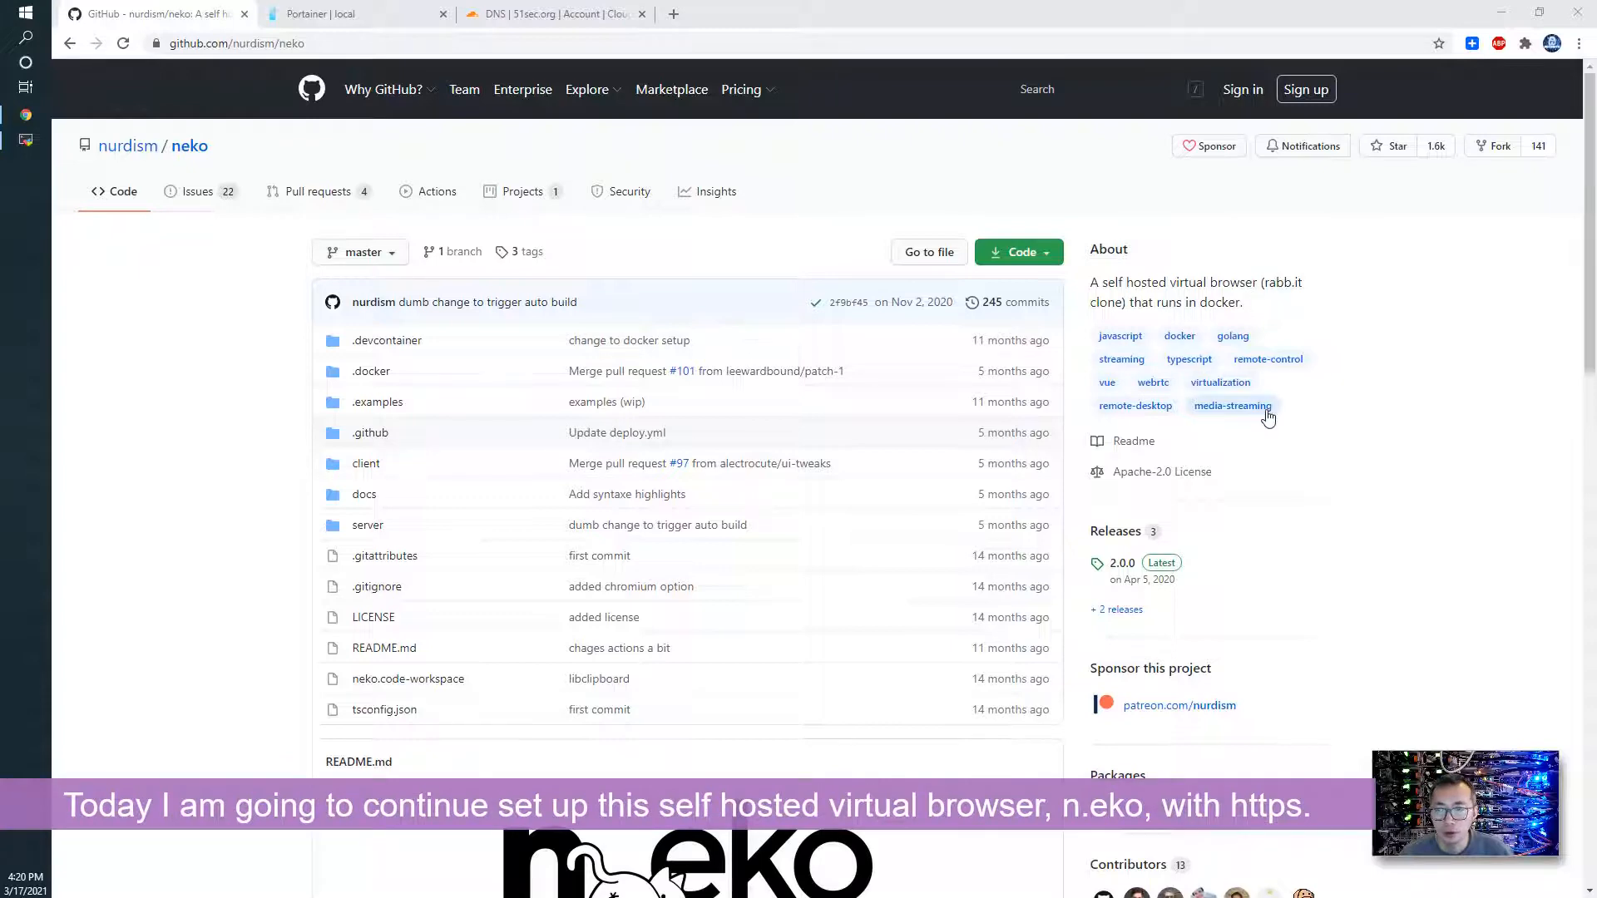
Step: Scroll the n.eko README and open the Quick Start guide with its recommended specs
scroll("down", 3)
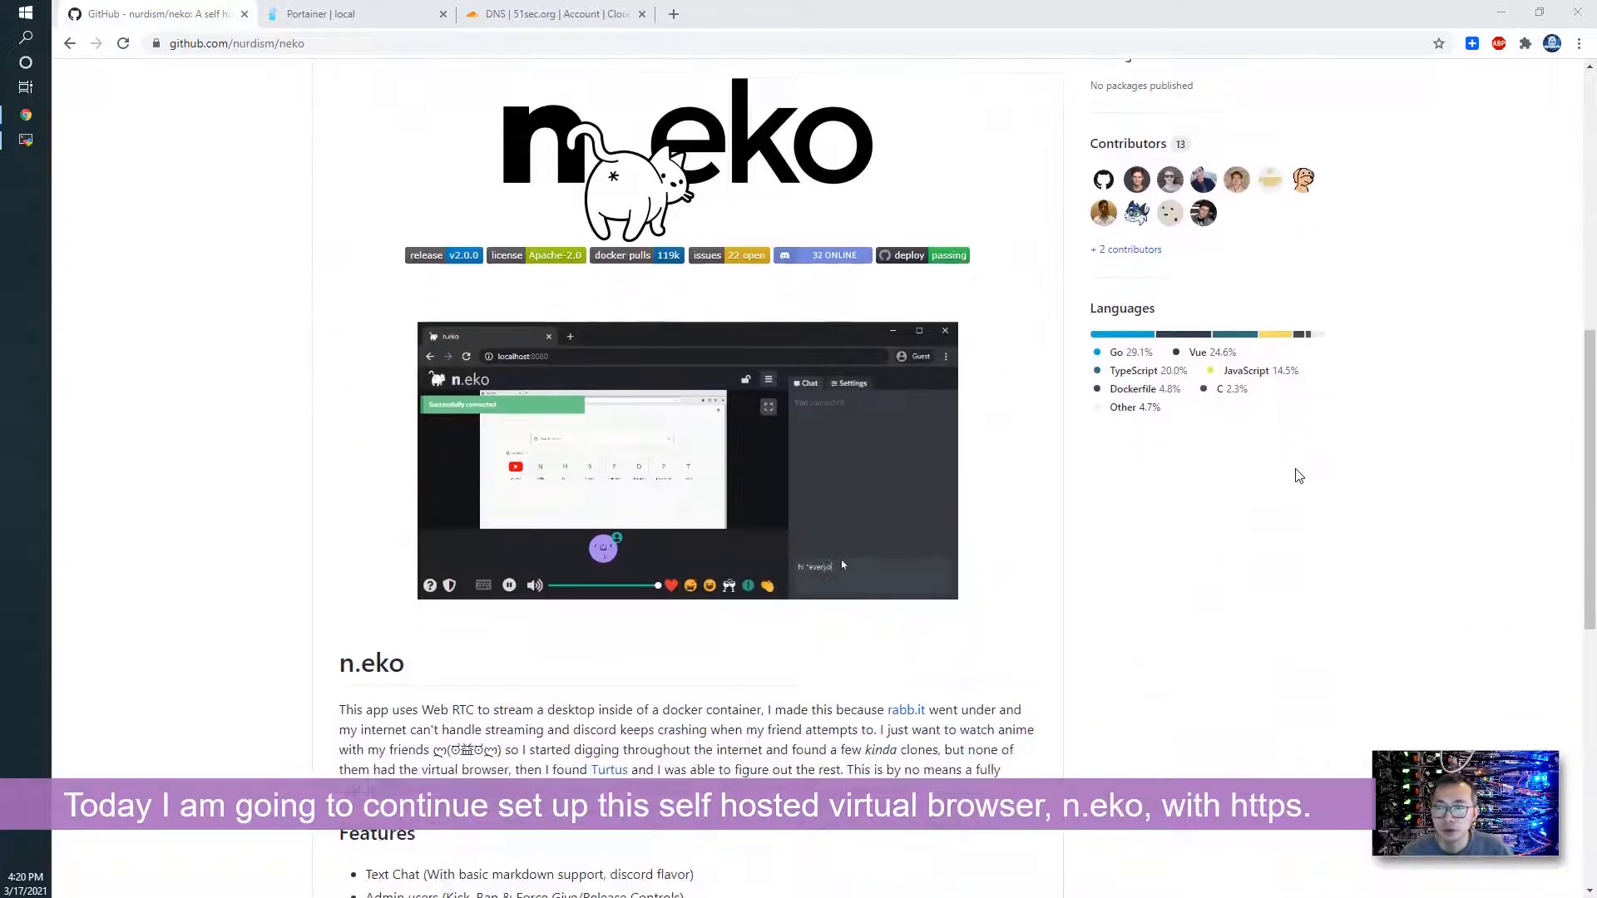
scroll("down", 3)
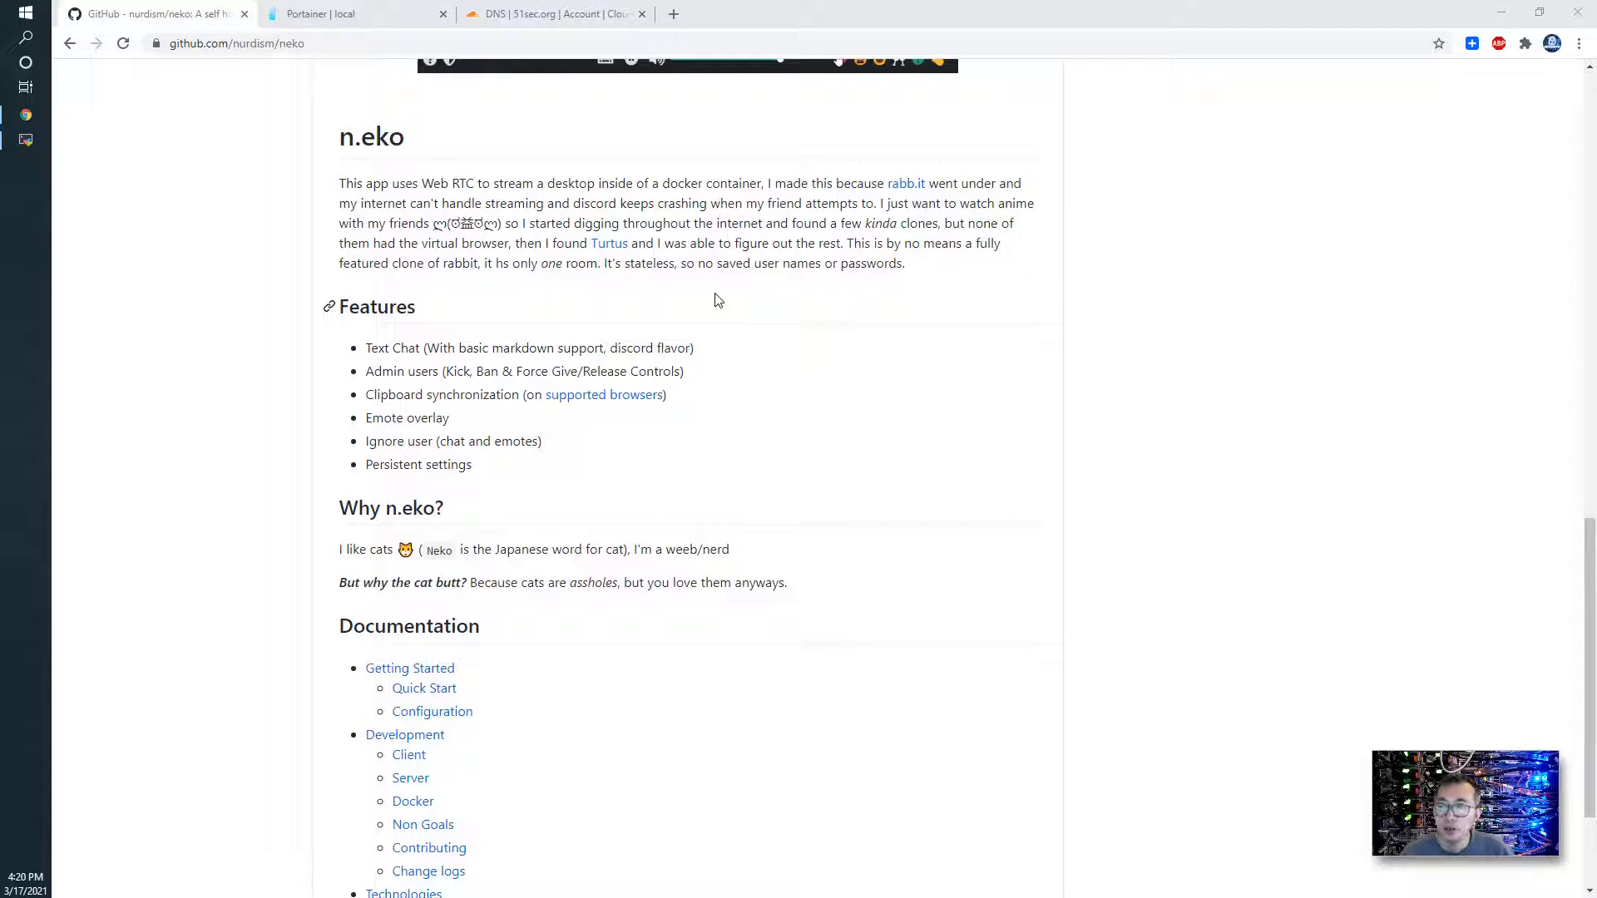
mouse_move(774, 371)
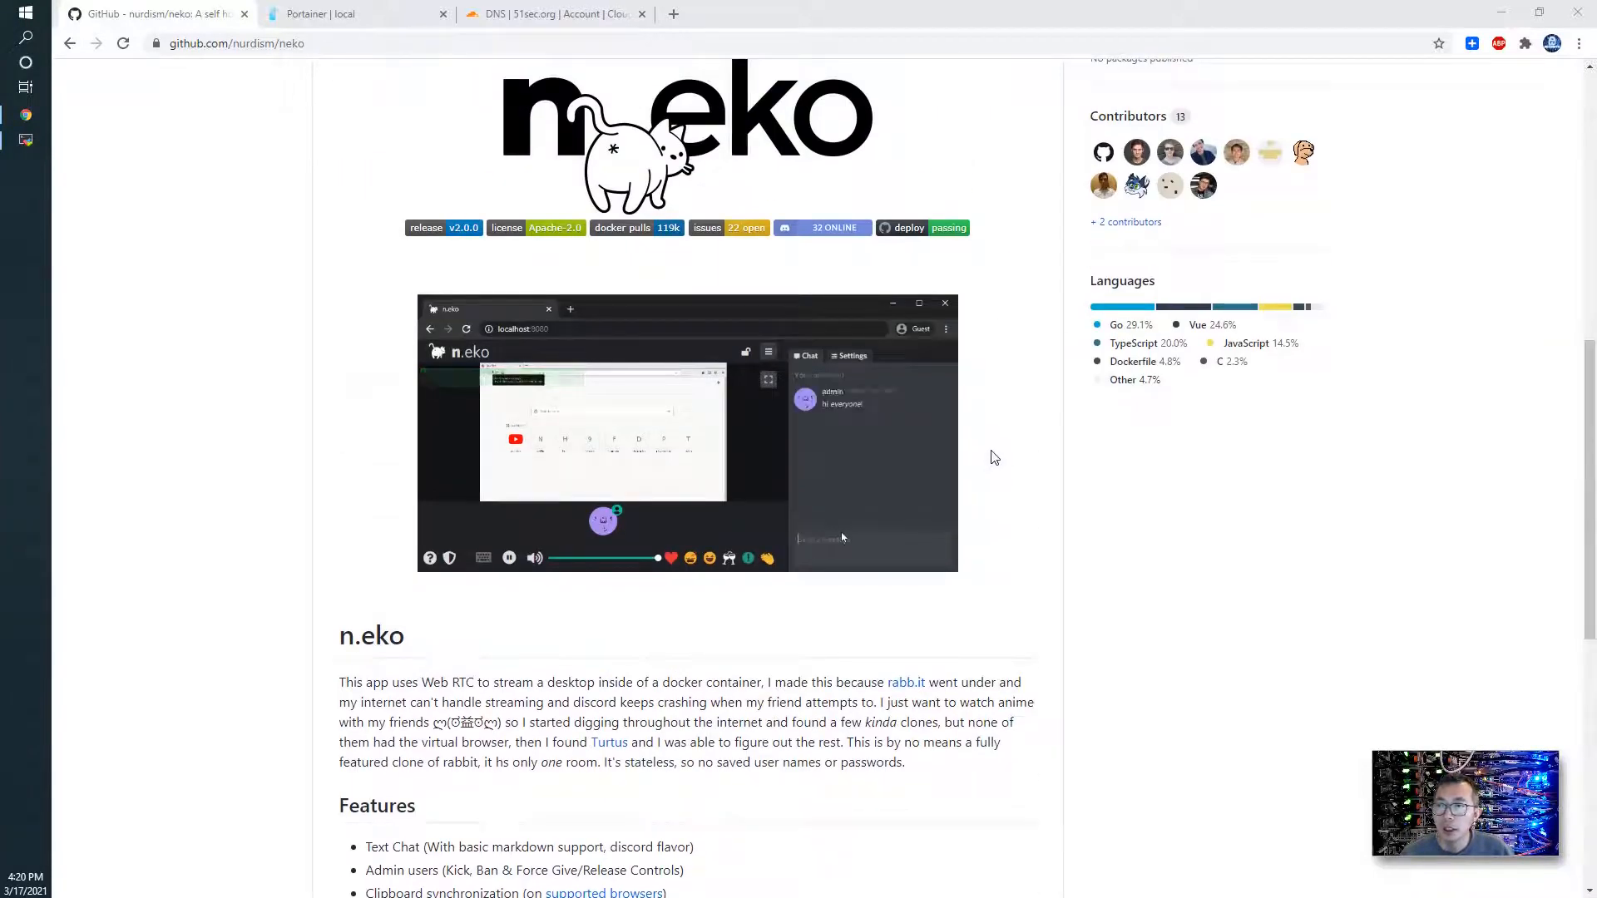
scroll("down", 3)
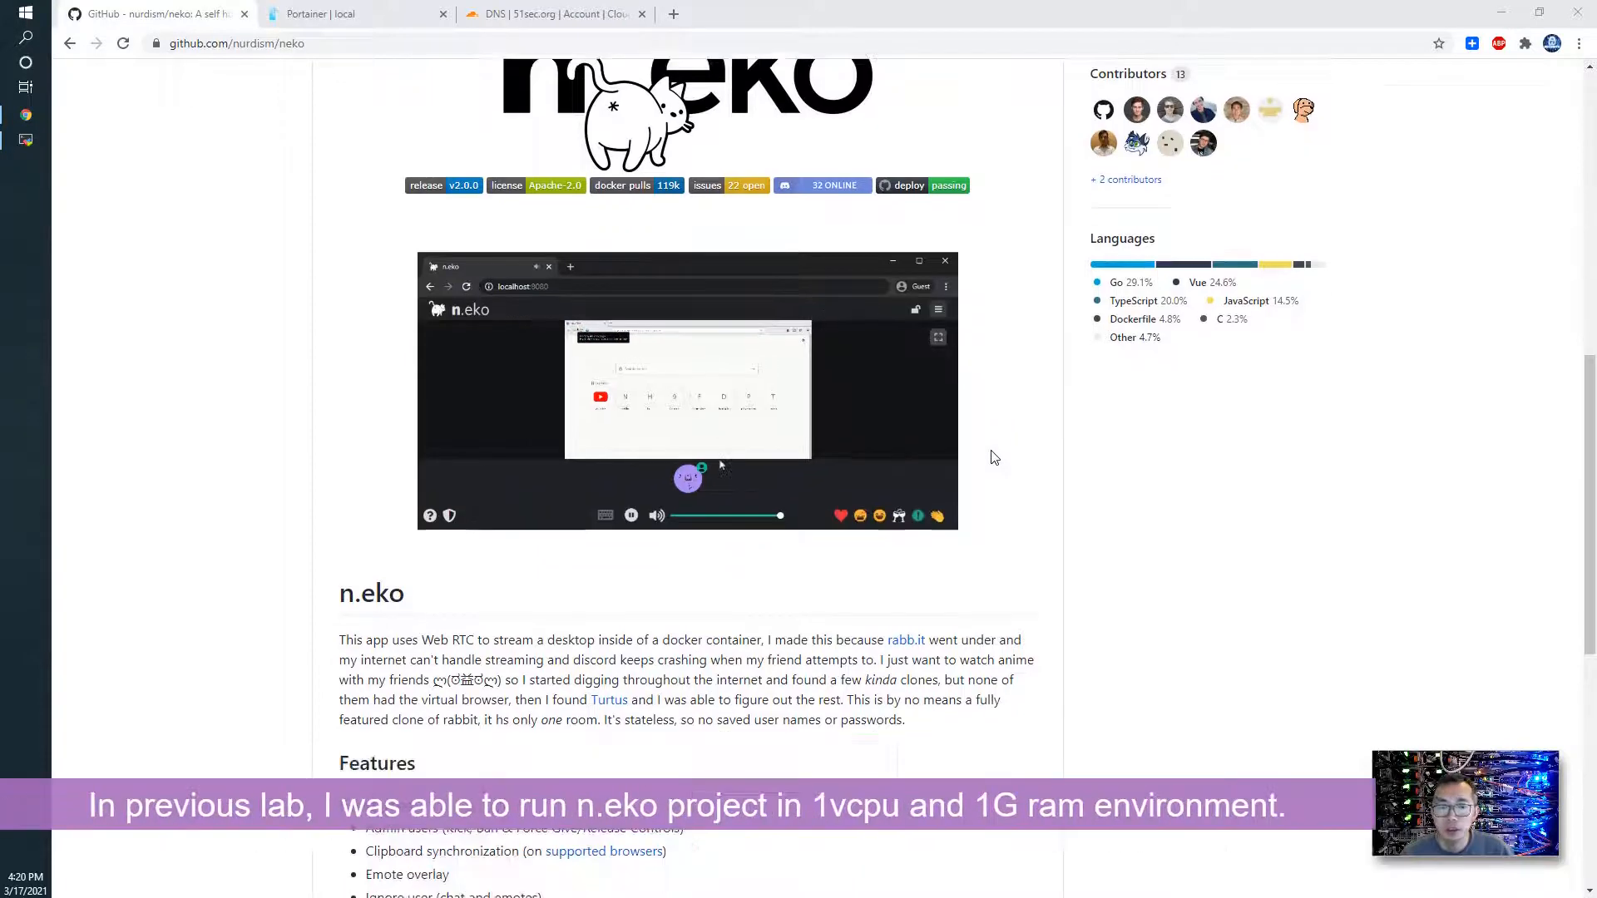
scroll("down", 3)
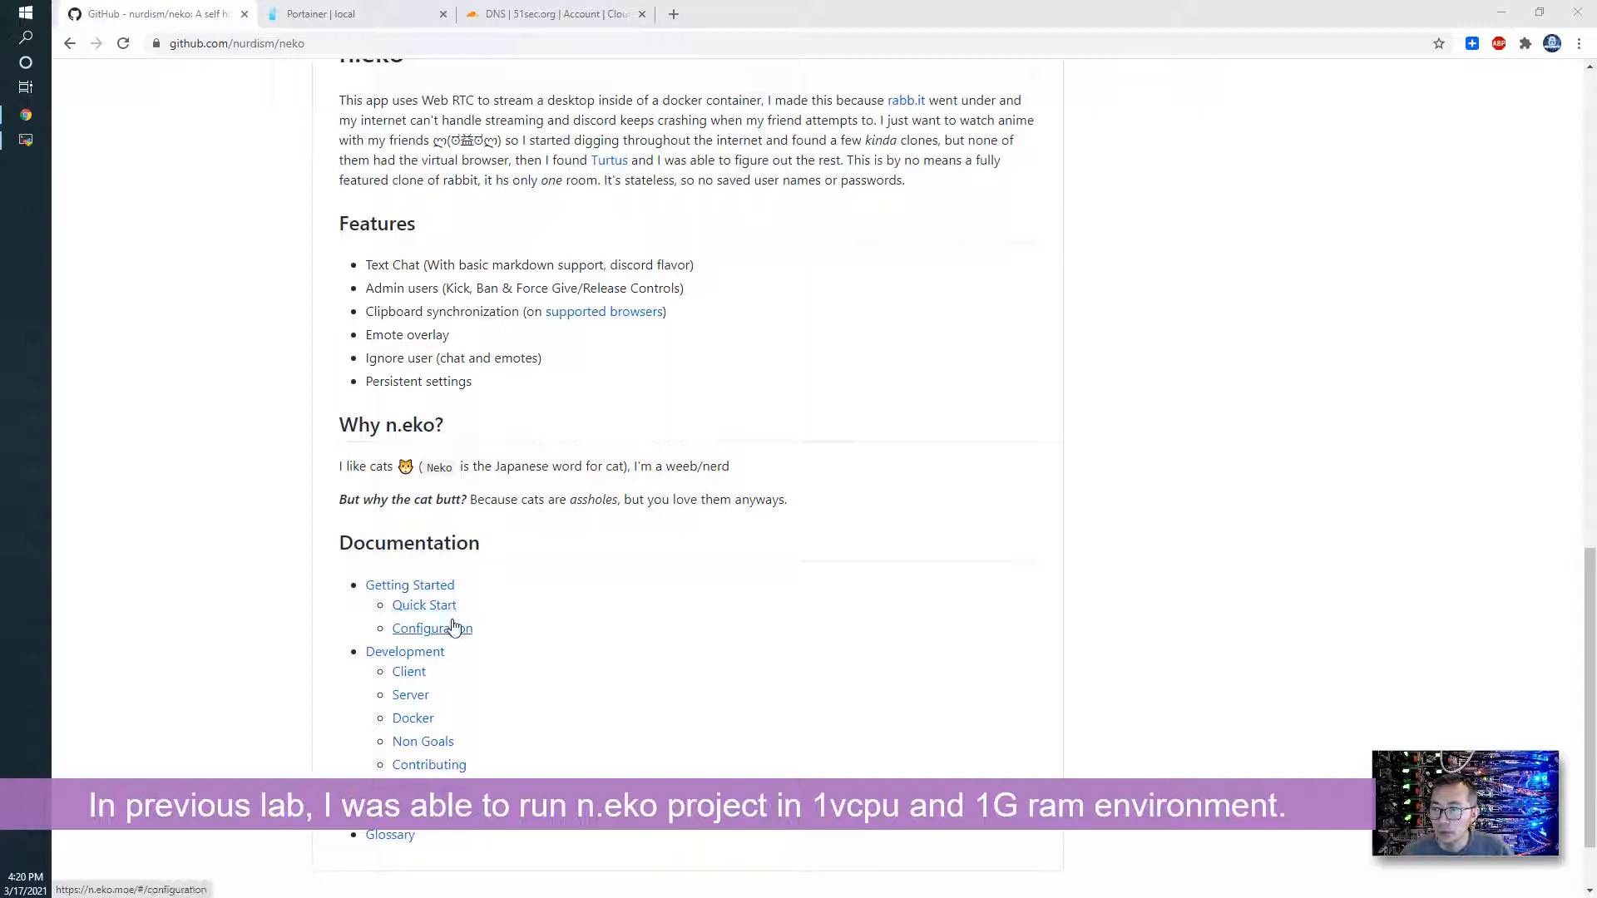
left_click(425, 606)
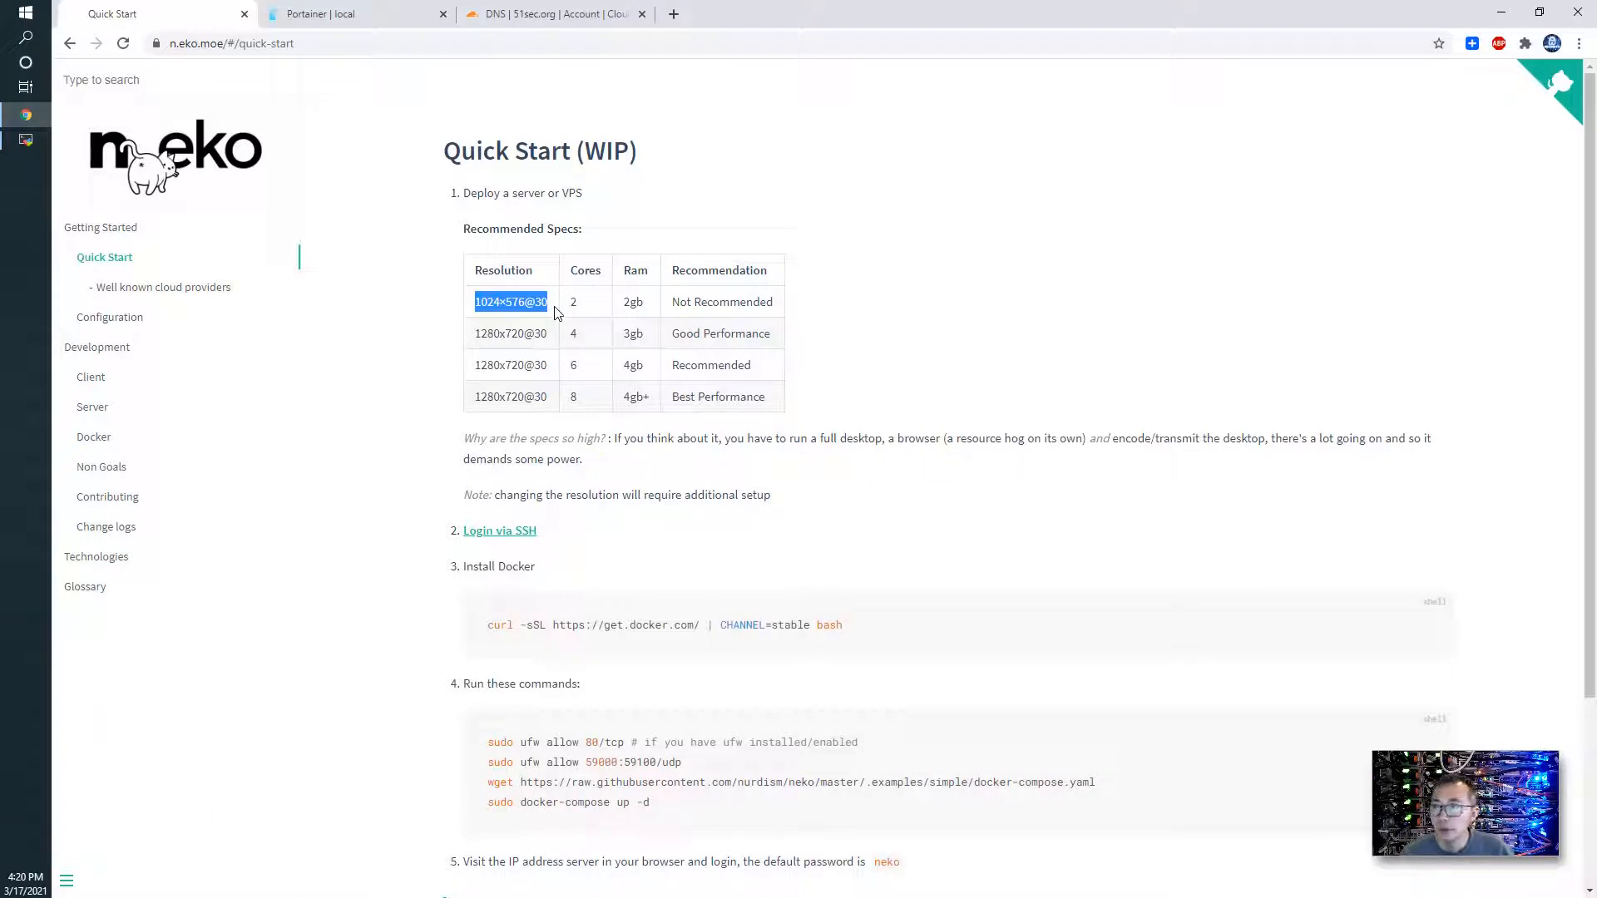
mouse_move(654, 316)
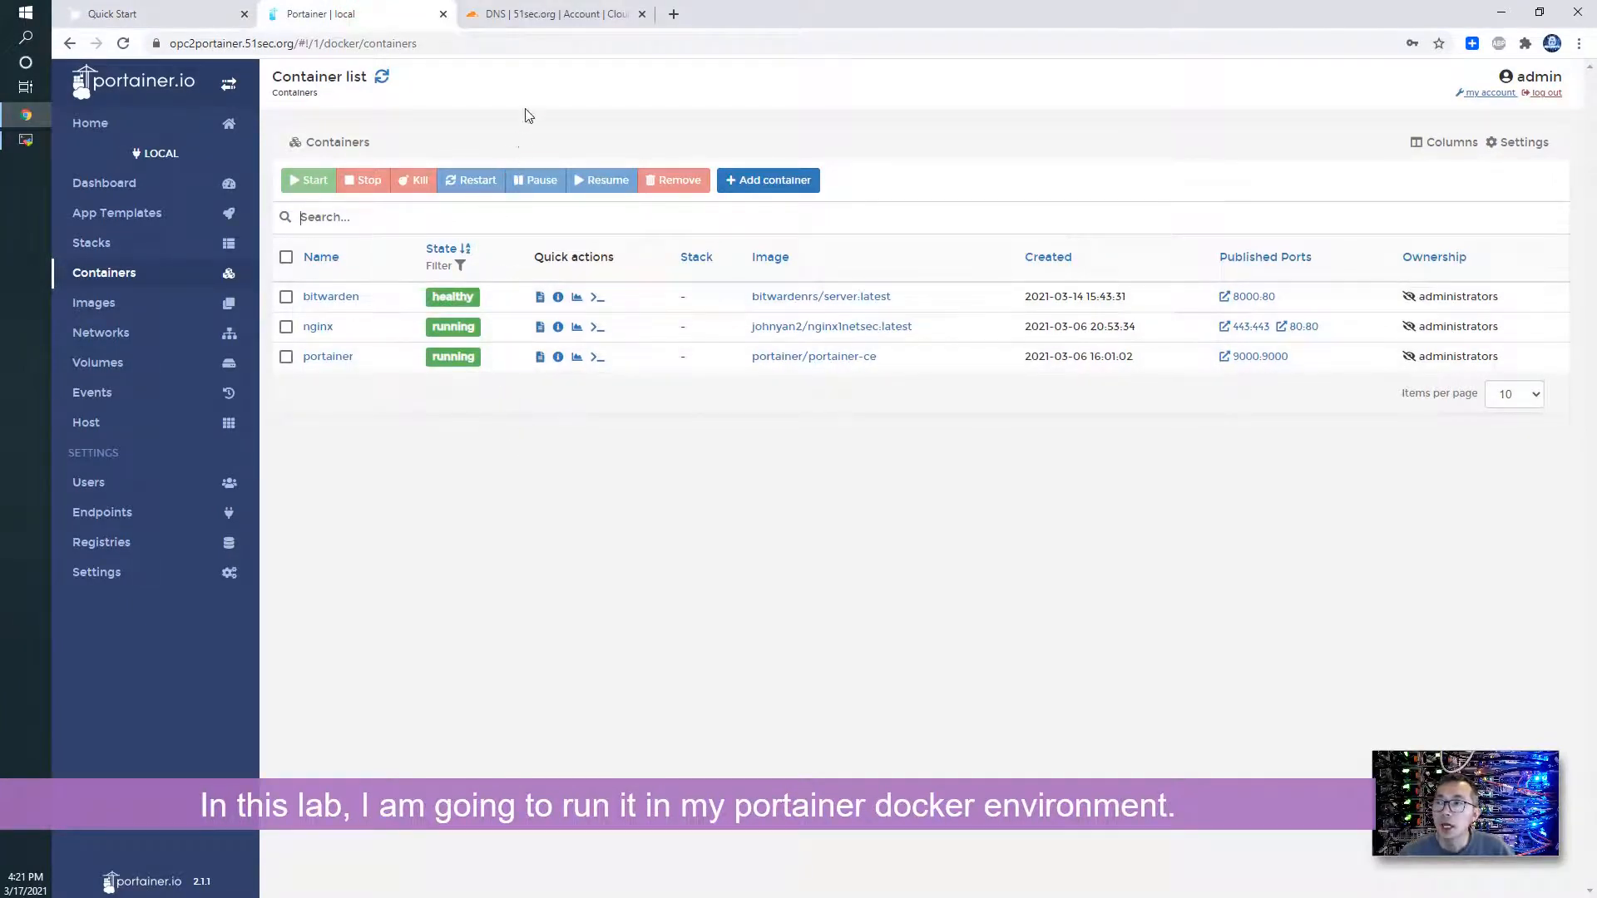
Step: Switch to the Cloudflare DNS records for 51sec.org showing the neko A record
left_click(556, 14)
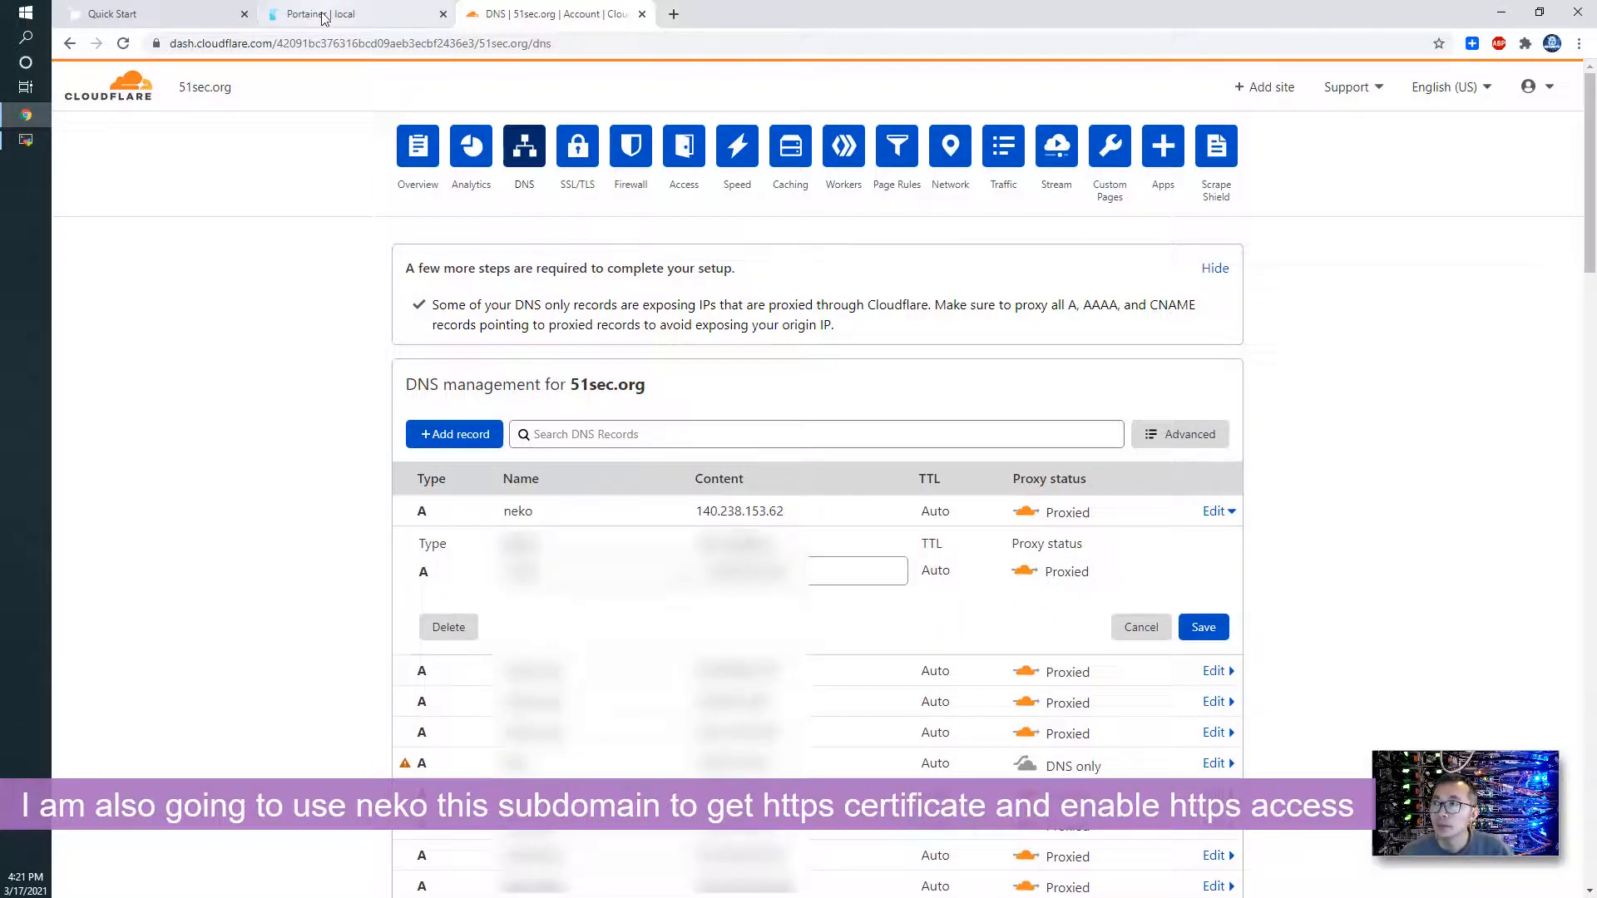
left_click(329, 14)
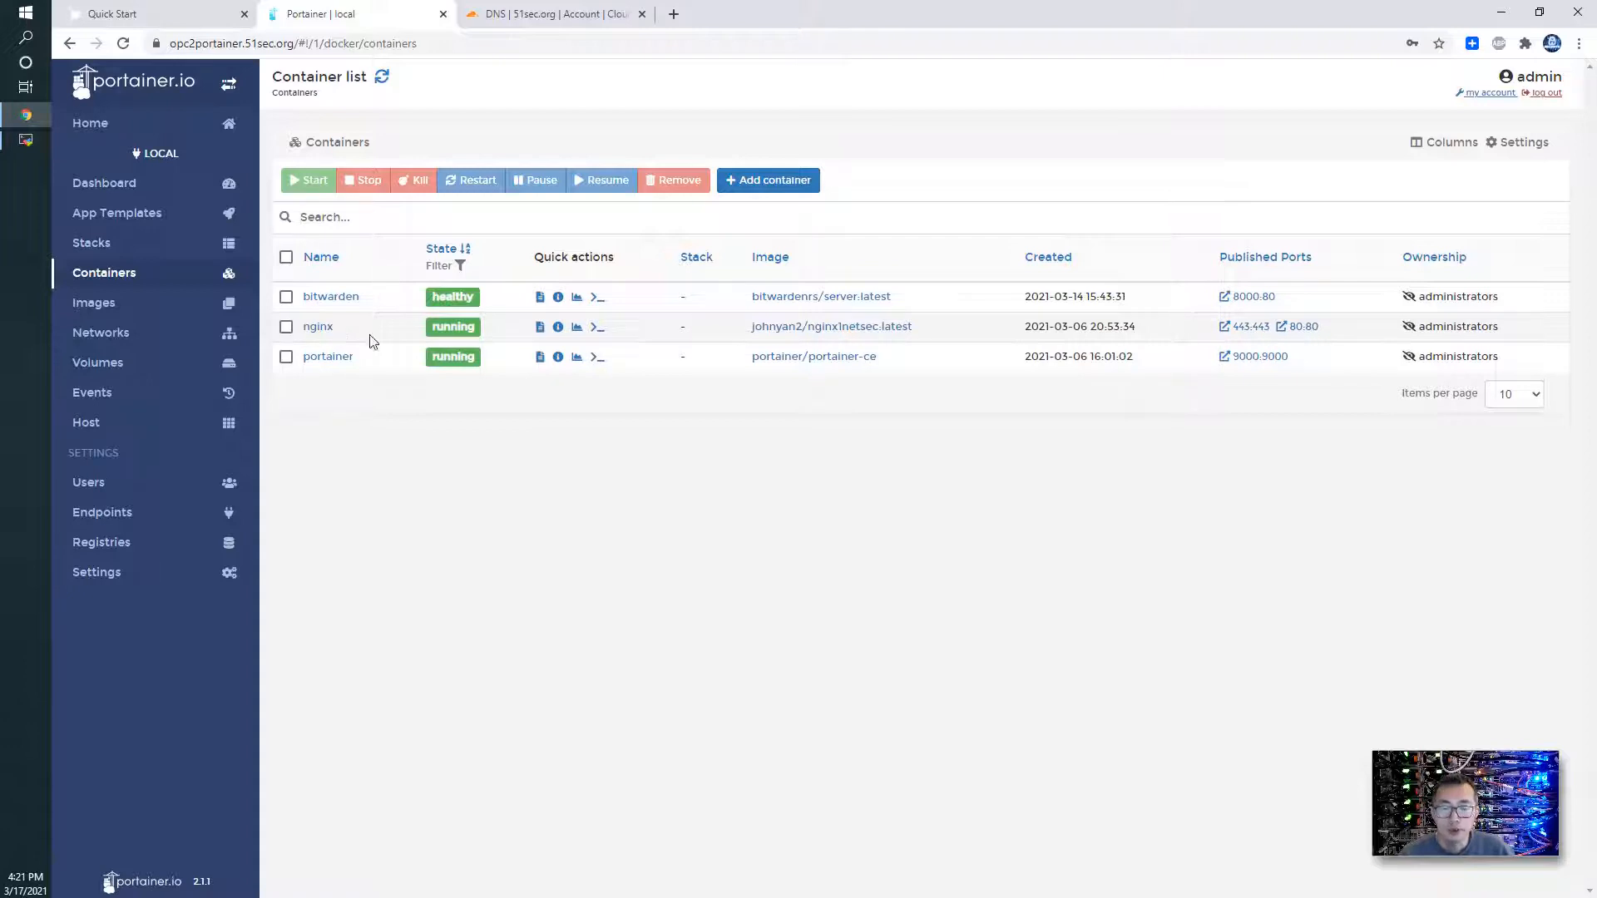
mouse_move(595, 327)
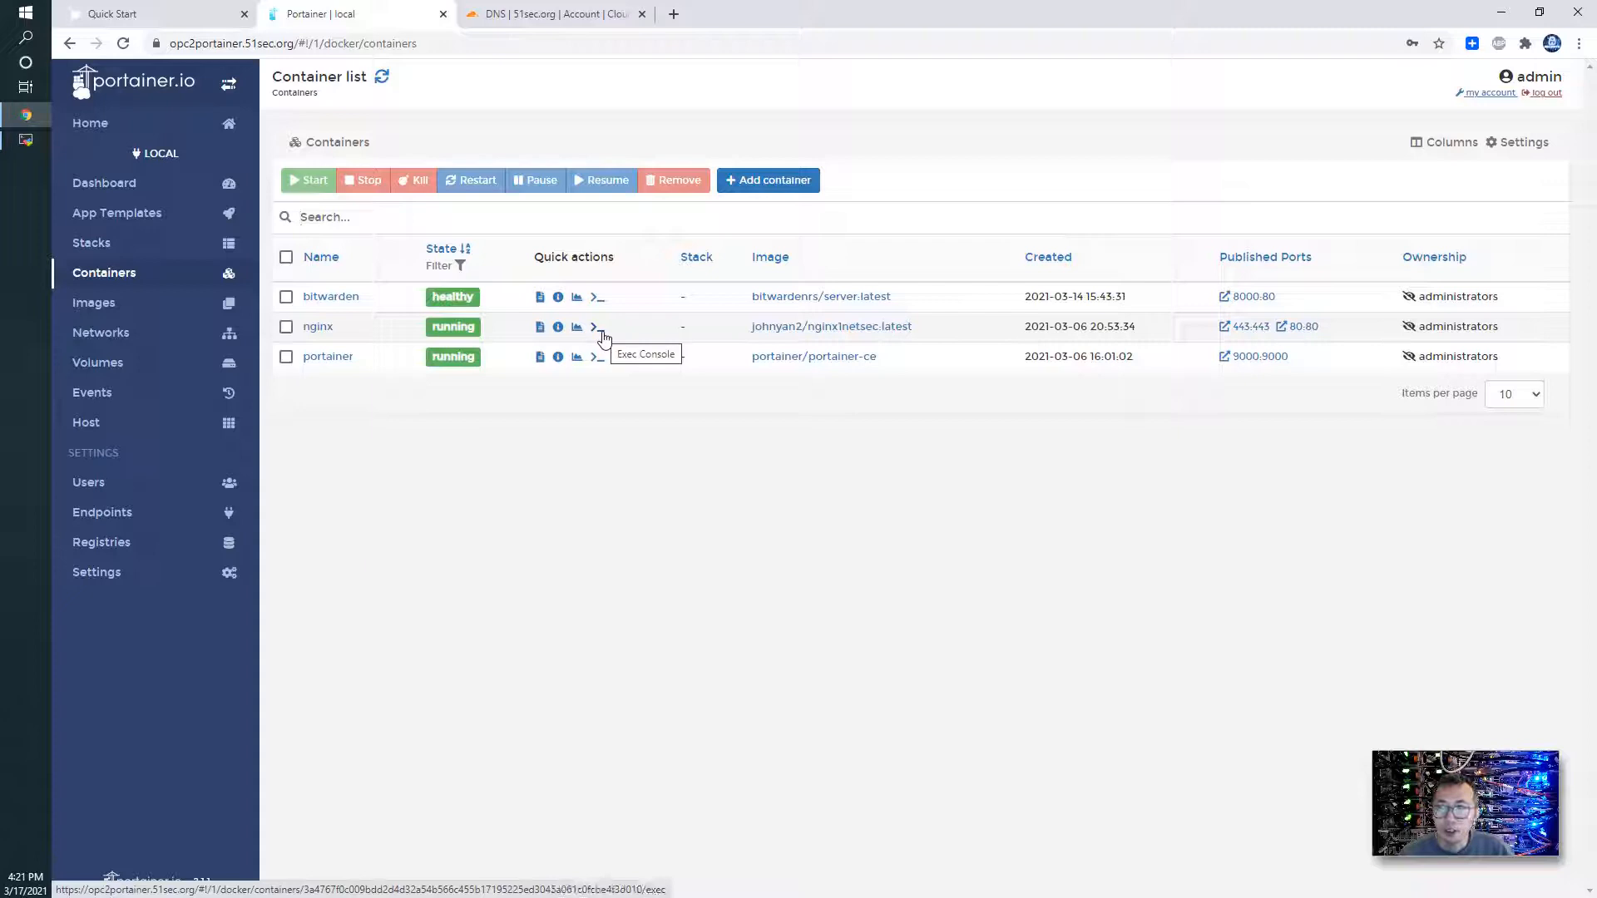
Step: Start a bash console in the nginx container and go to /etc/nginx/conf.d
left_click(592, 326)
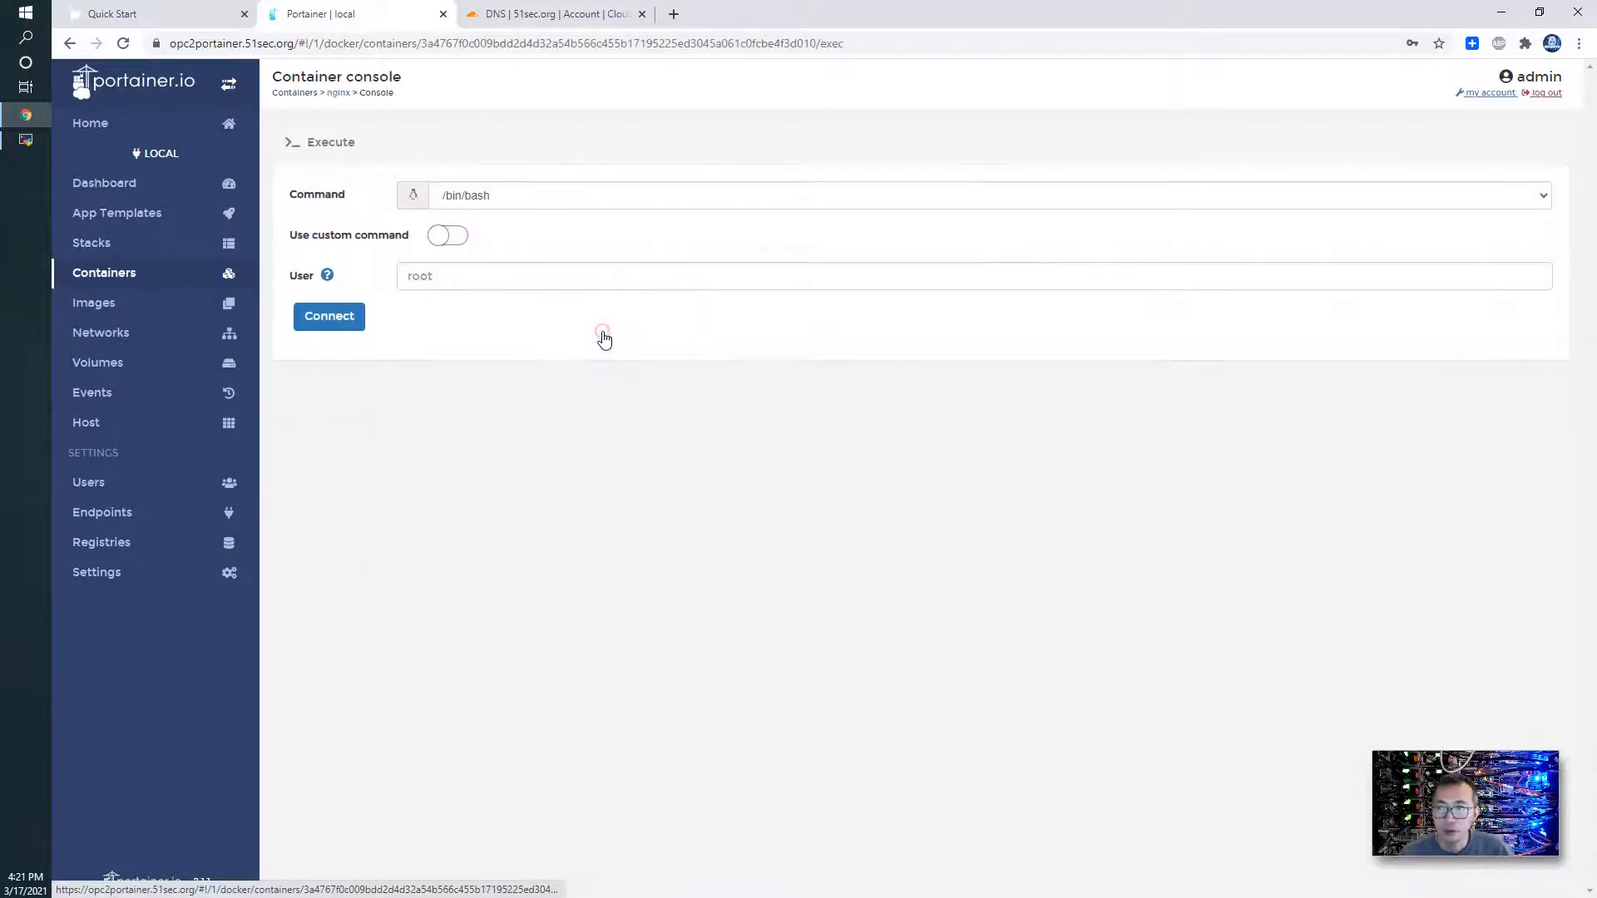
left_click(328, 316)
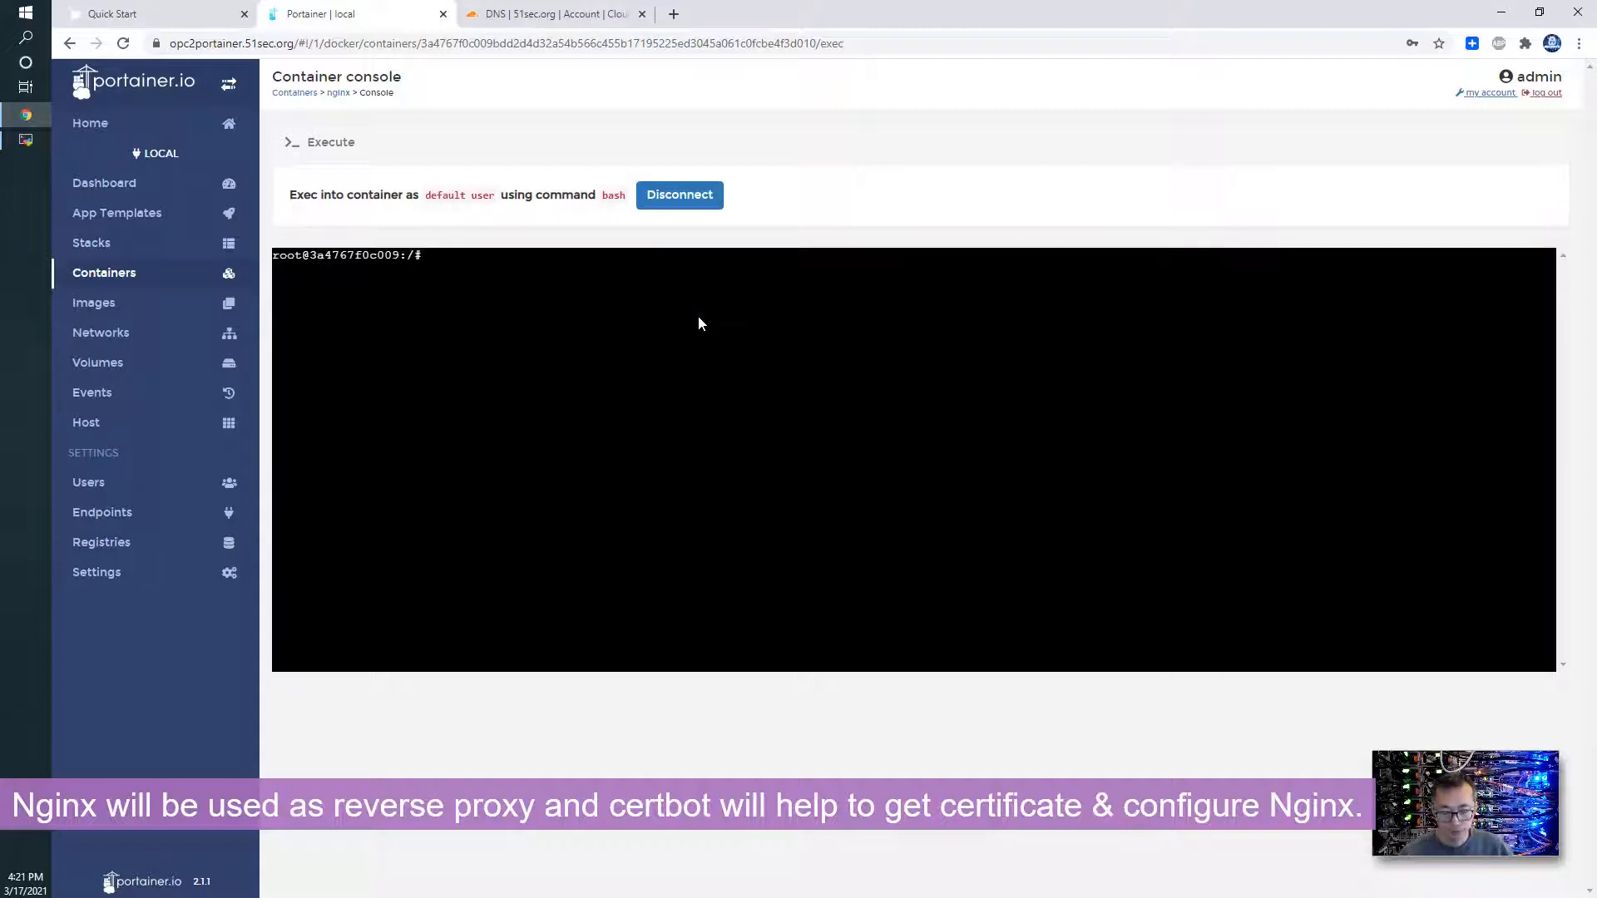
type("cd /etc/nginx")
type("ls")
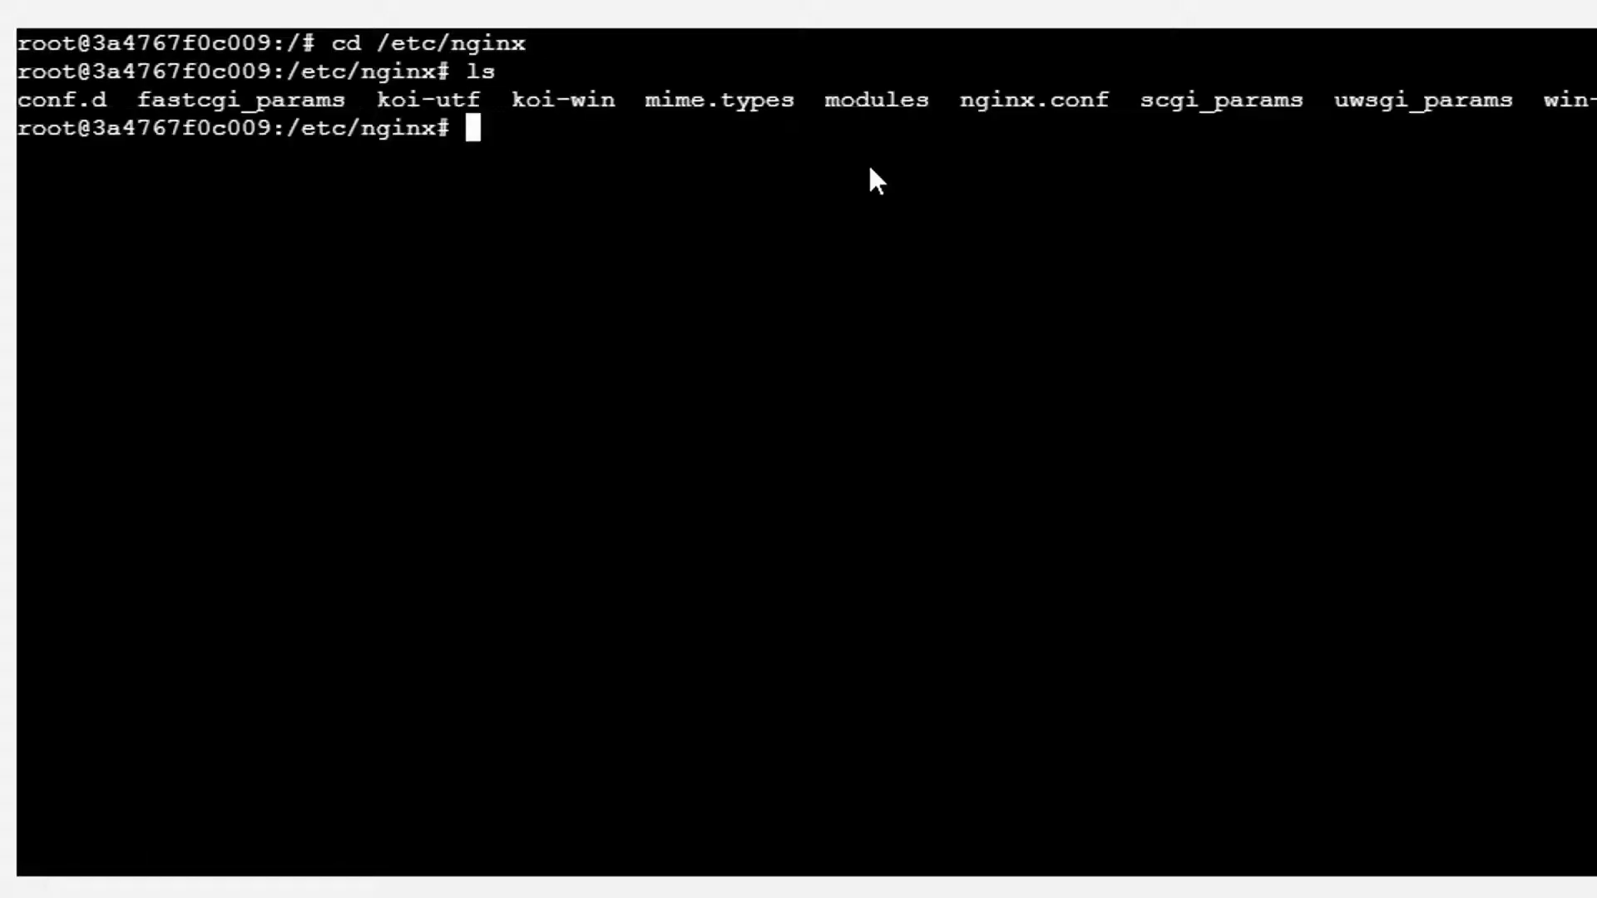
type("cd conf.d")
type("ls")
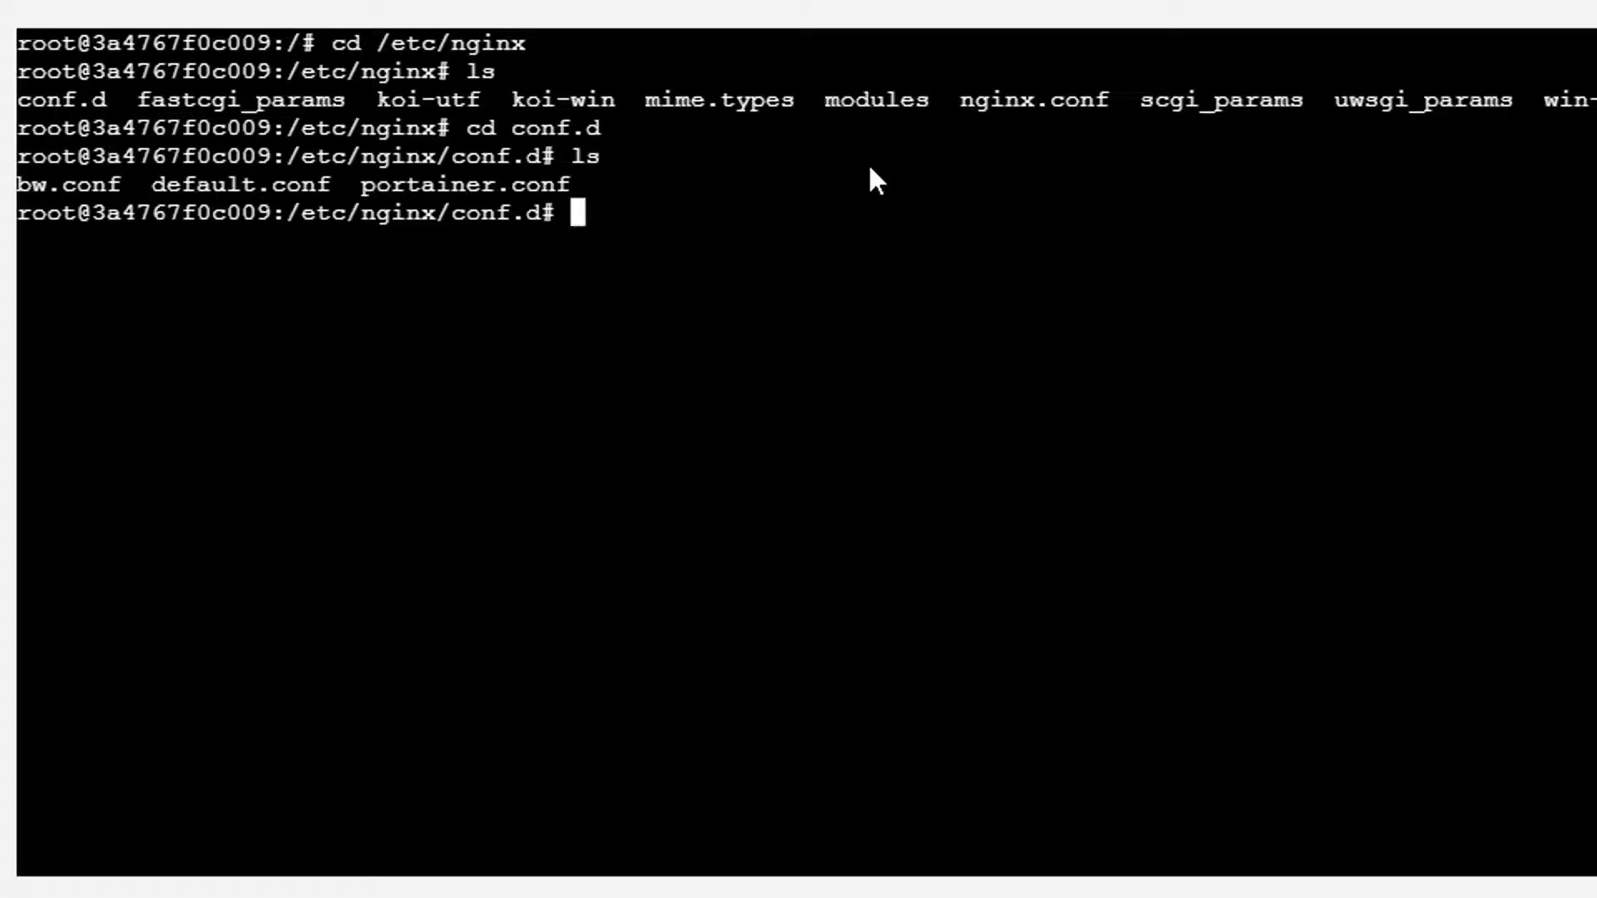
Step: Copy bw.conf to neko.conf and edit it in nano to proxy neko.51sec.org to 140.238.153.62:8080
type("cp bw.")
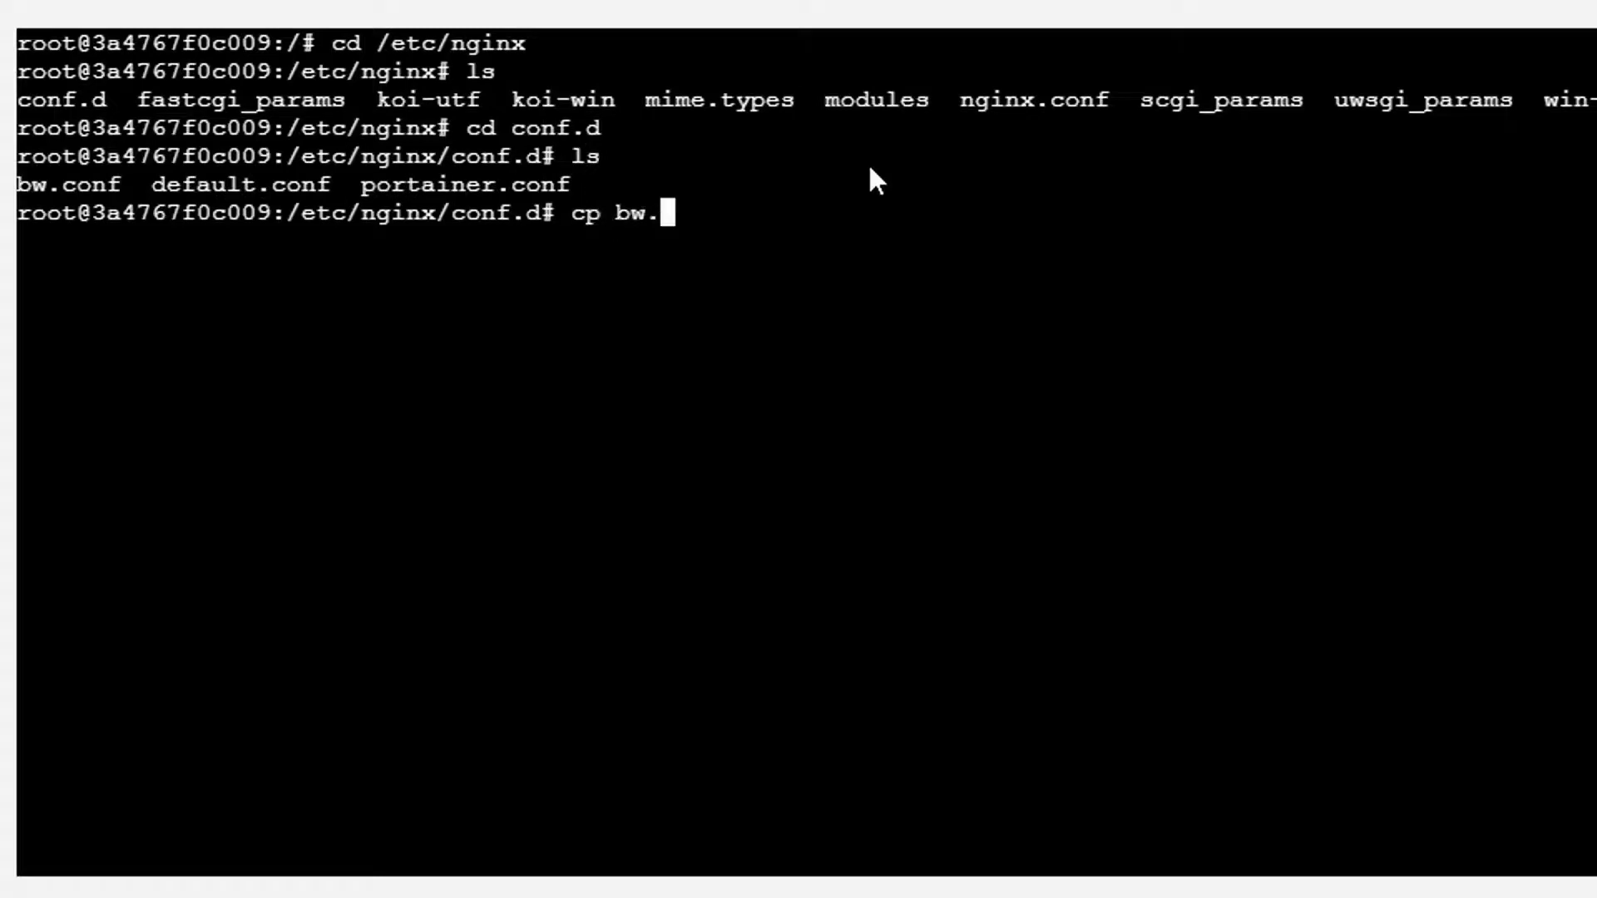
type("conf")
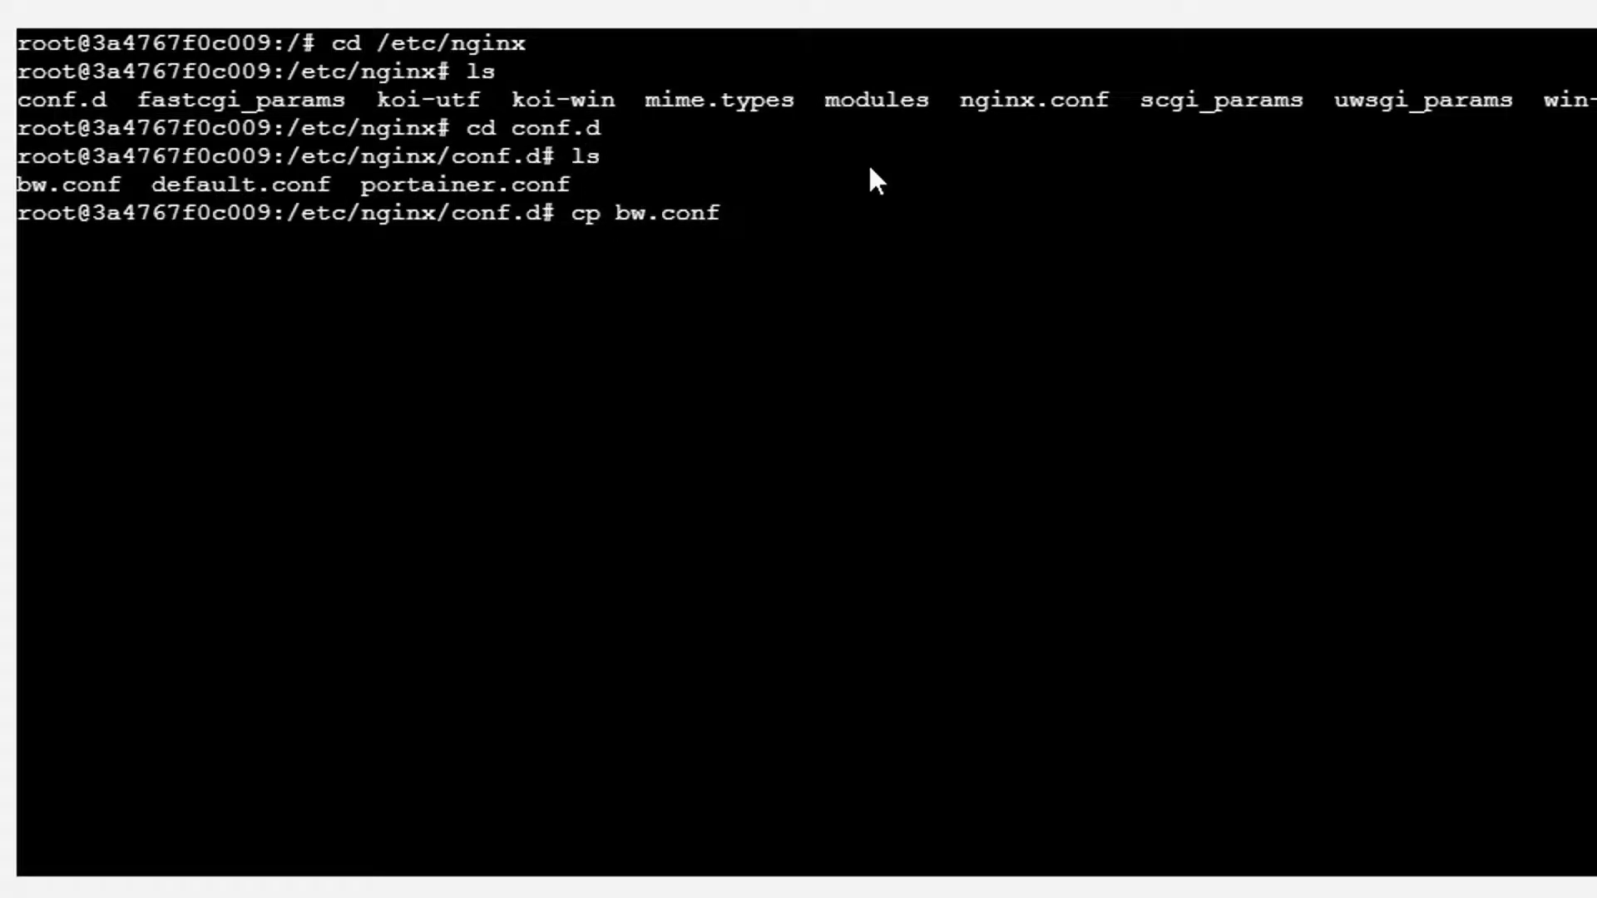
type("neko.conf")
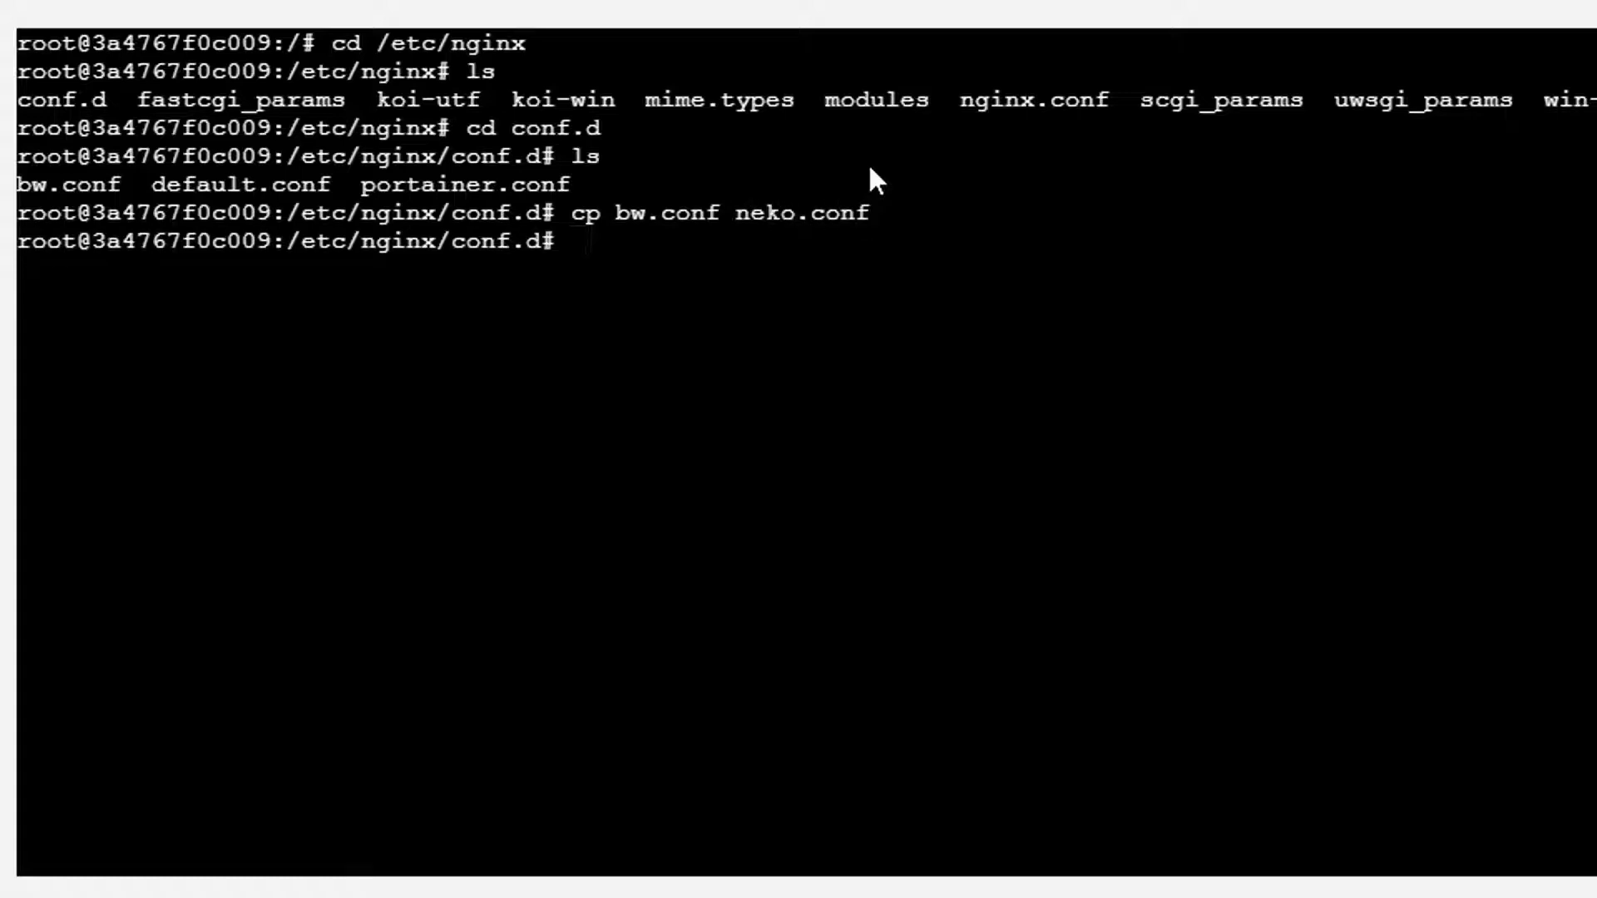
type("v")
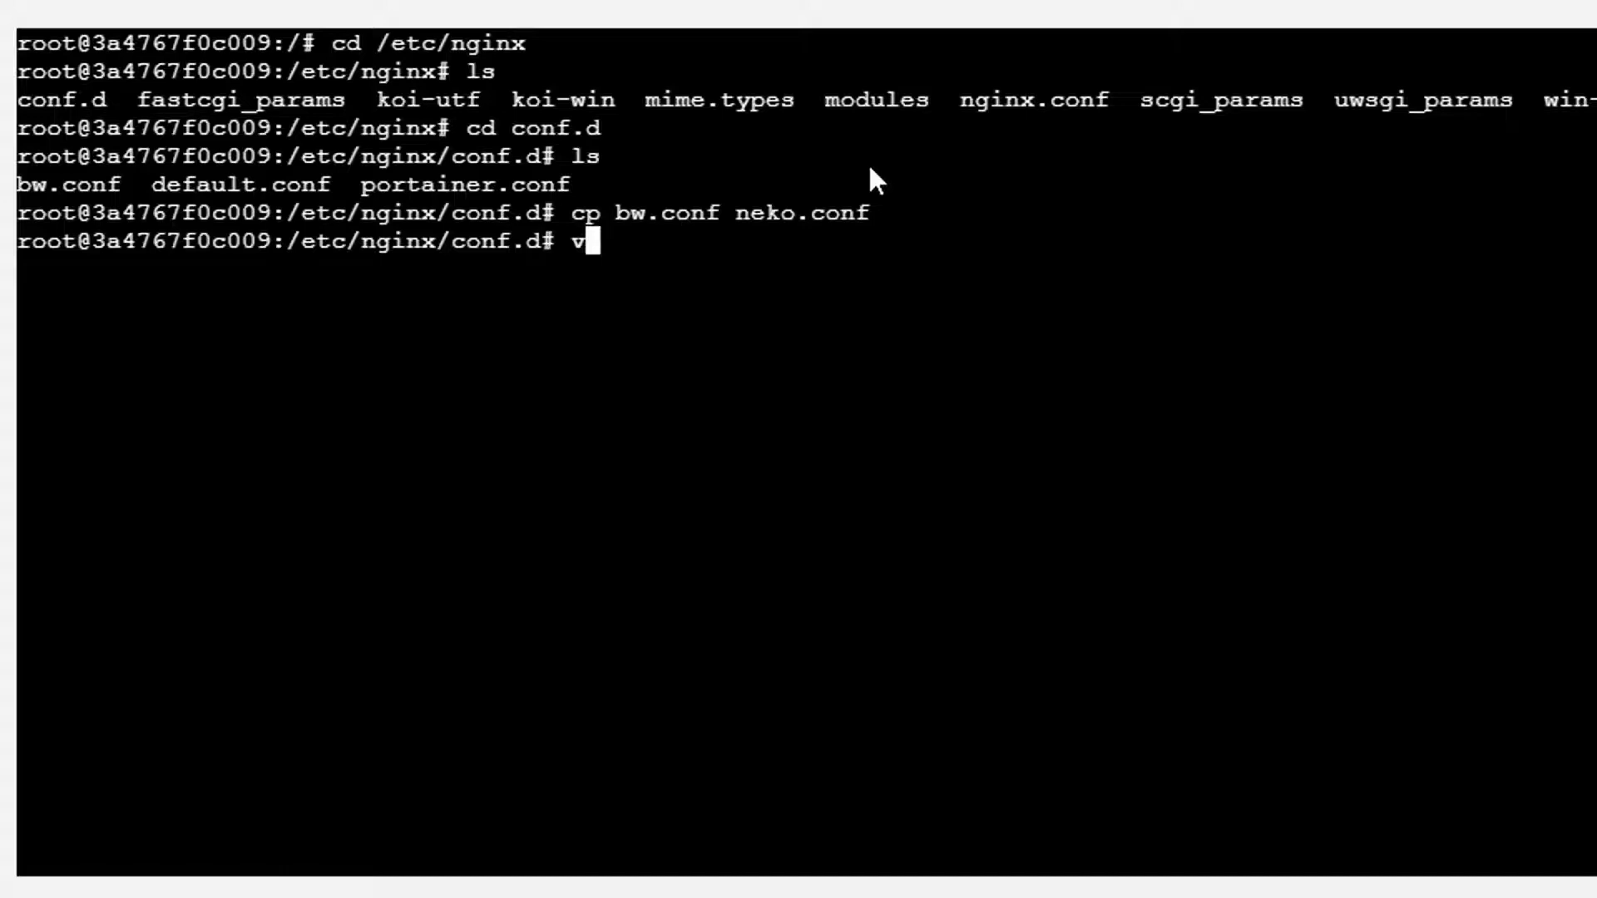
type("ano ne")
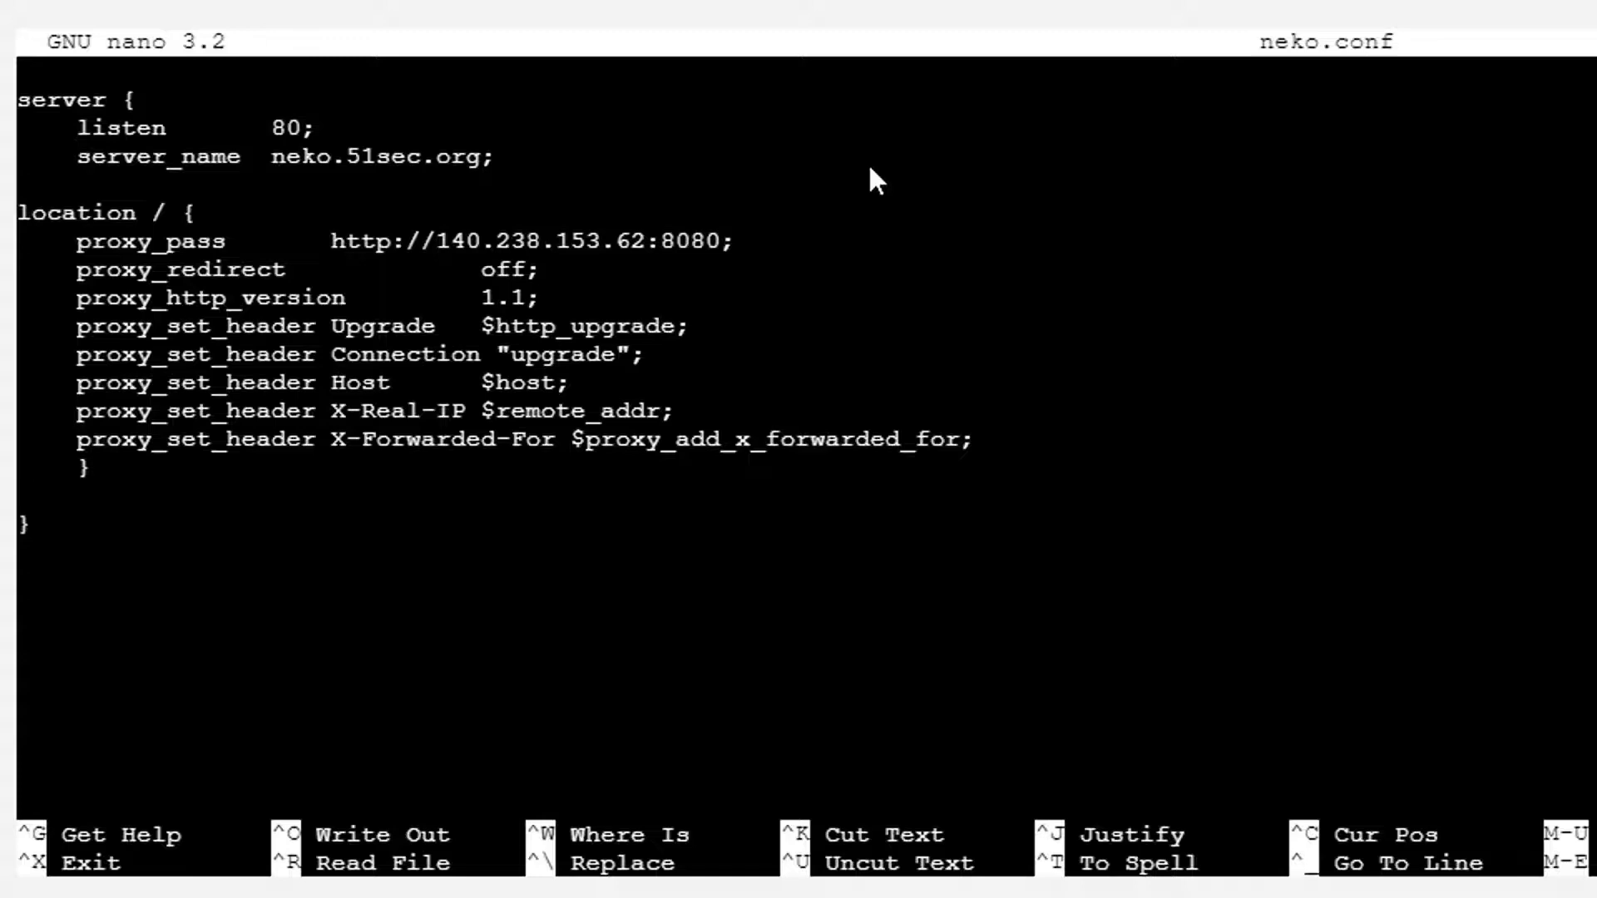
Step: Save neko.conf, print it to confirm the 8080 proxy, and exit the container console
key("ctrl+x")
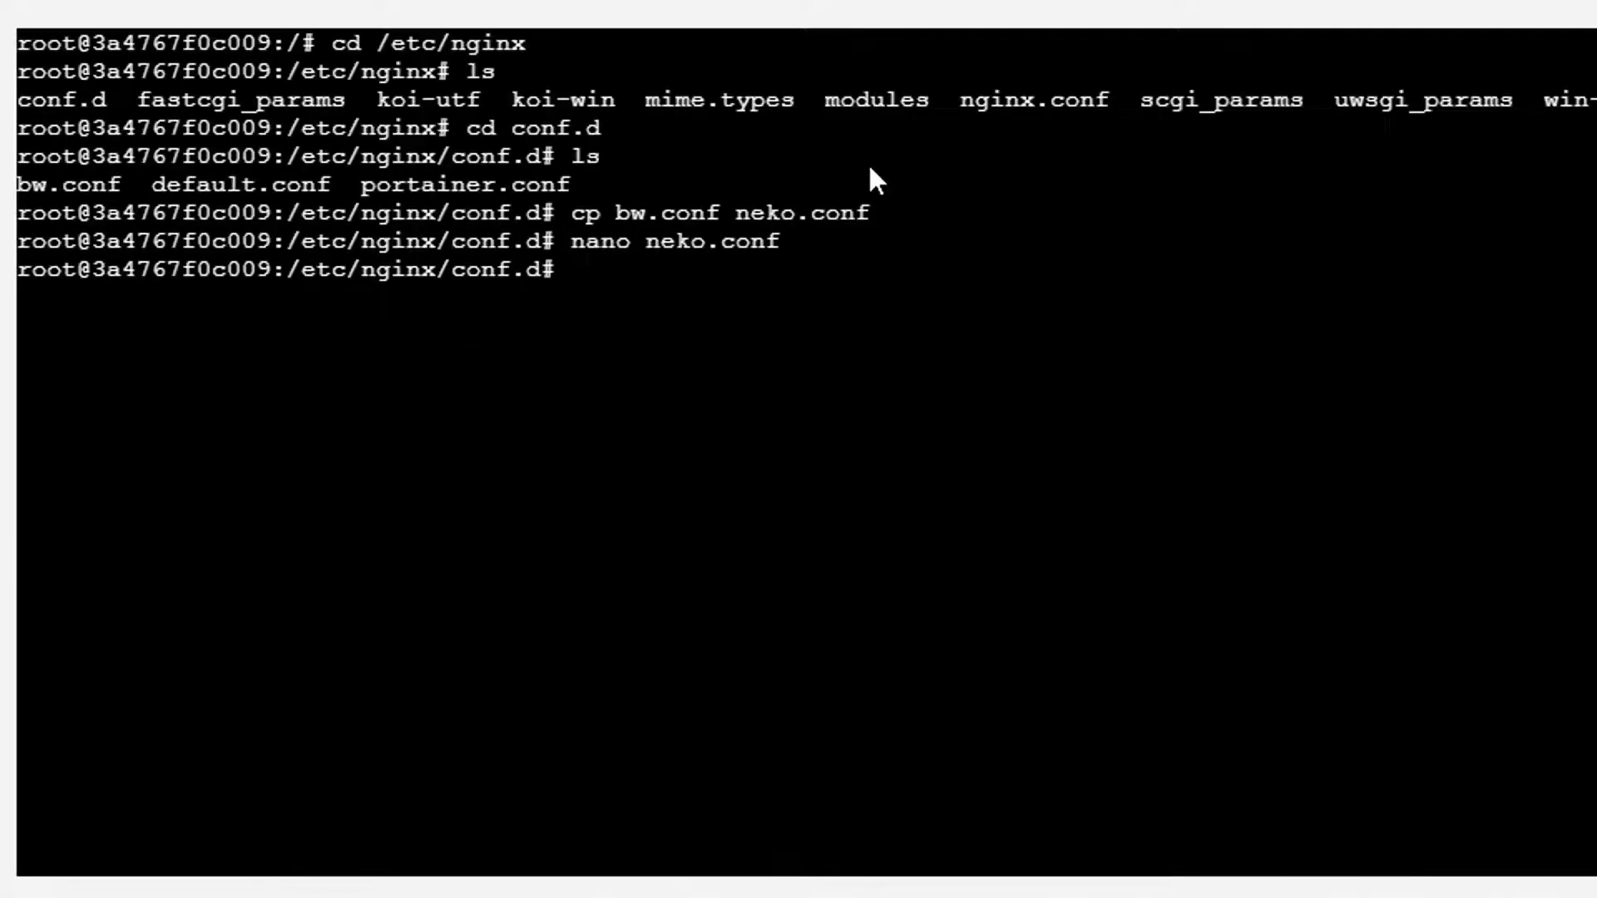
type("cat neko.conf")
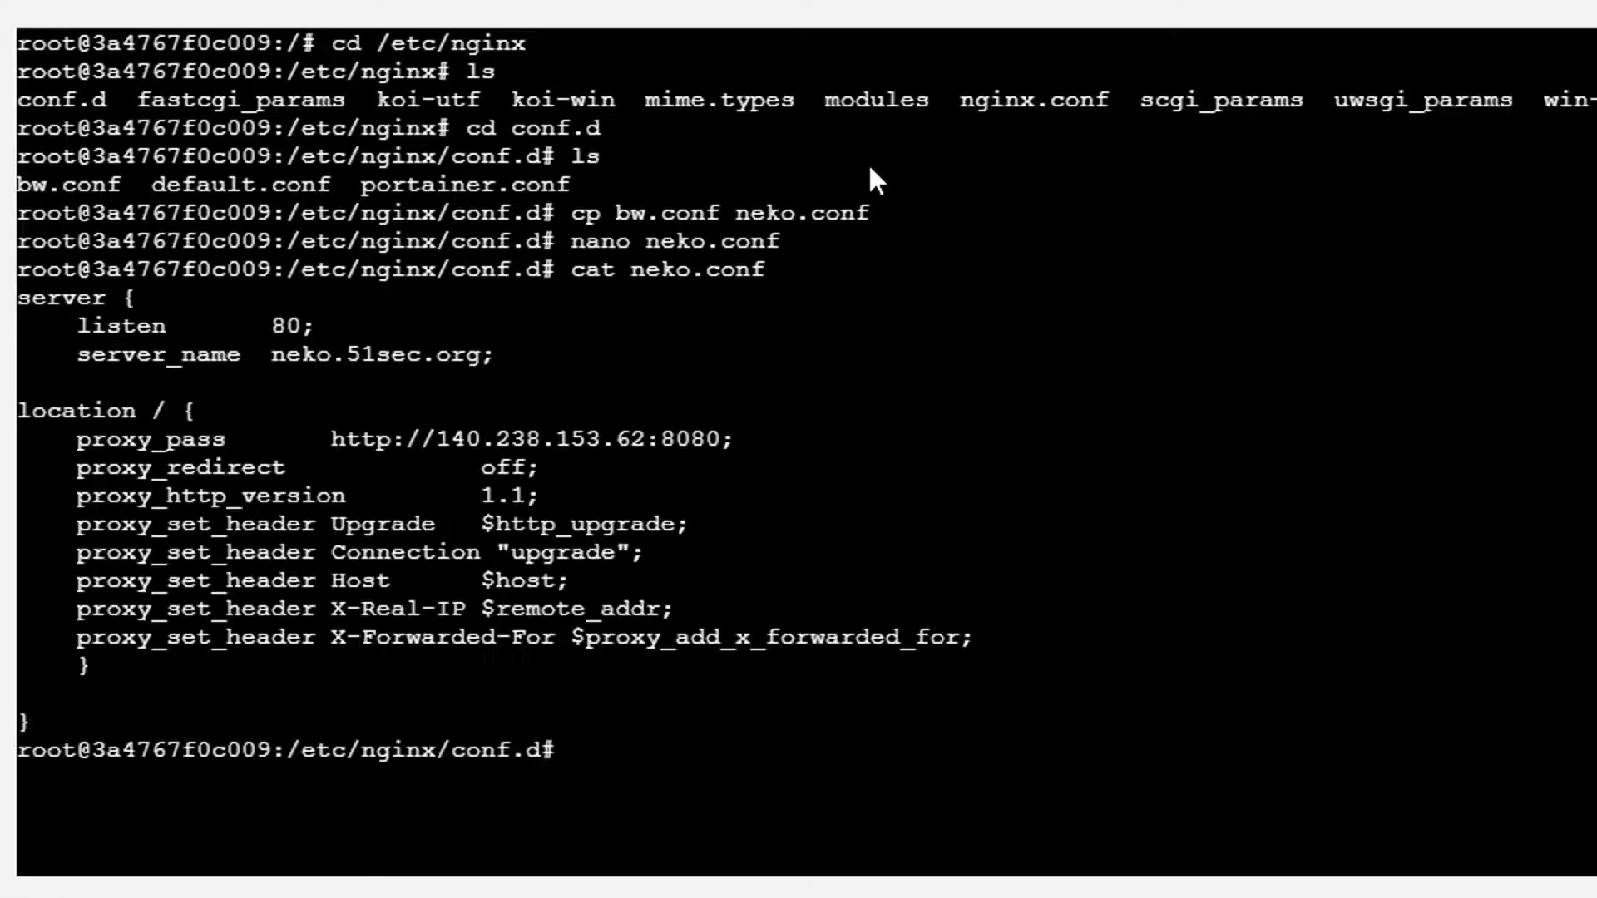
mouse_move(749, 723)
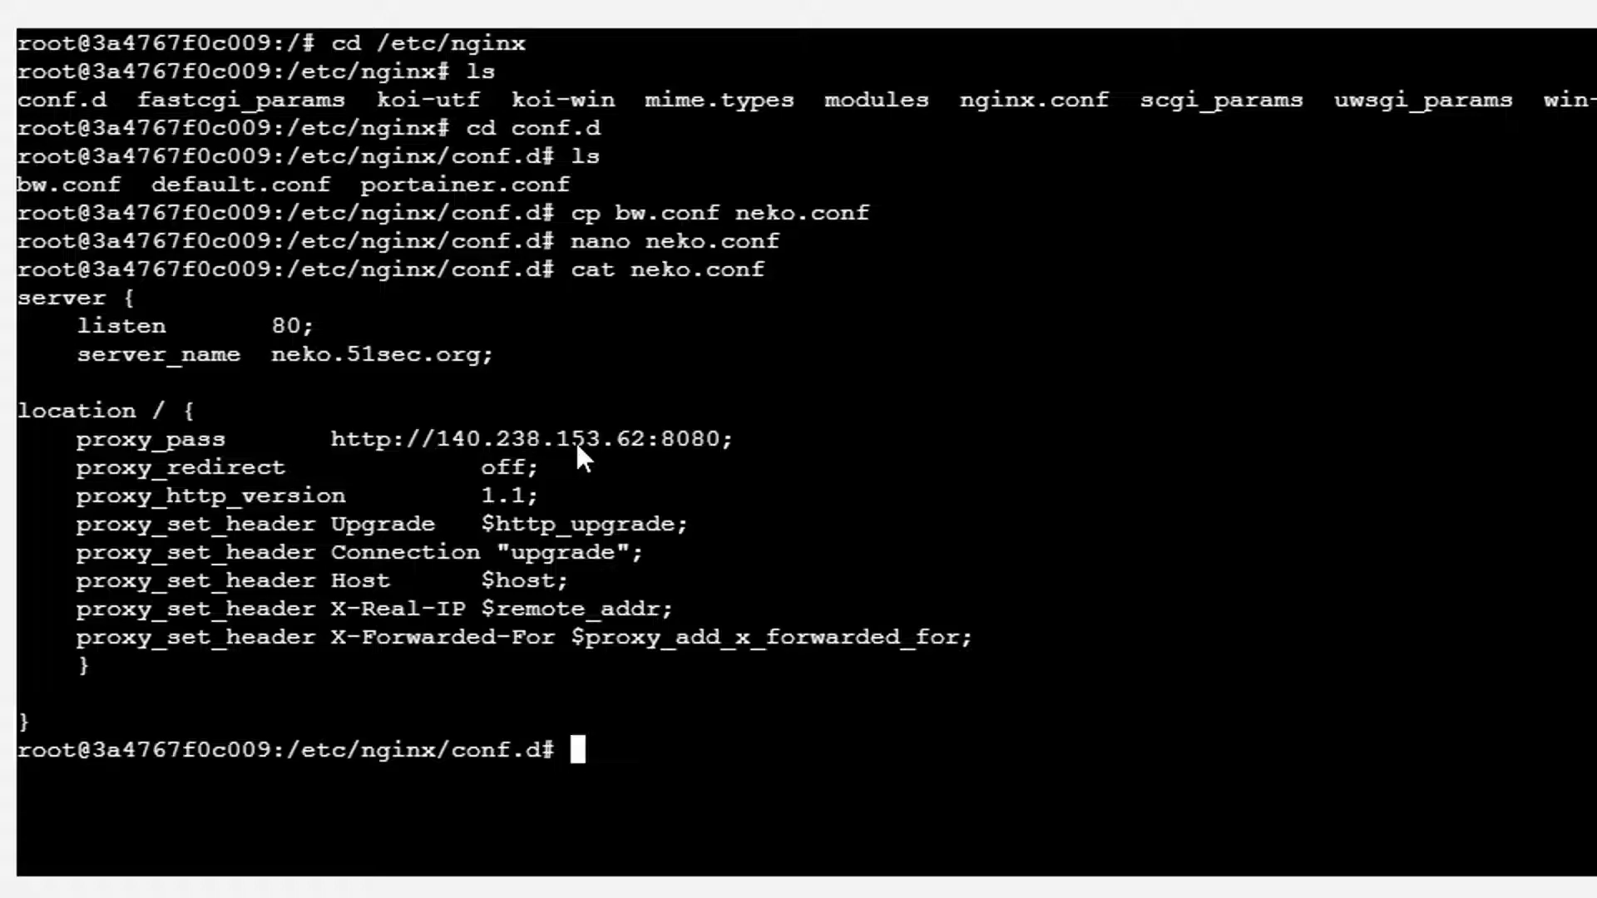
type("exit")
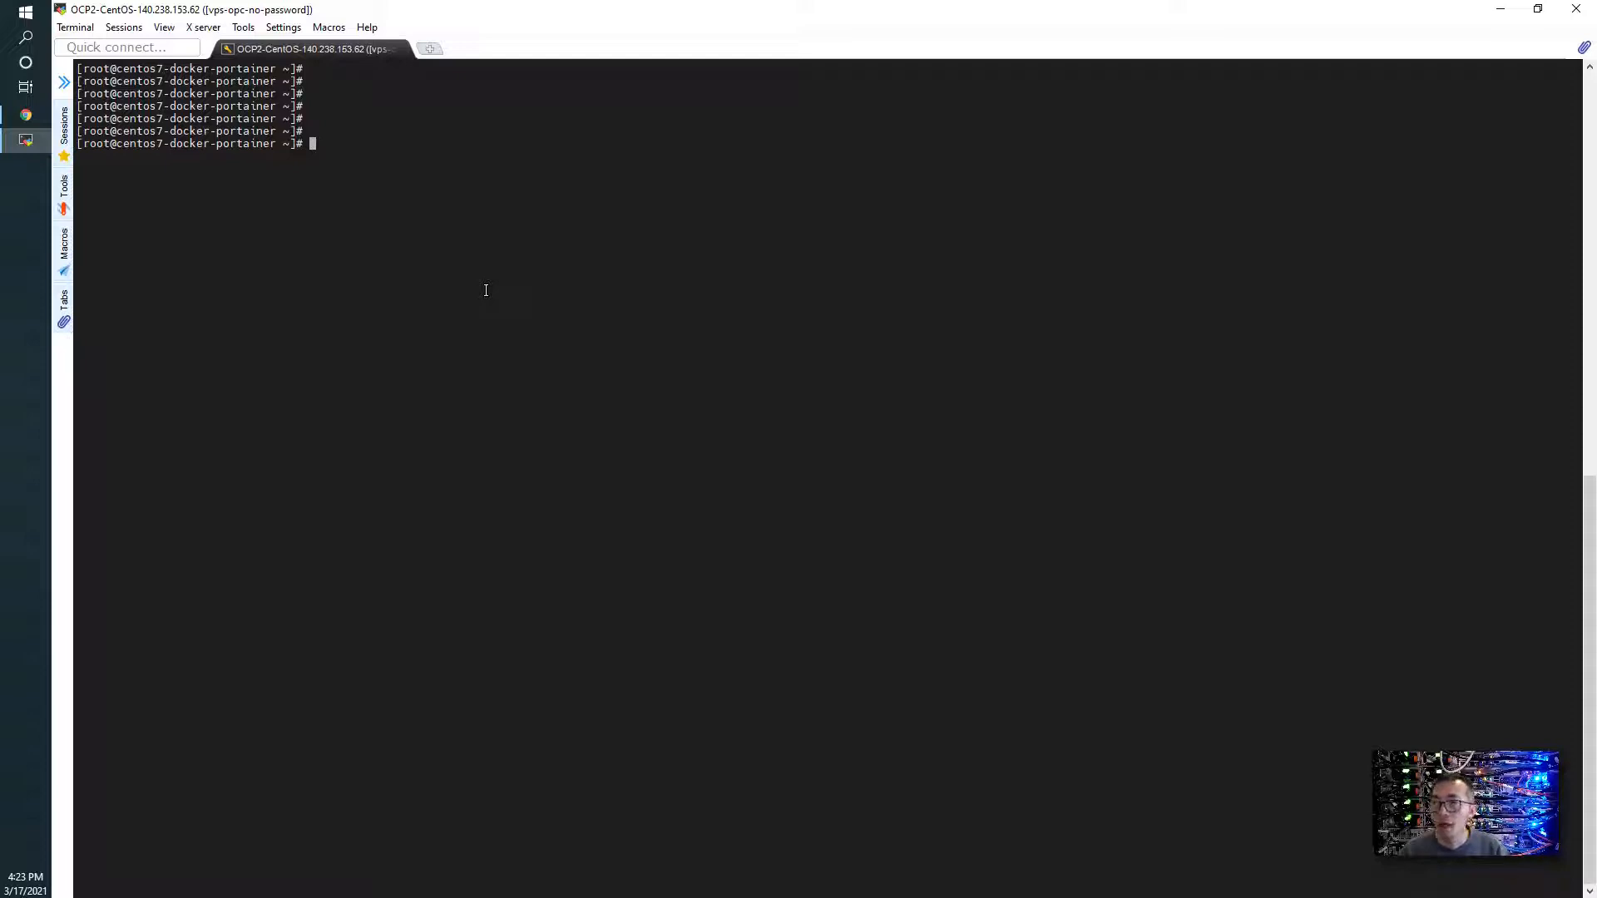
Step: Check the docker version, find docker-compose missing, and inspect the old docker-compose.yaml
type("docker ver")
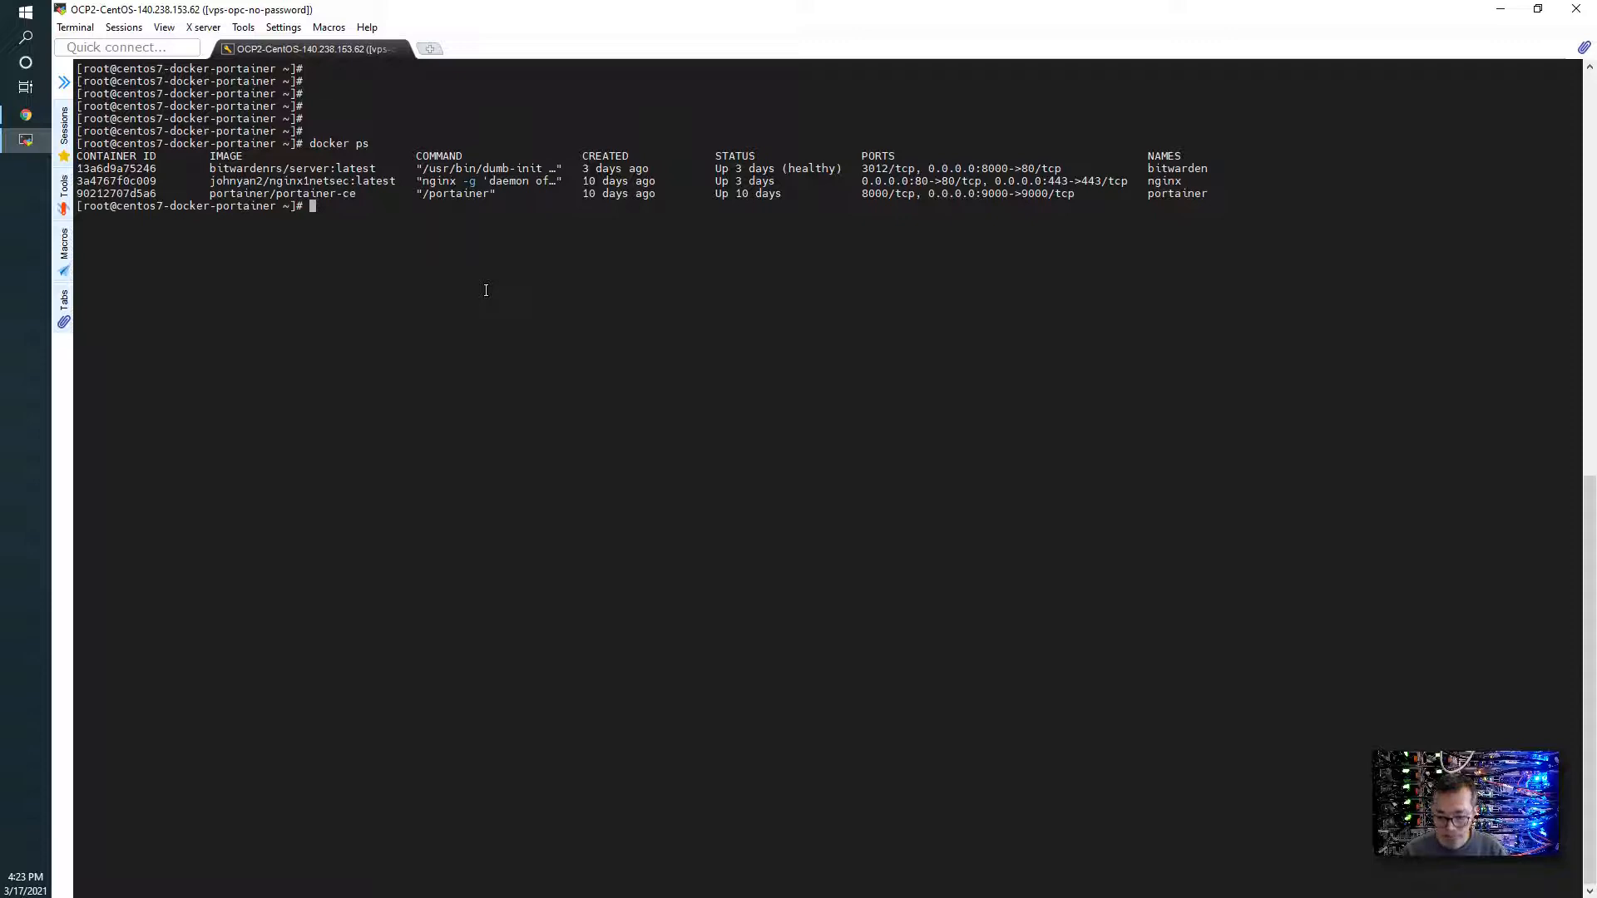
type("docker-compose version")
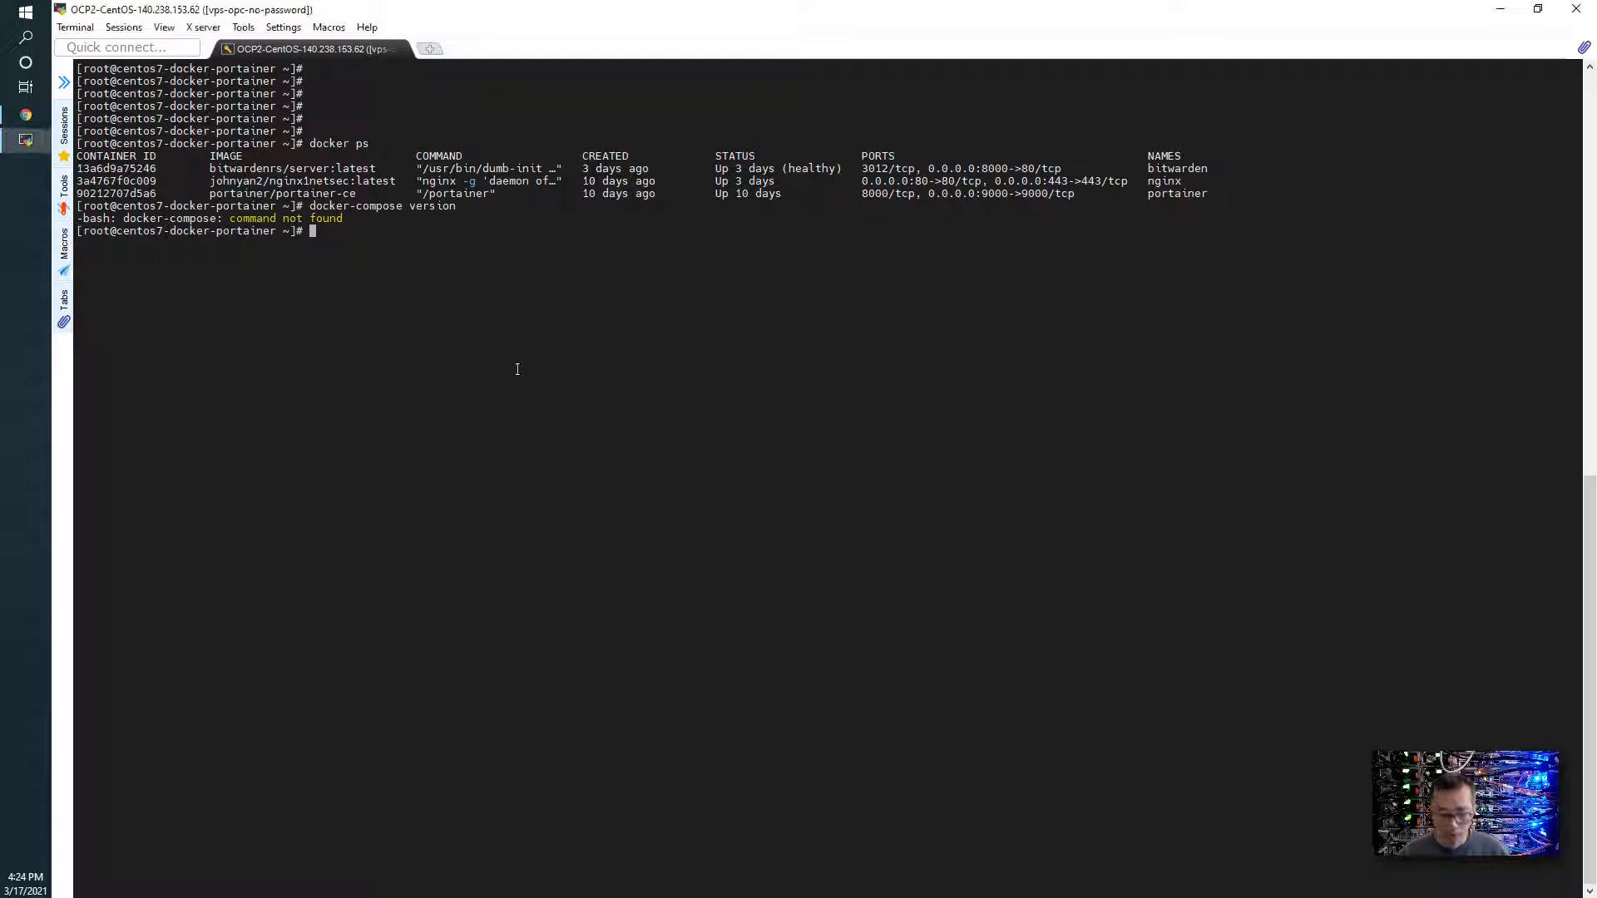
type("ls")
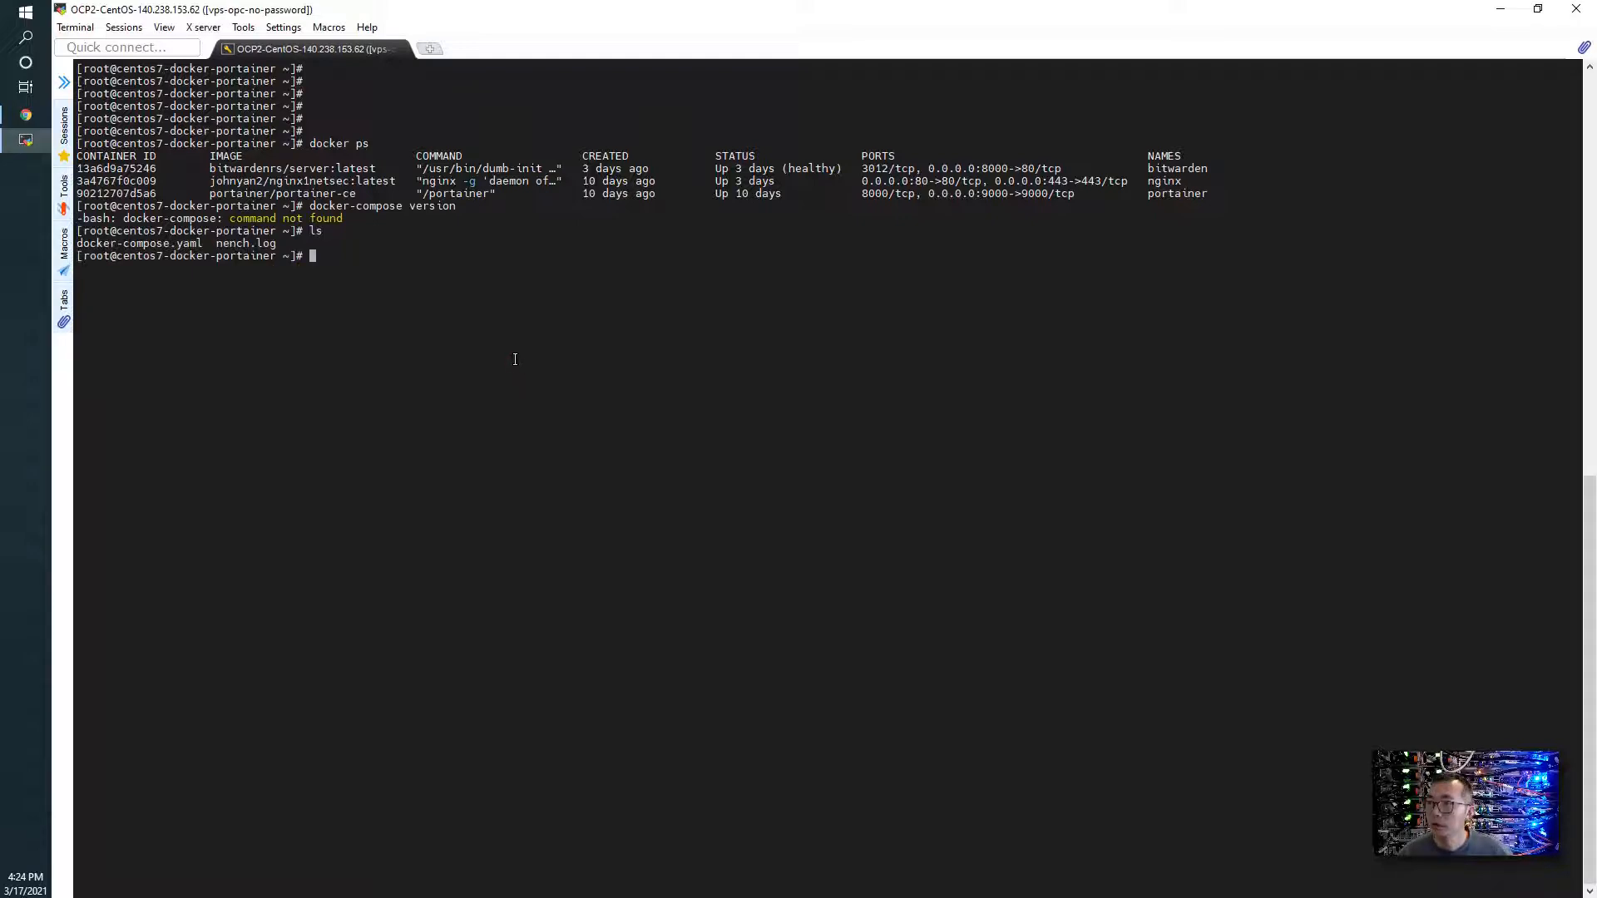
mouse_move(374, 283)
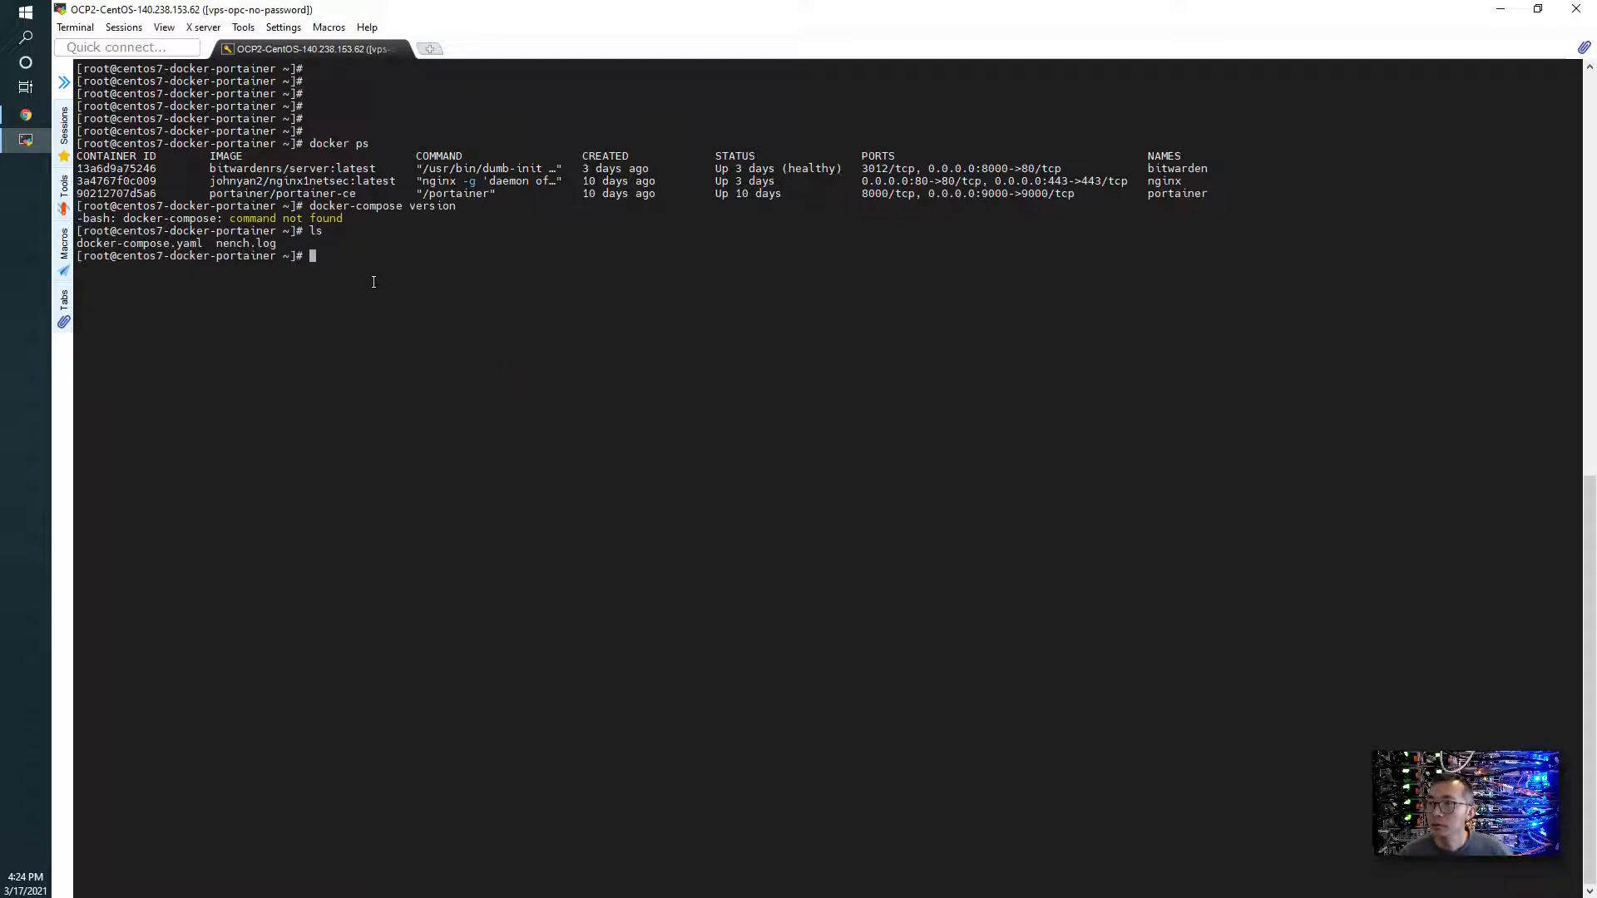
type("cat docker-compose.yaml")
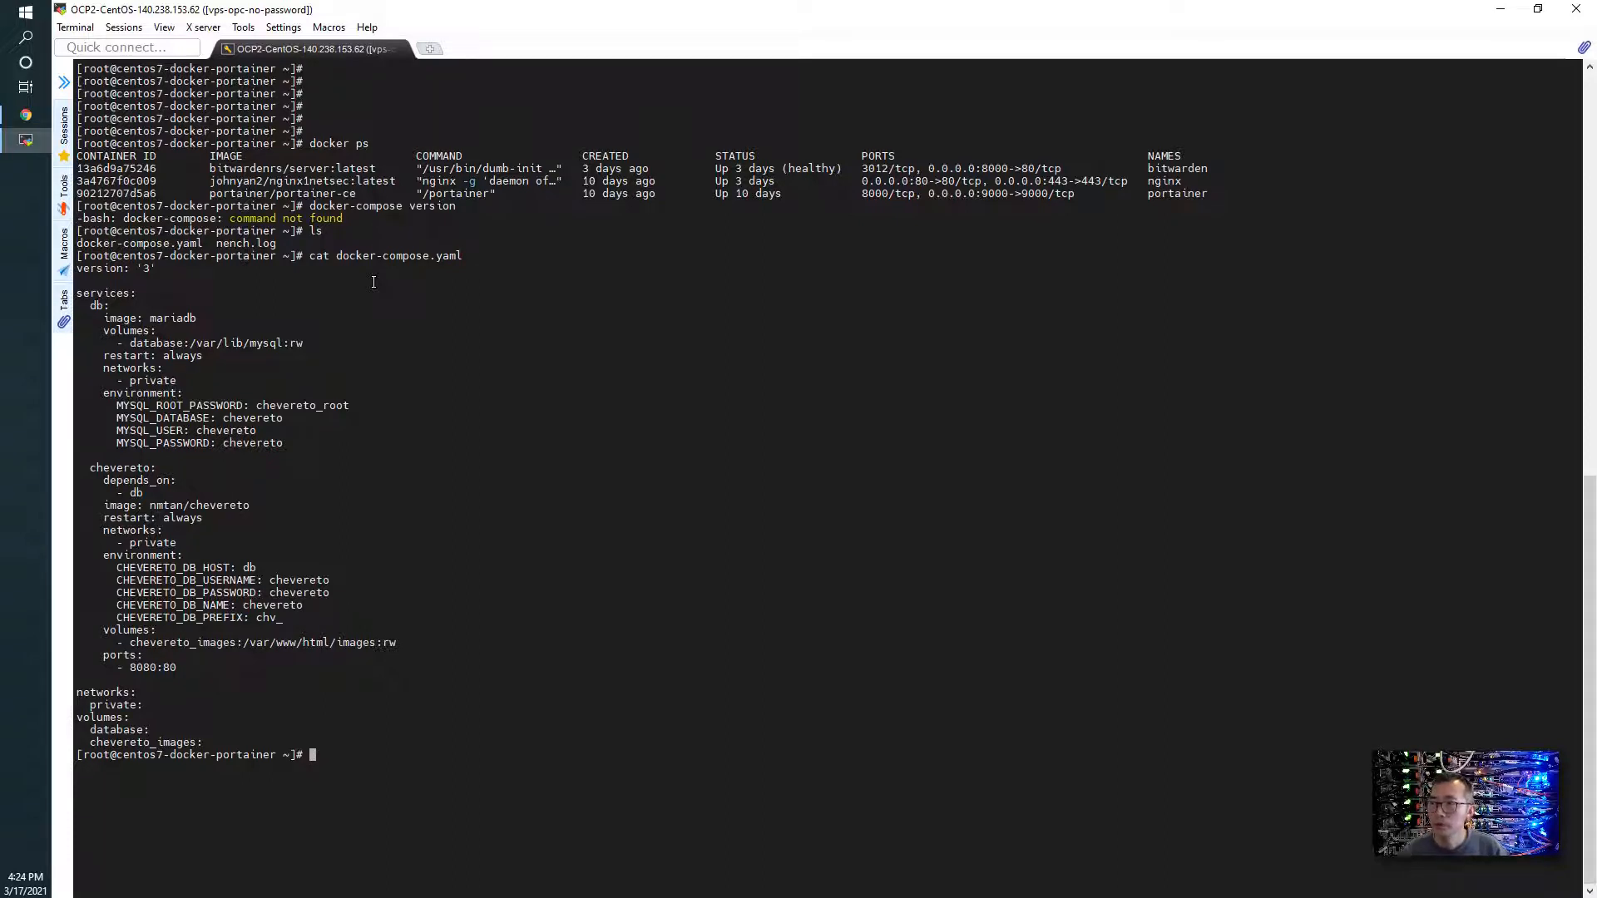
Step: Delete the old docker-compose.yaml from root's home, confirming with y
type("cd ..")
type("r")
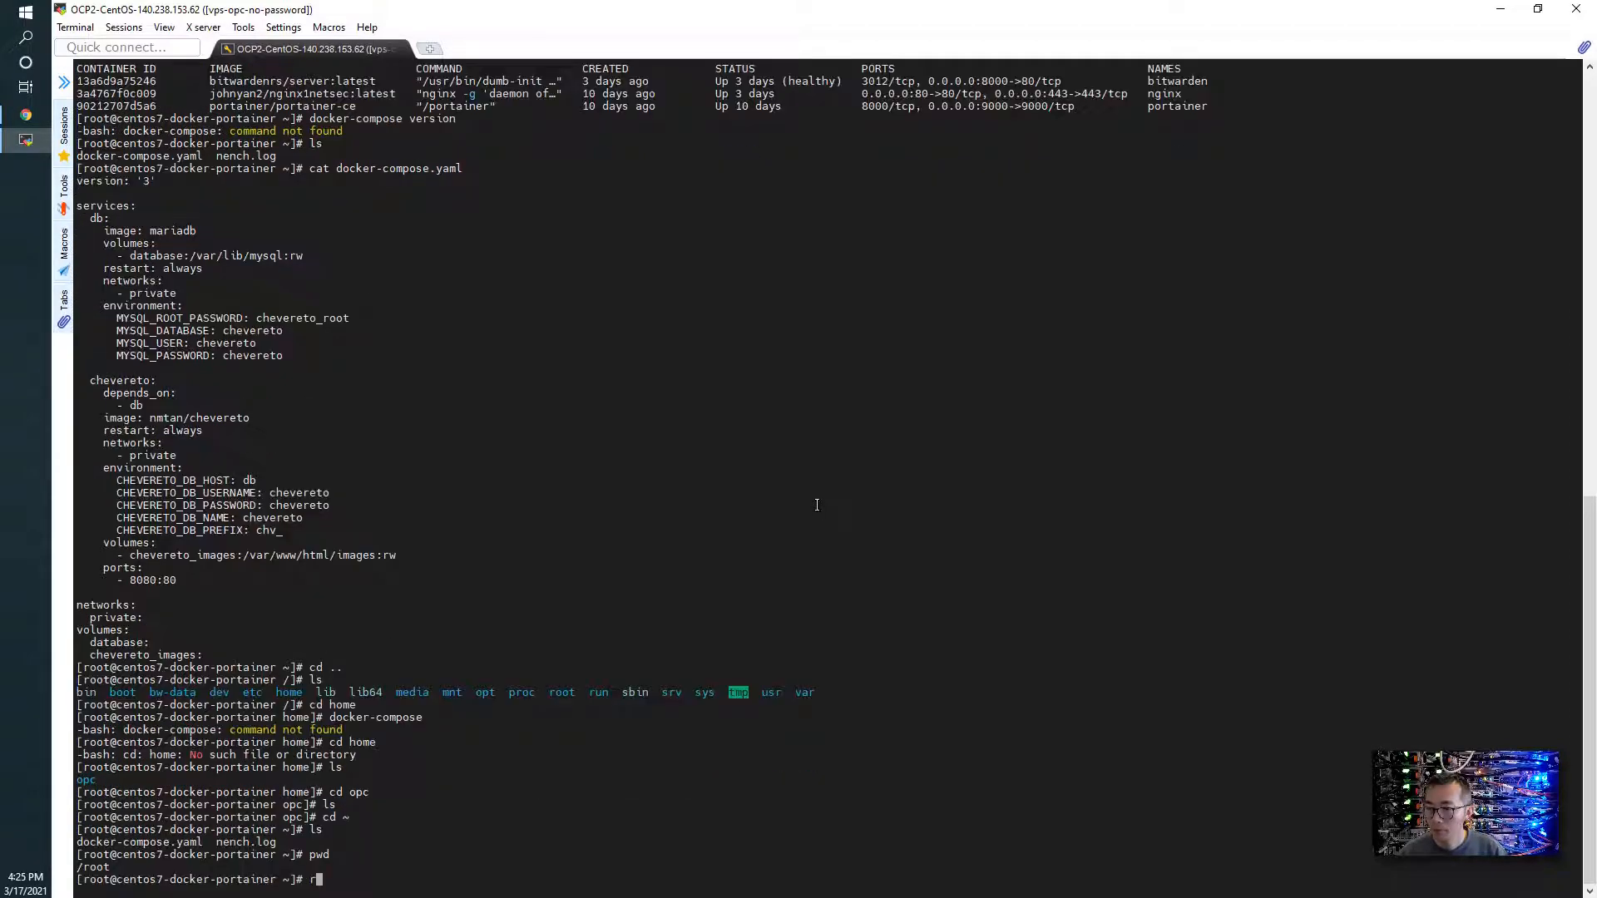
type("m docker-compose.yaml")
type("ls")
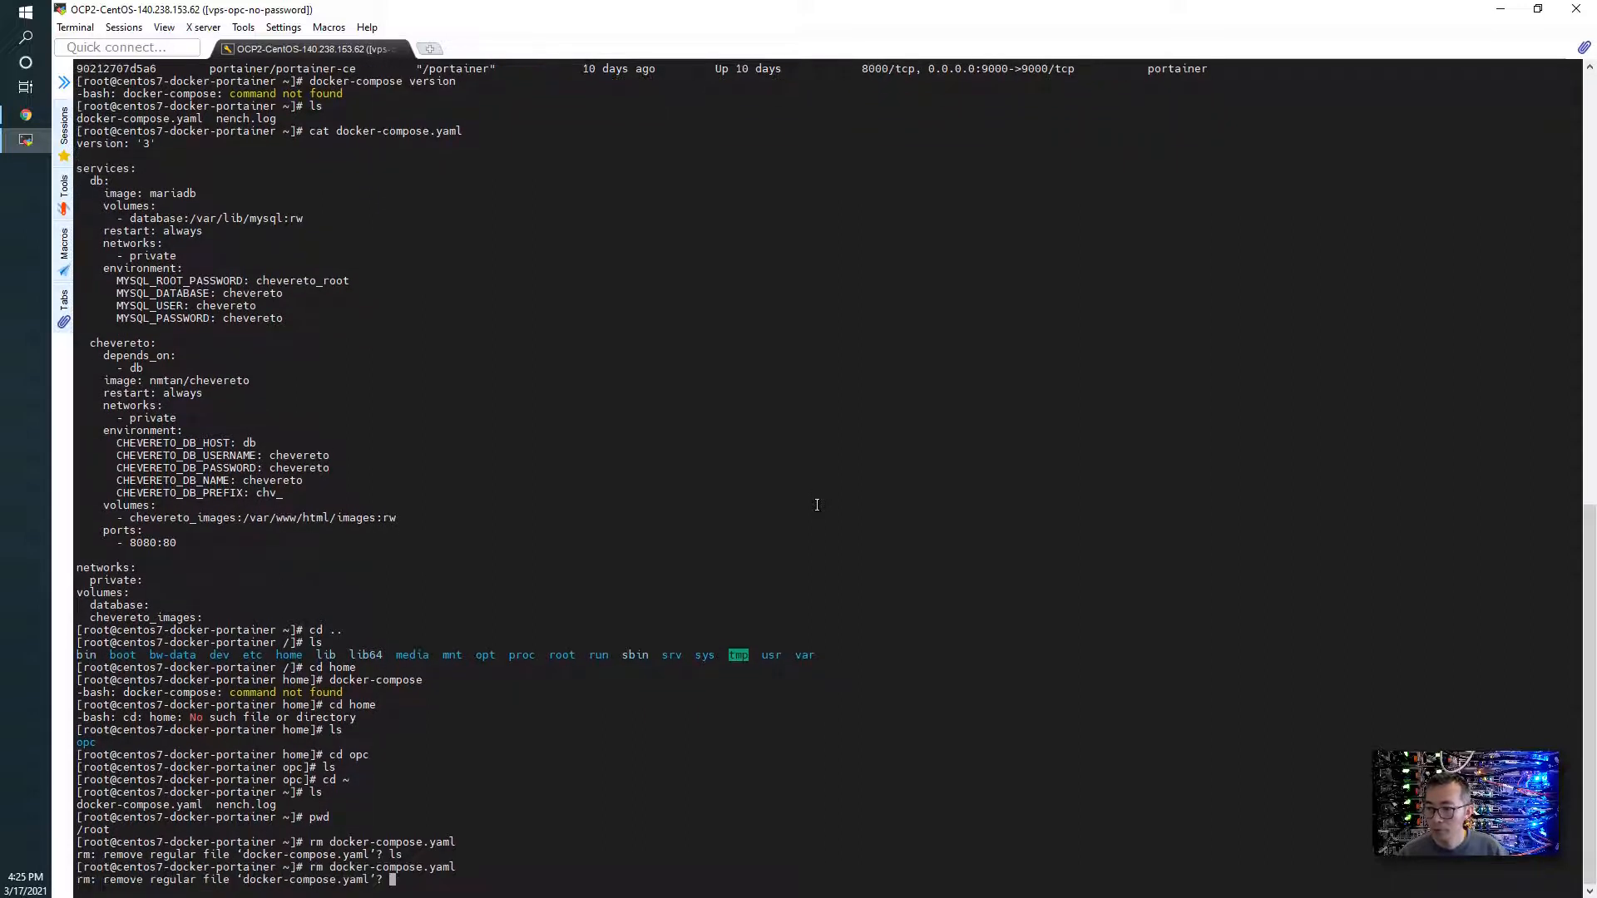
type("y")
type("ls")
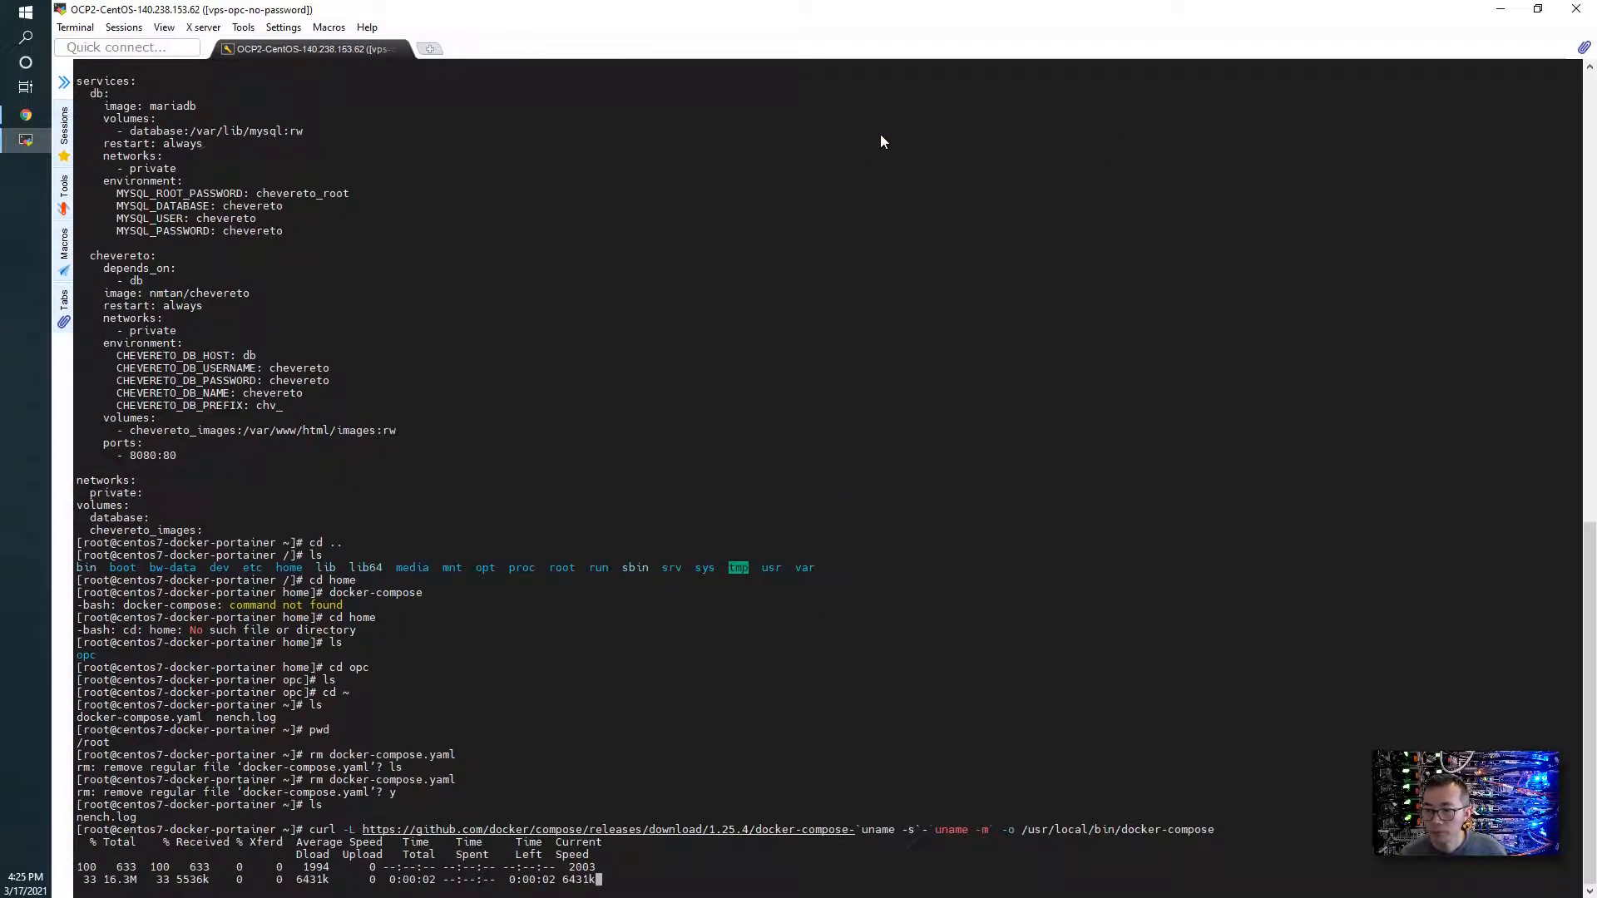
Step: Make /usr/local/bin/docker-compose executable and confirm it reports version 1.25.4
key("Return")
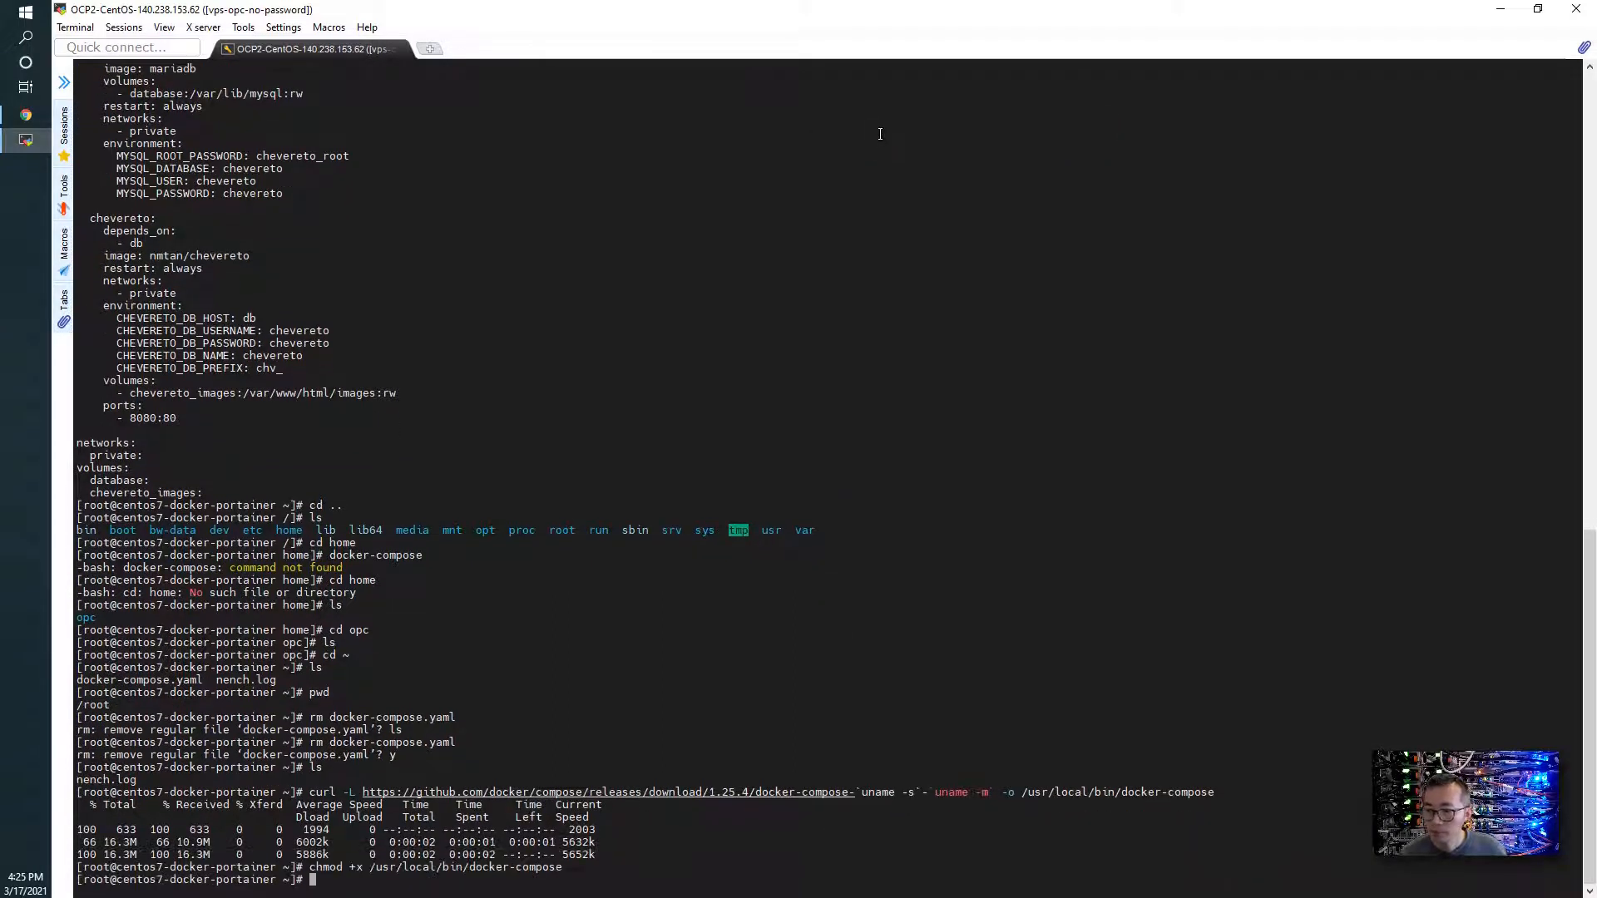
type("dcoker")
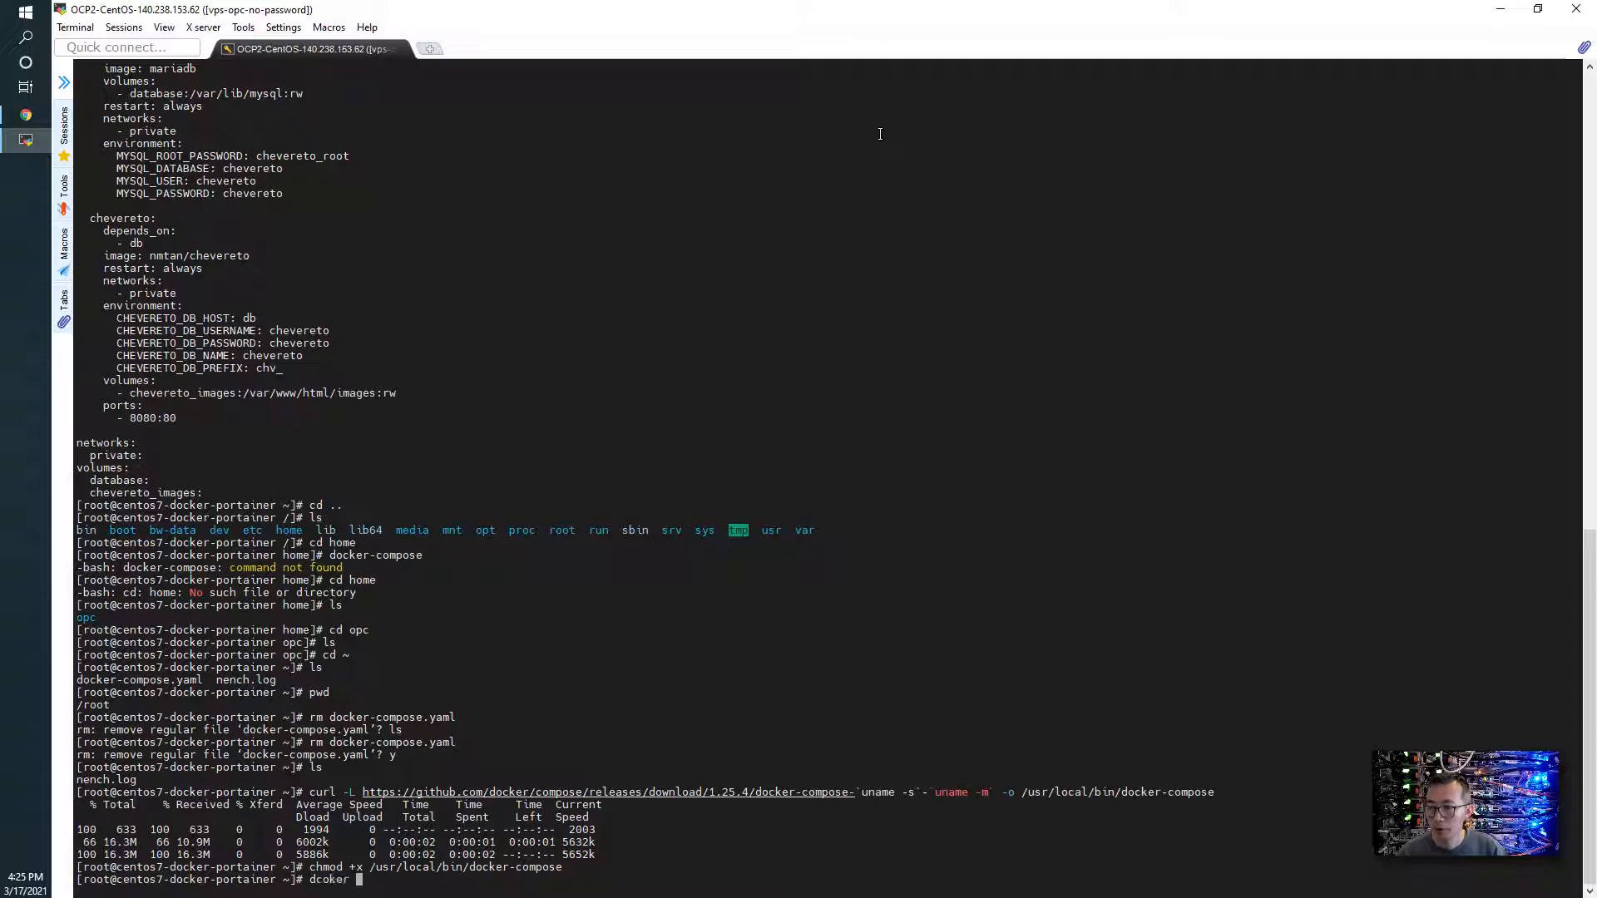
type("-compose version")
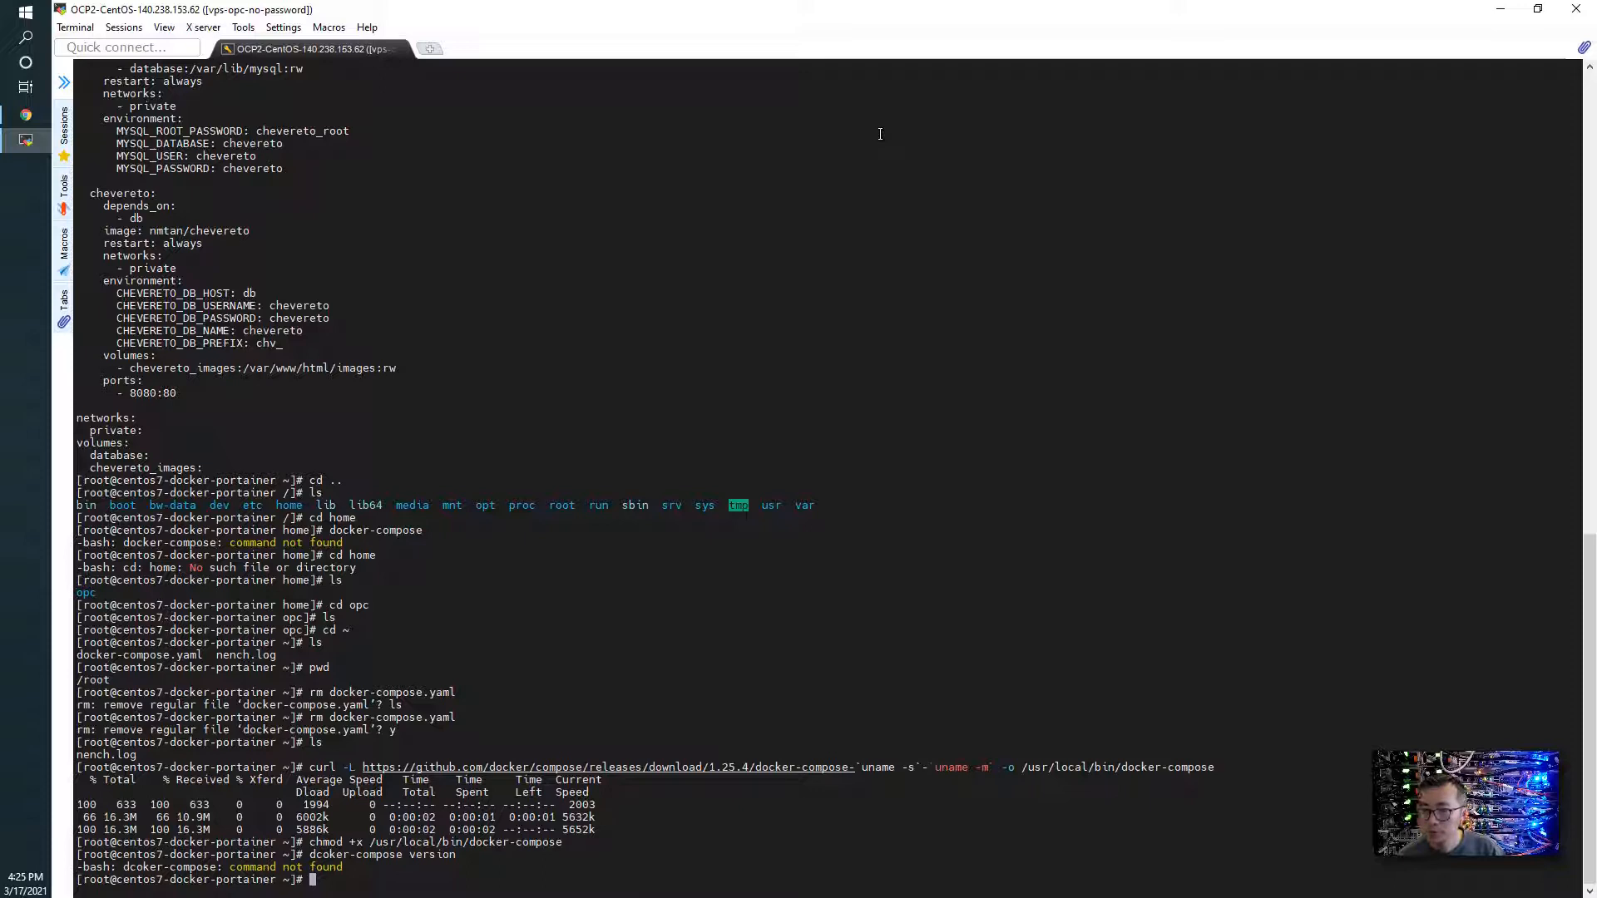
type("/")
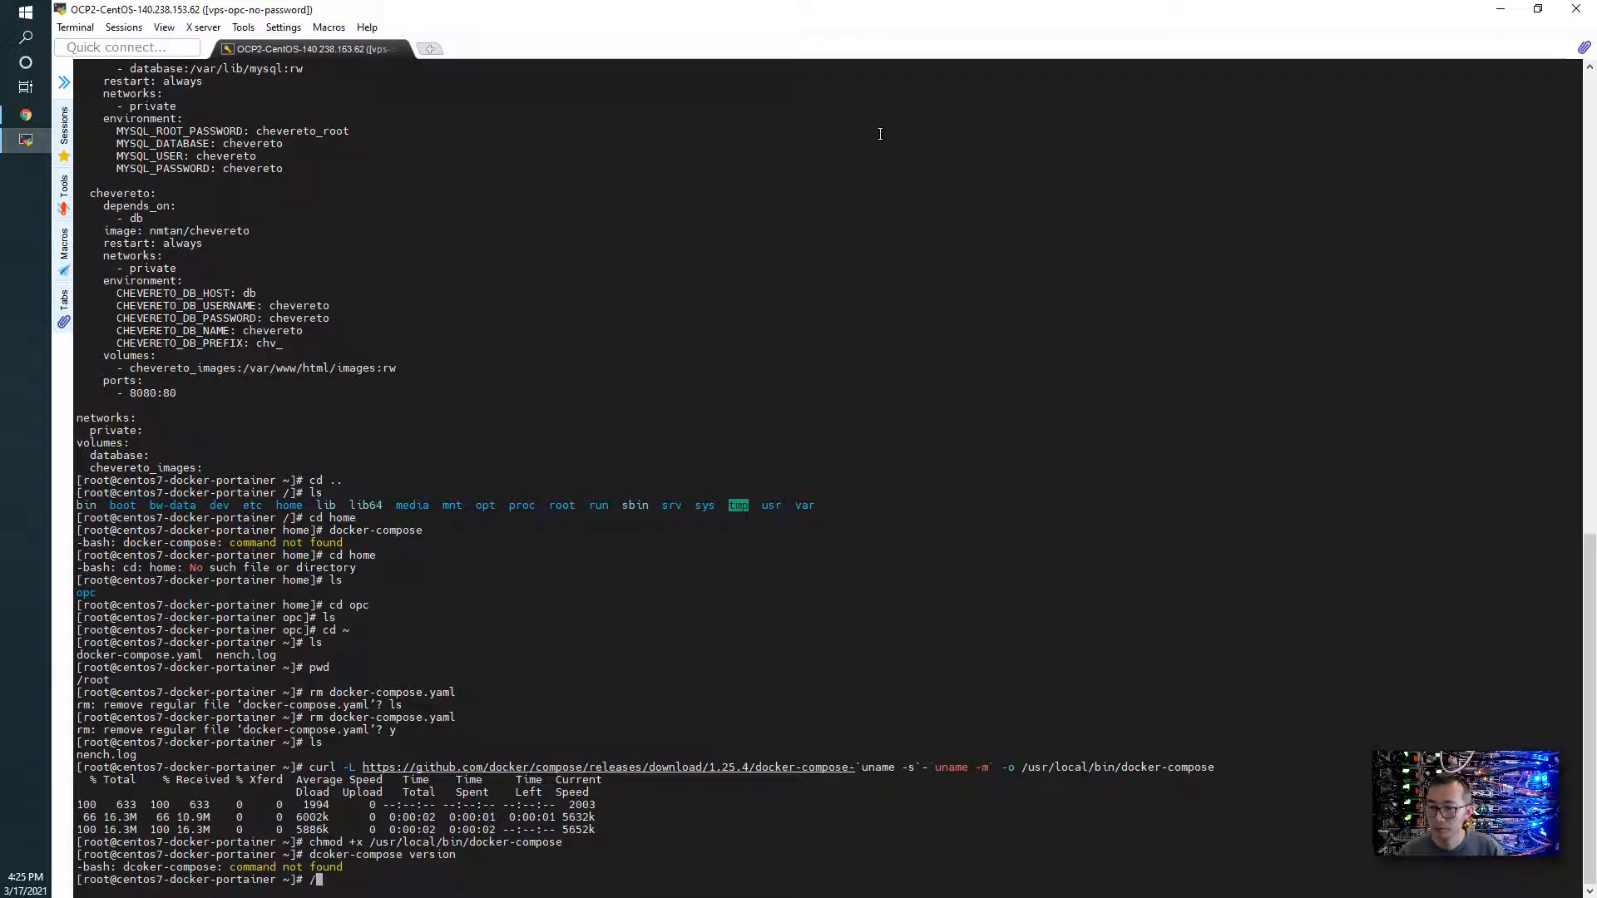
type("usr/local/")
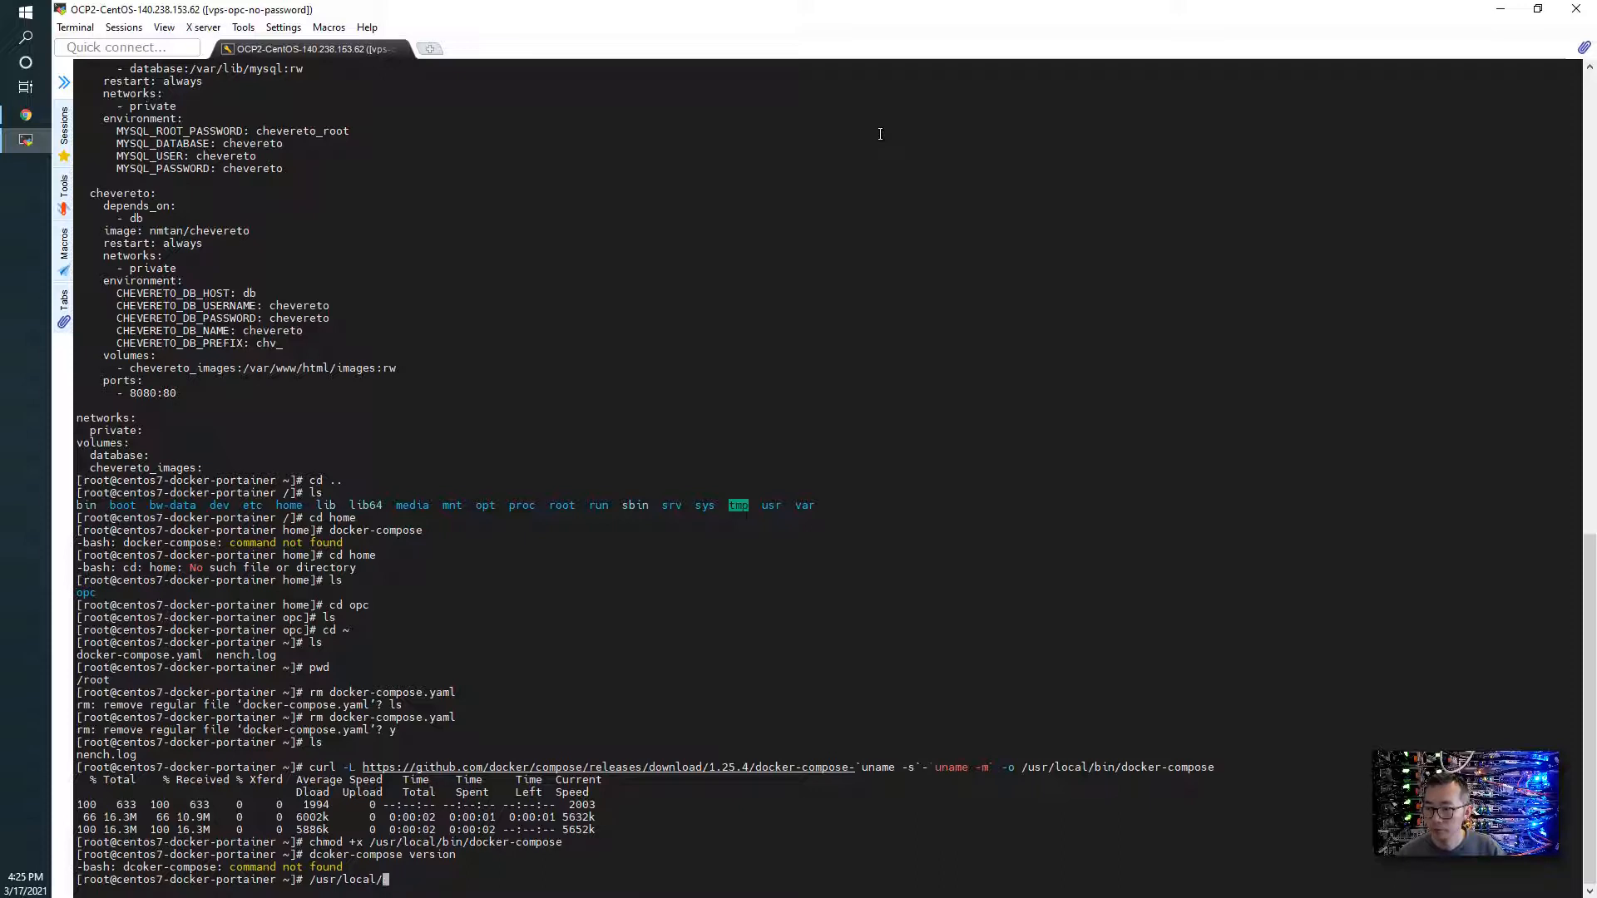
type("docker-compose version")
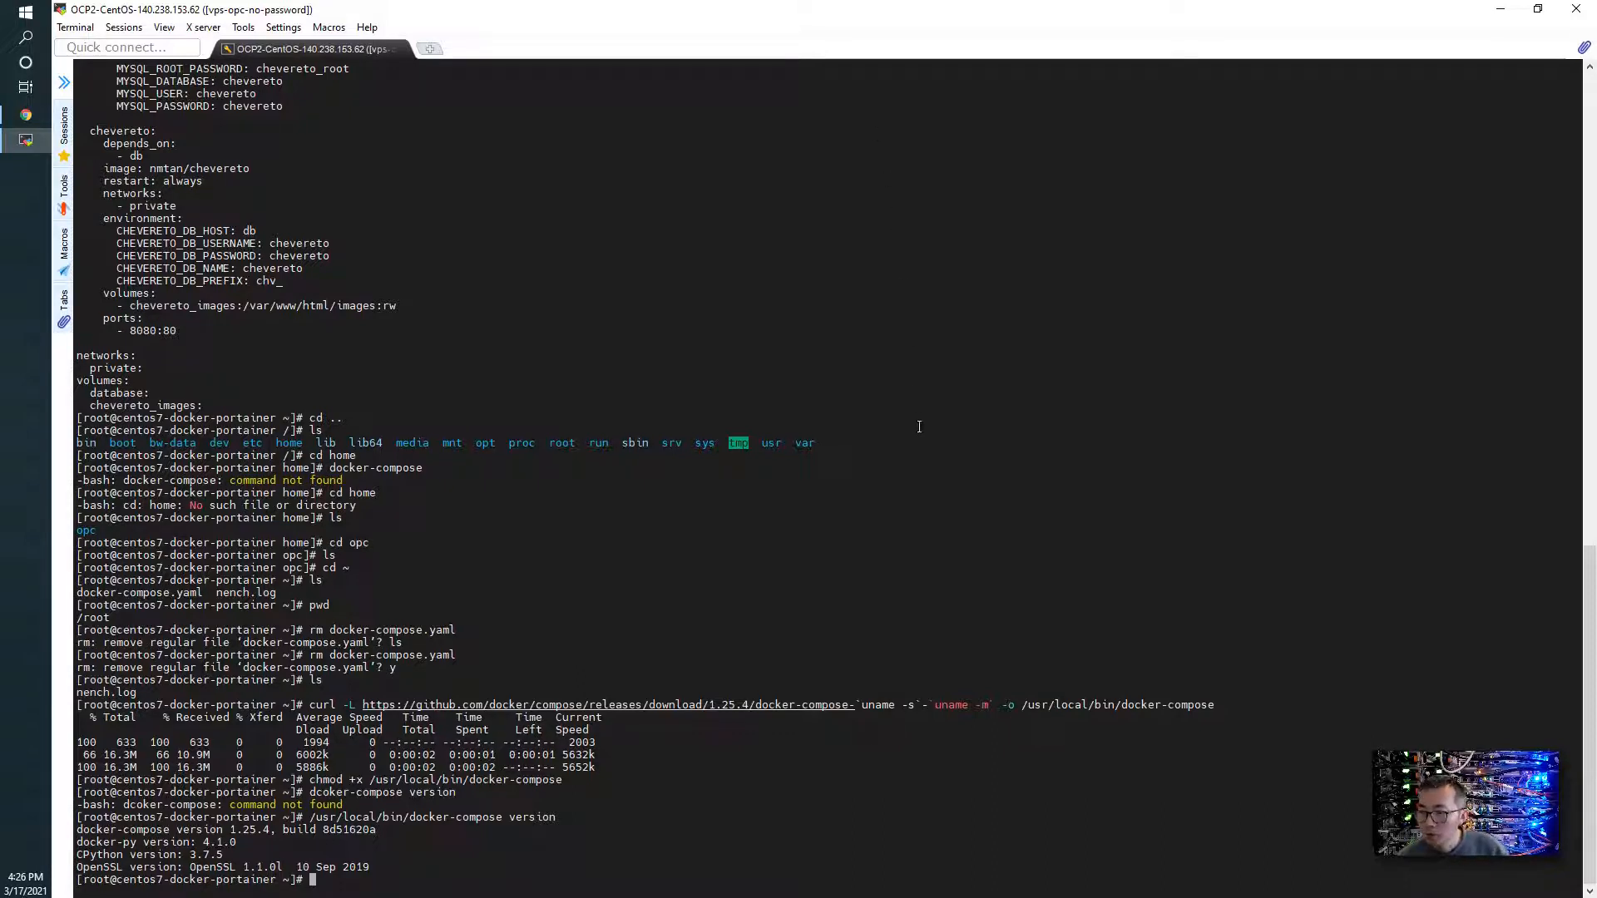
mouse_move(918, 487)
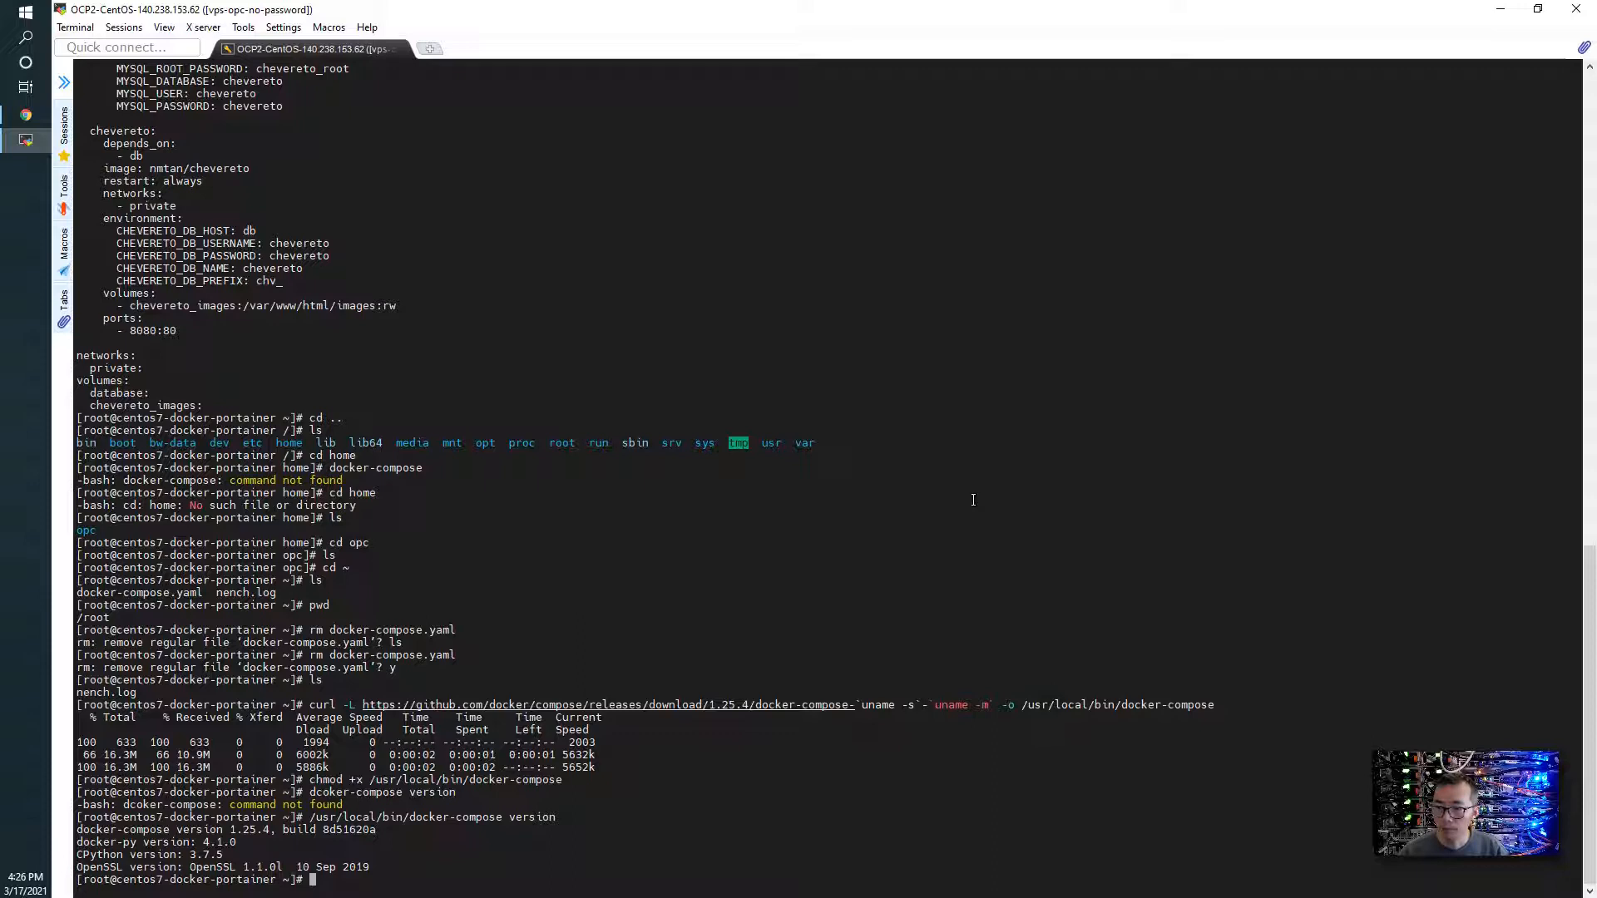
type("vi d")
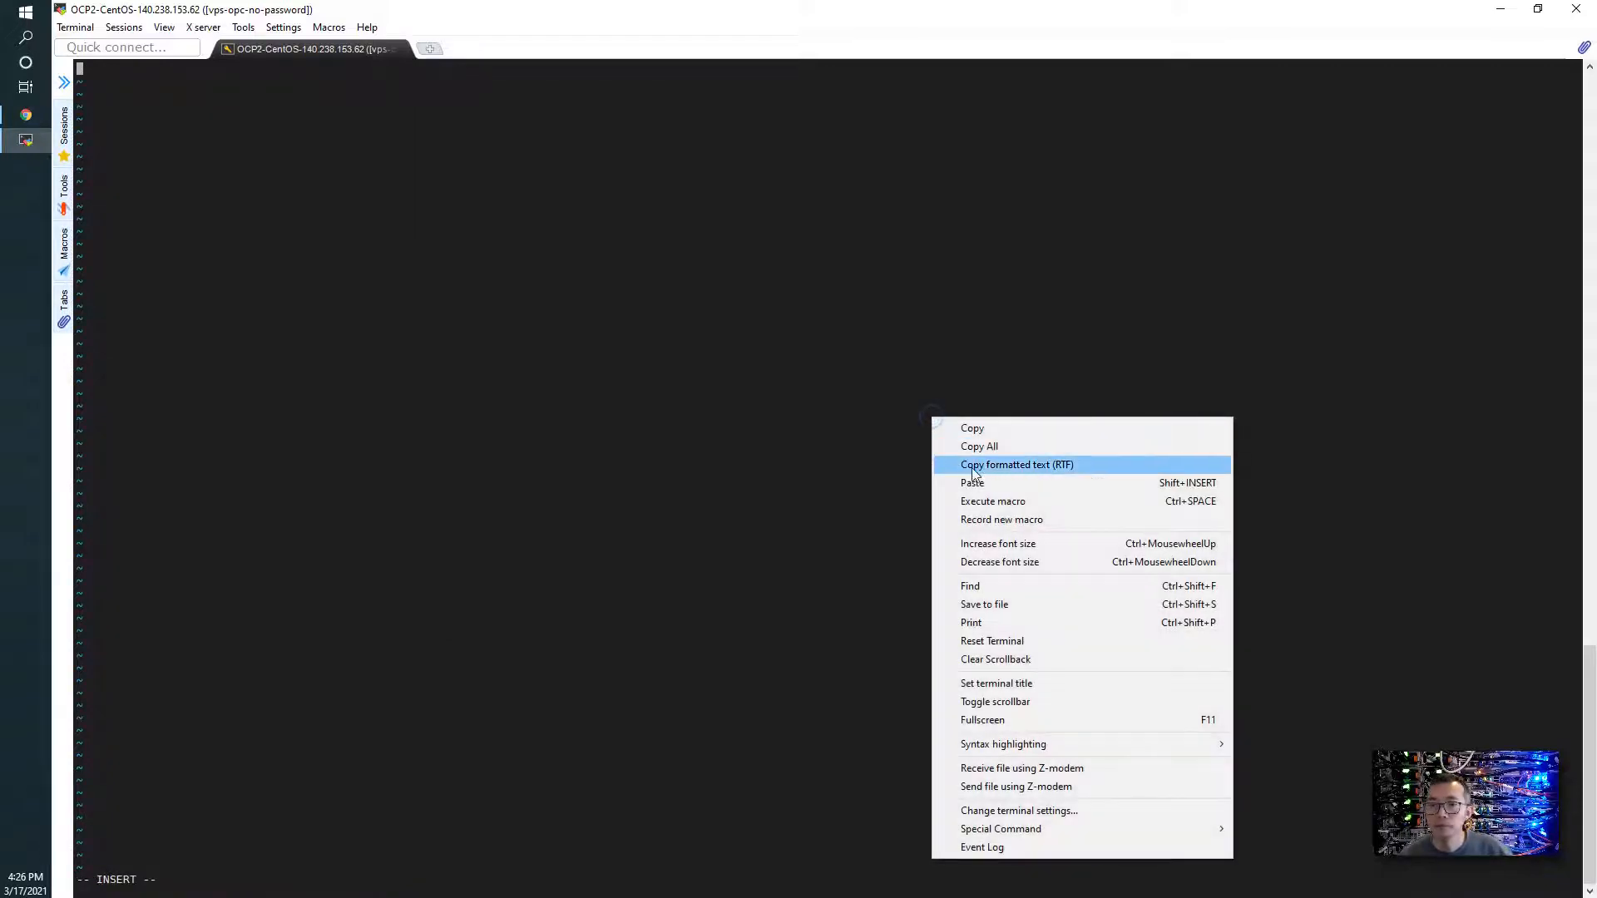
Step: Paste the neko chromium compose config into docker-compose.yml and set SCREEN_HEIGHT to 576
left_click(971, 483)
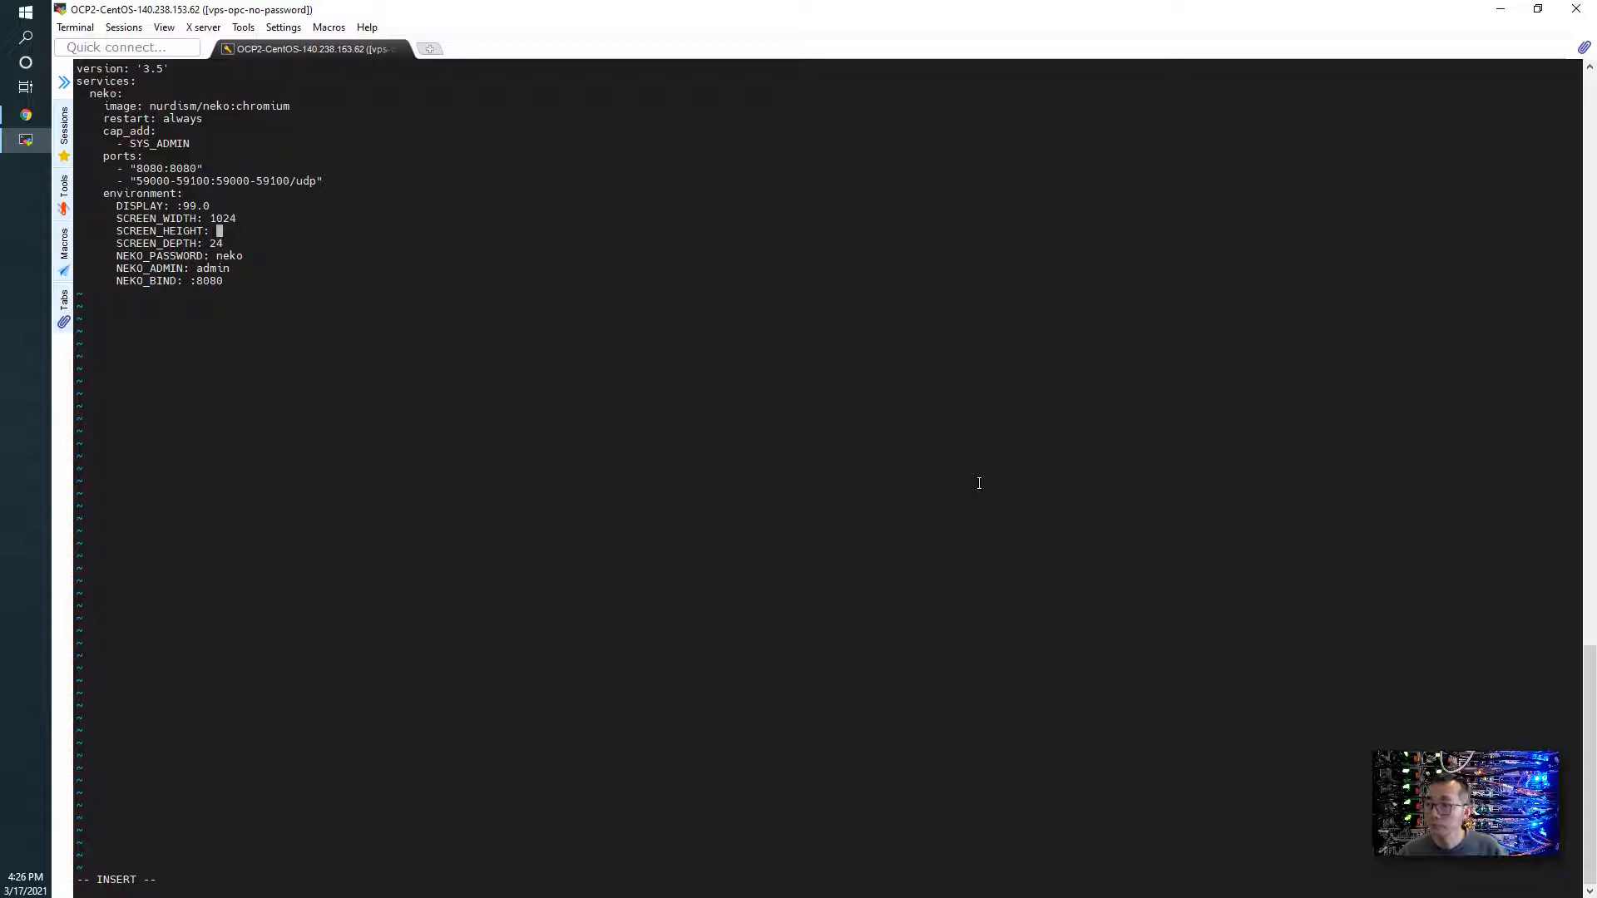
type("576")
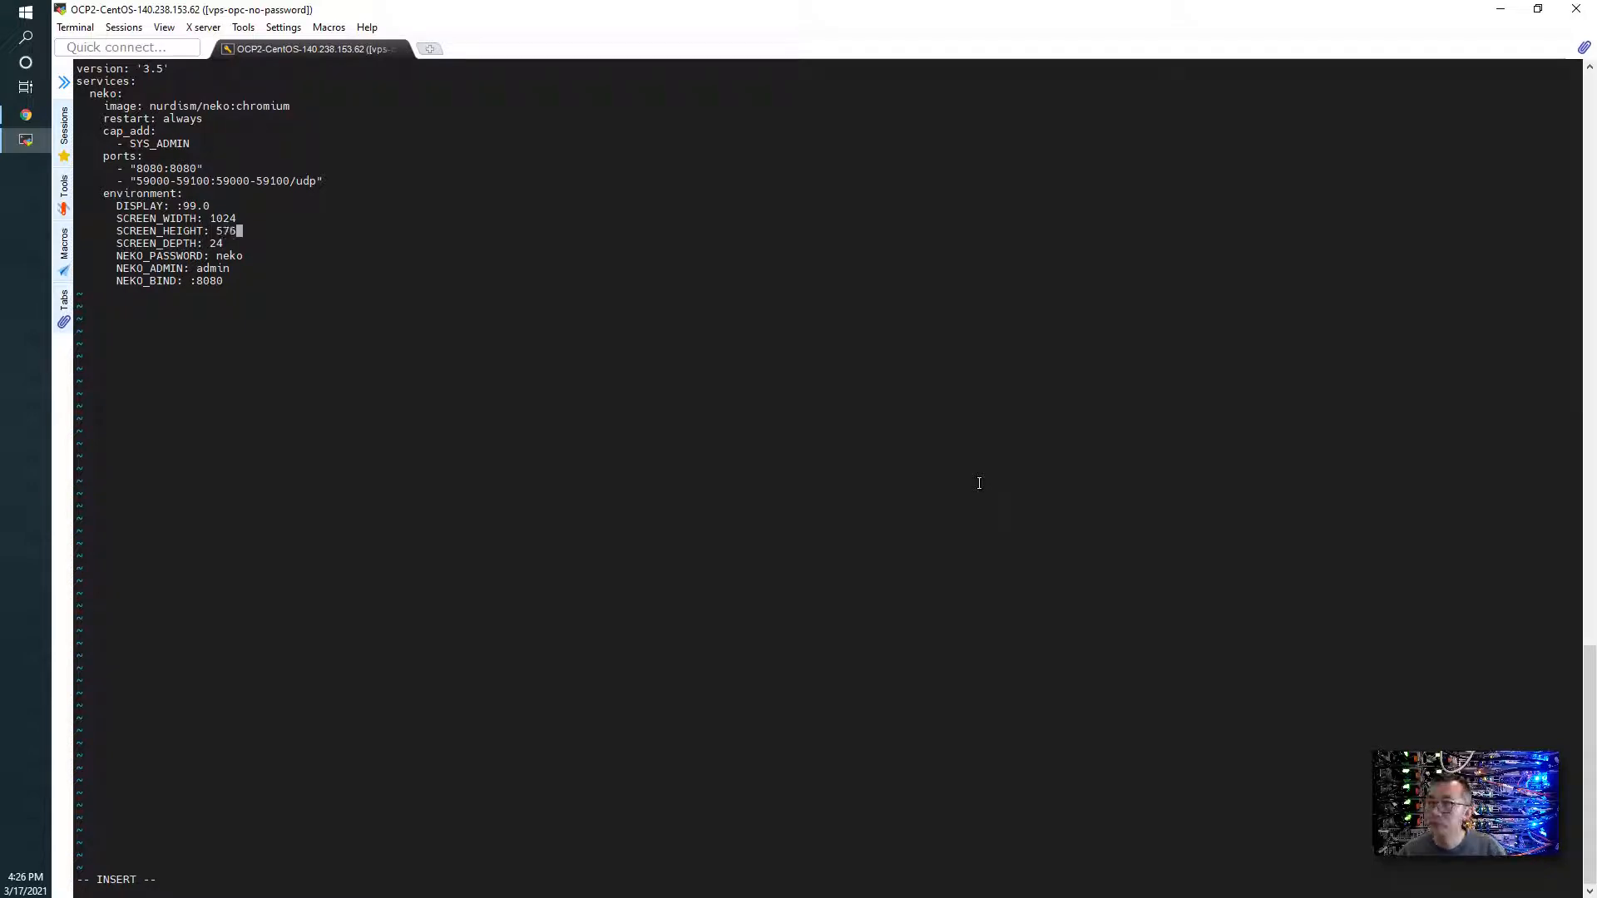
mouse_move(619, 307)
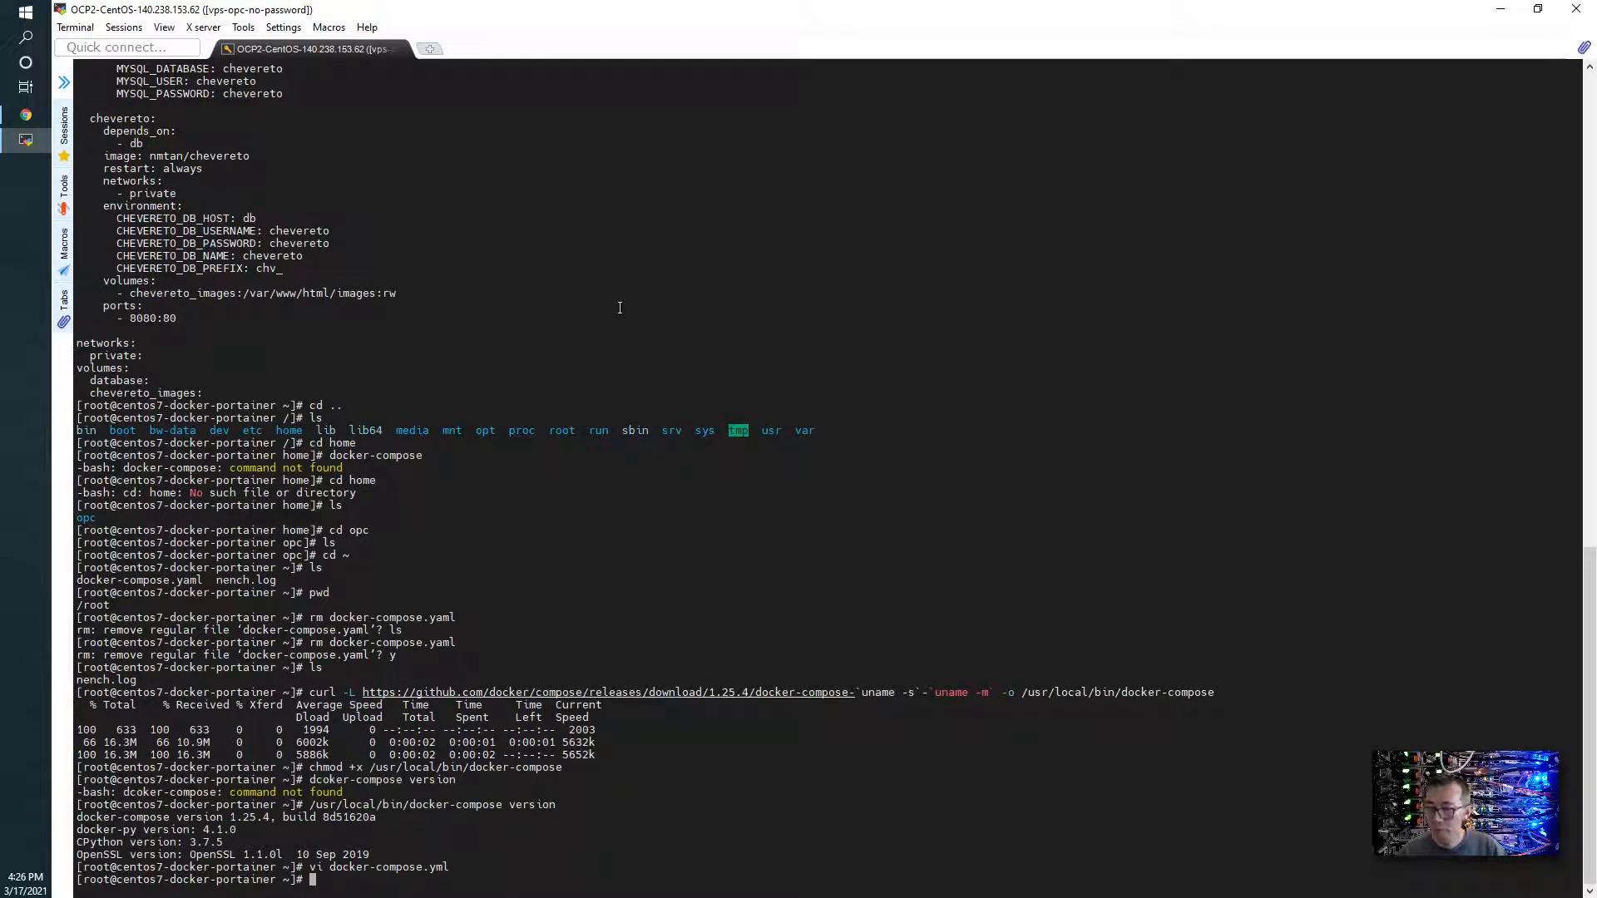
type("docker-compose up -d")
type("docker ps")
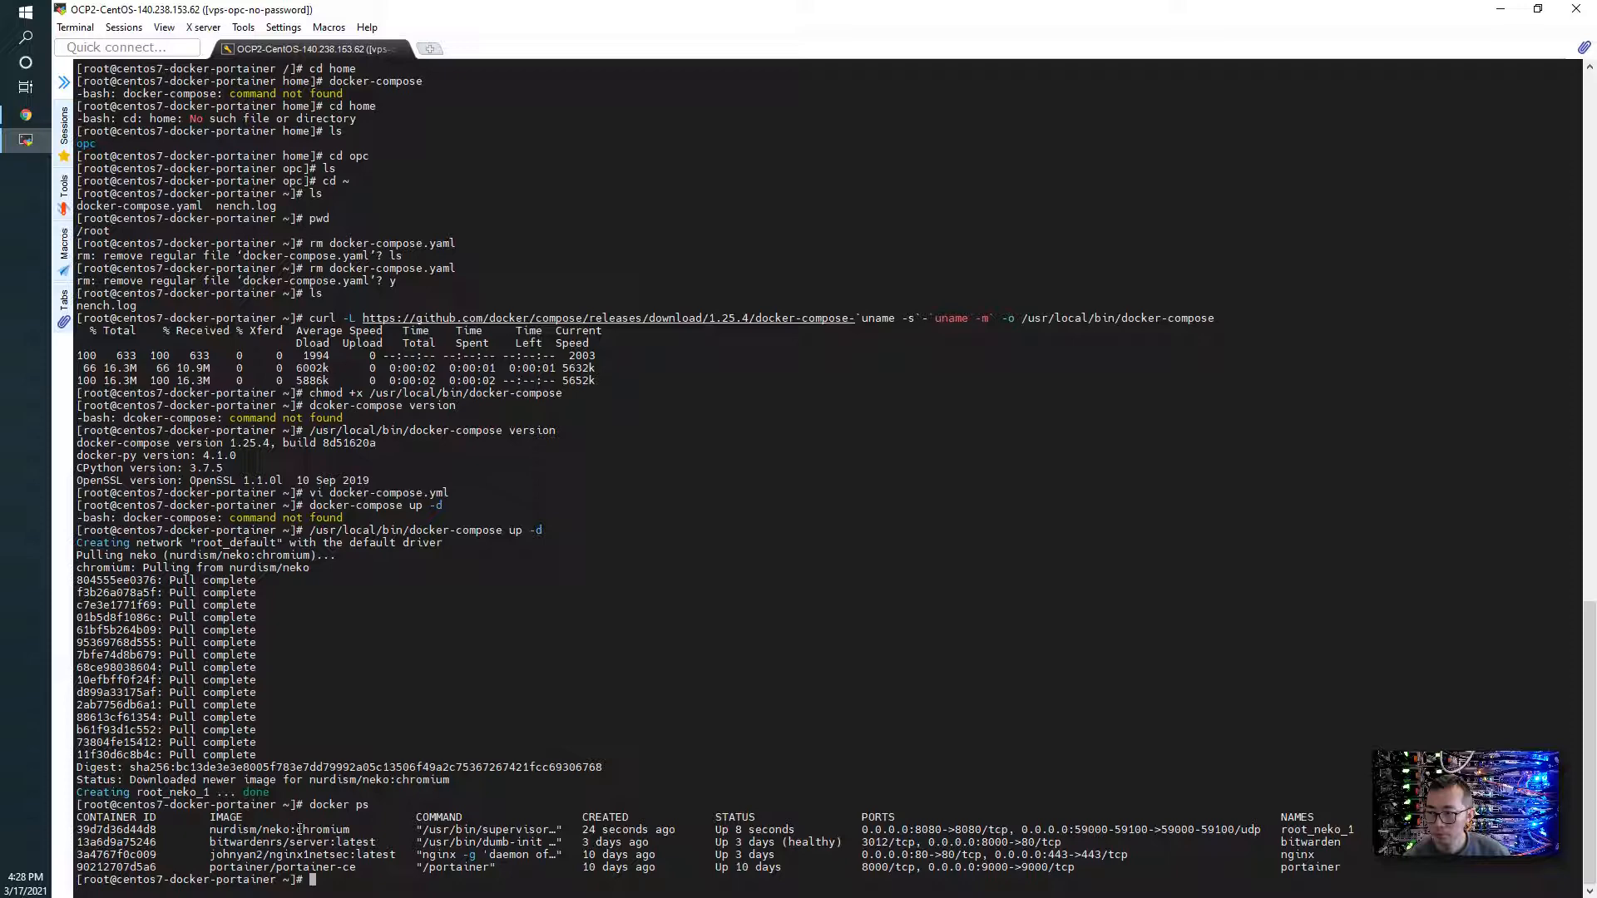
Step: Point out the running root_neko_1 container with port 8080 published in docker ps output
double_click(308, 829)
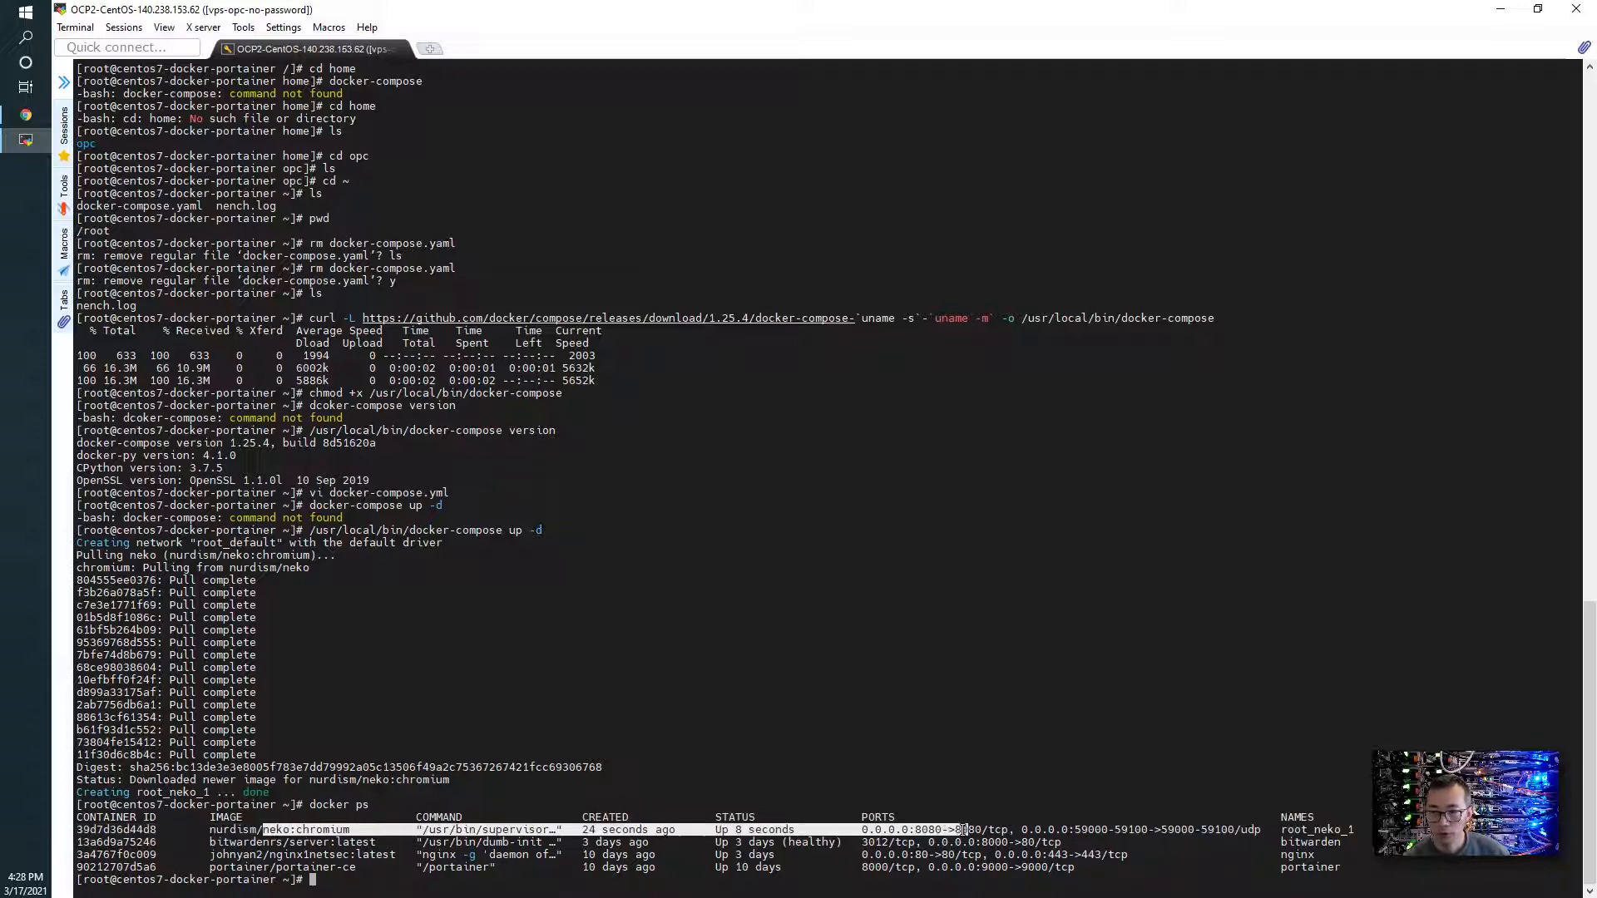
type("cat")
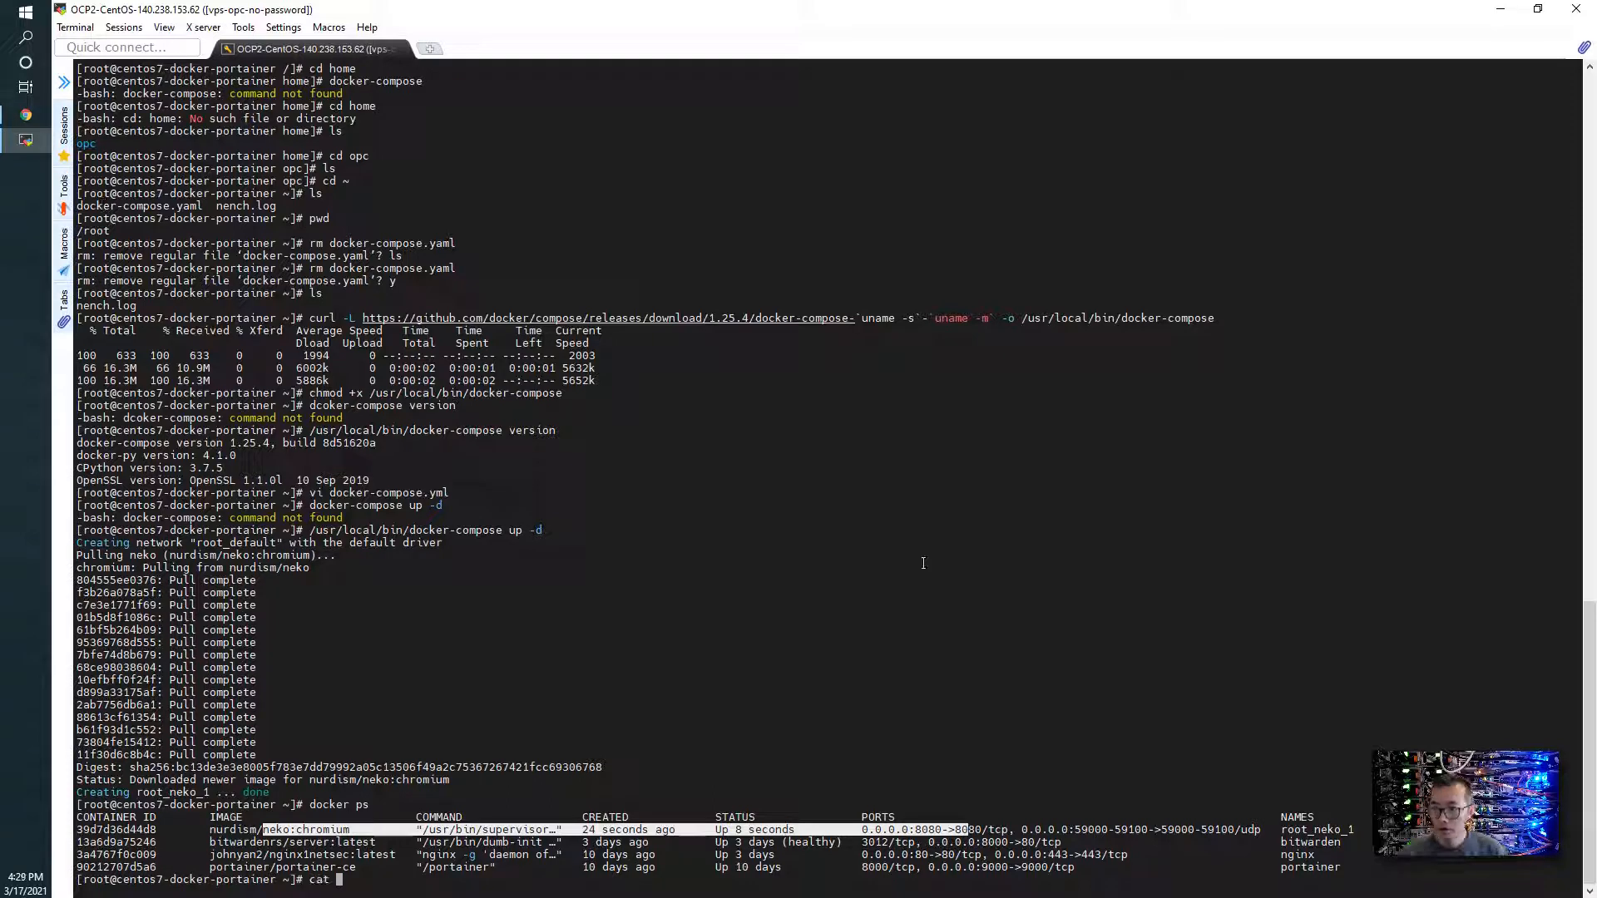
Step: Run curl ifconfig.me and copy the server's public IP address
type("url")
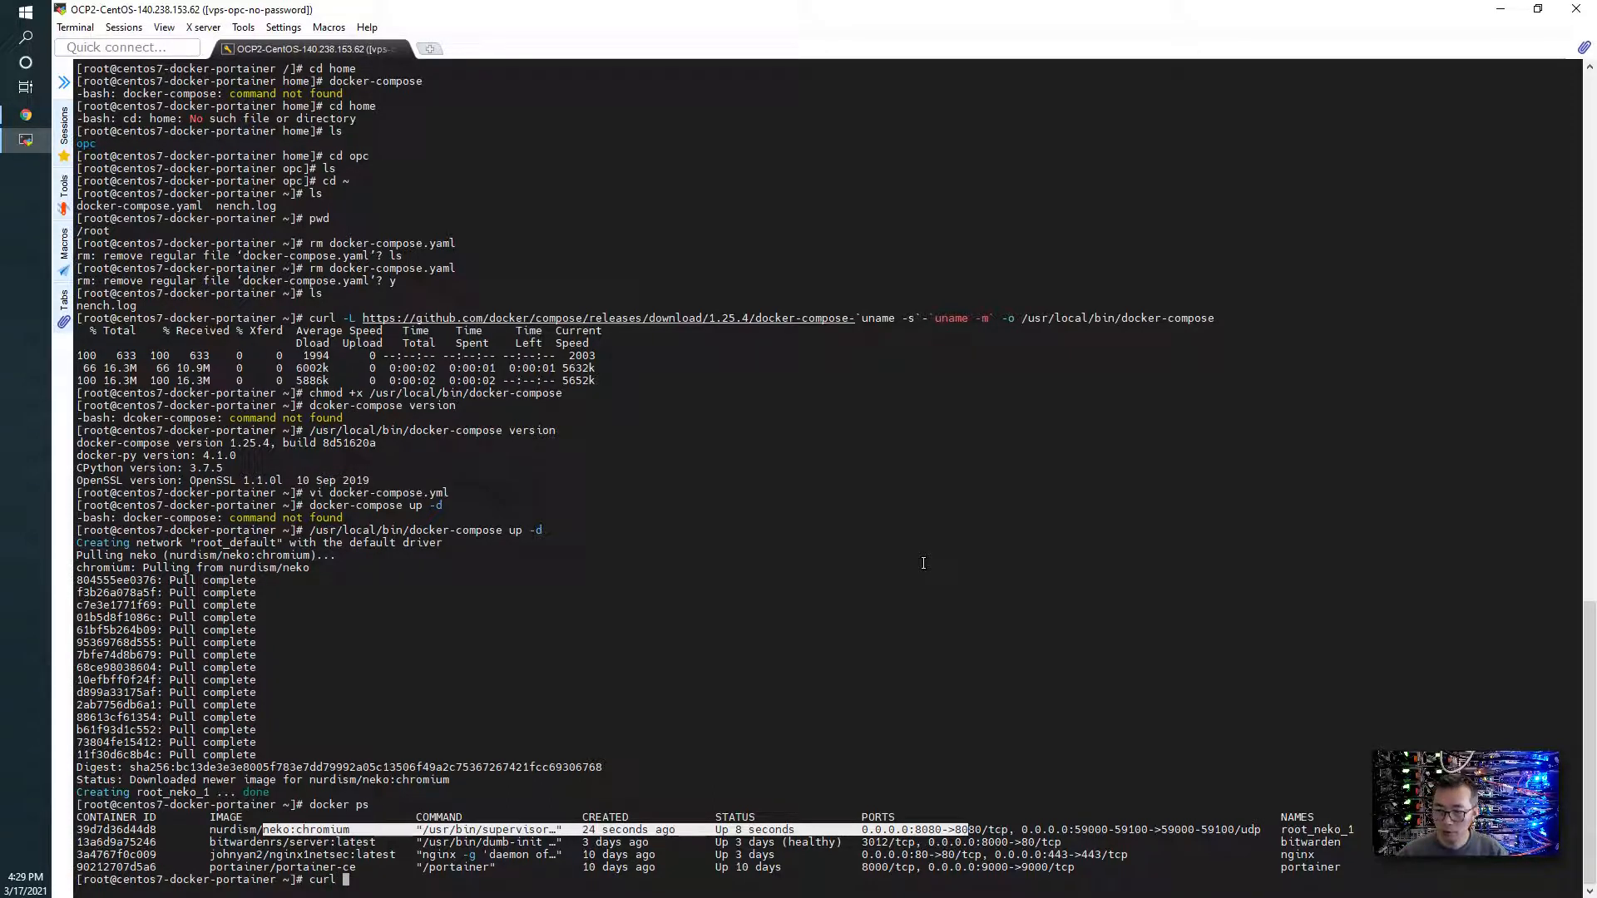
type("ifc")
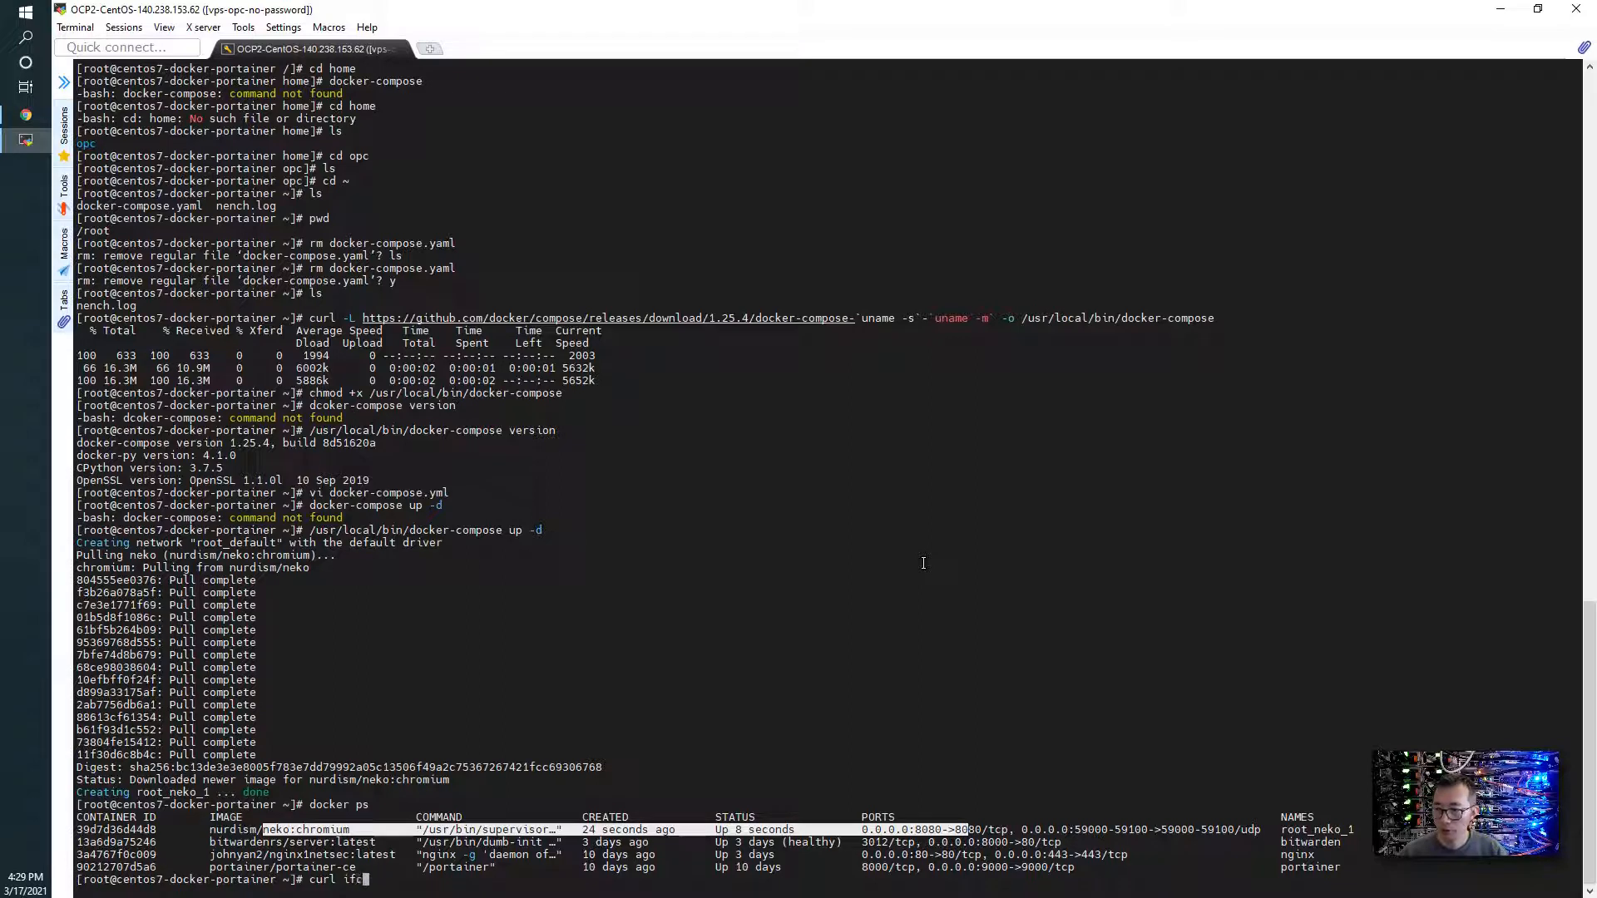
type("onfig.me")
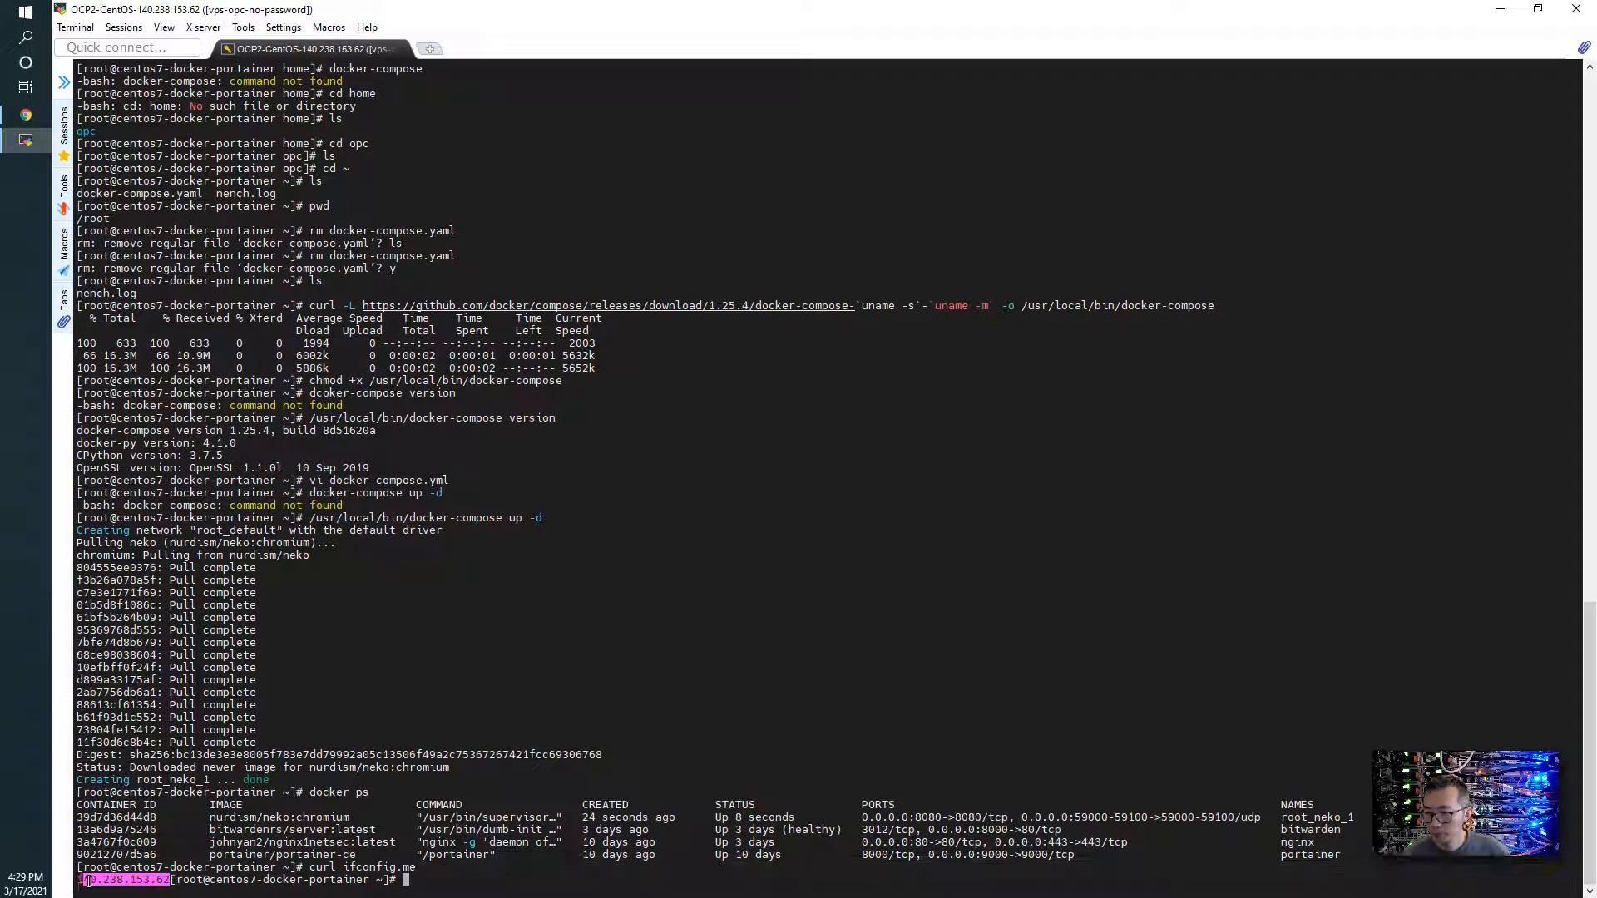
right_click(234, 438)
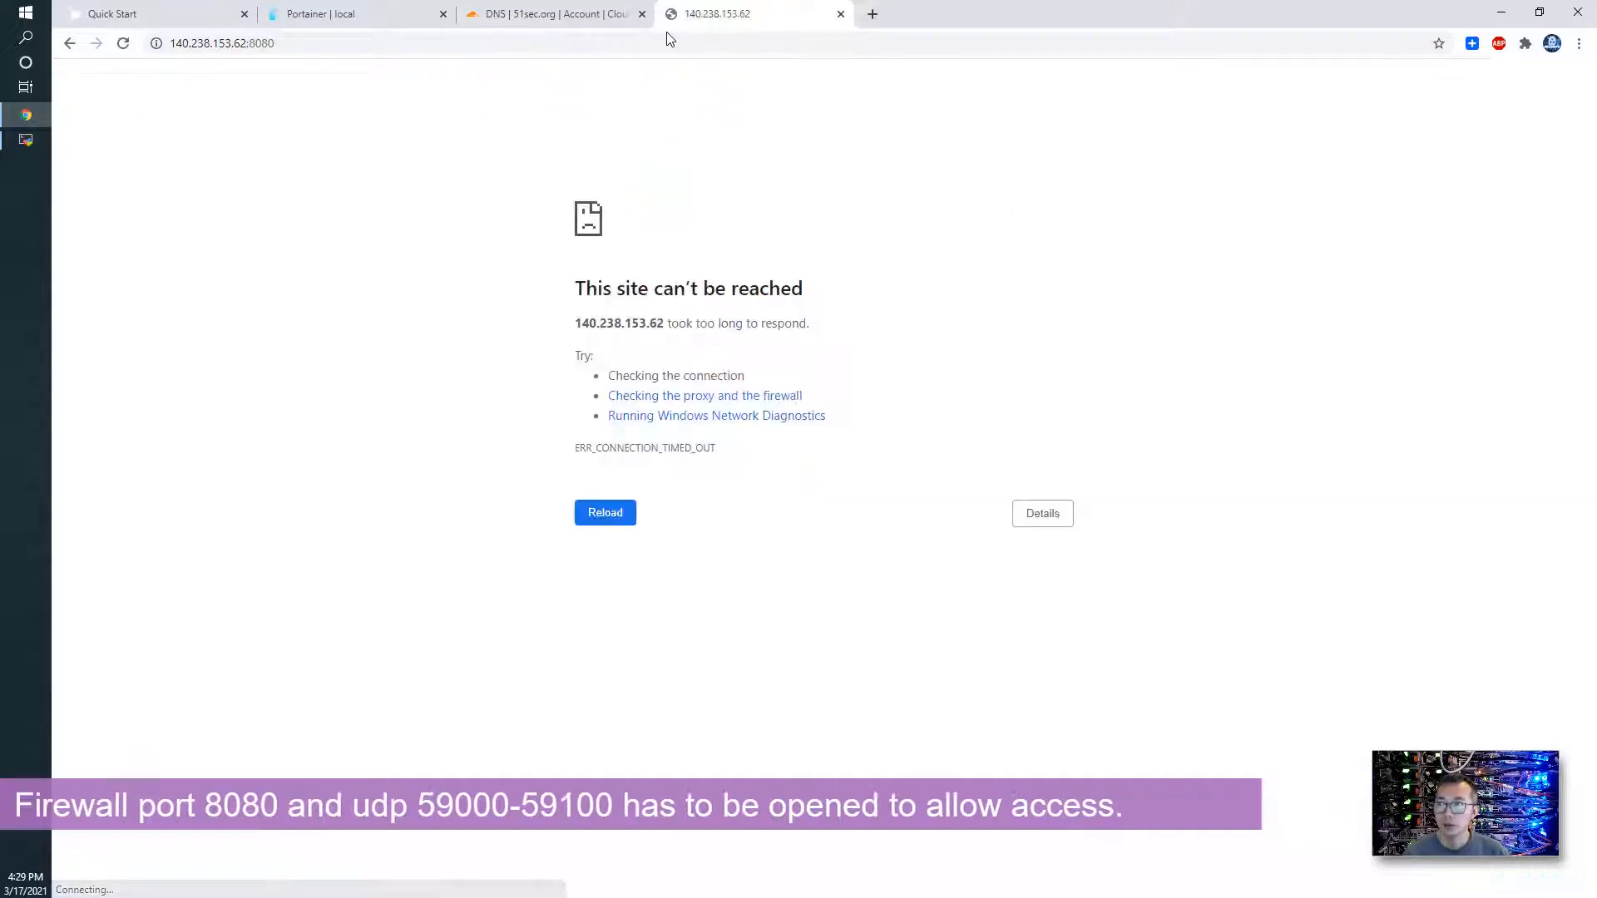
Step: Reload n.eko at the server IP on port 8080 and log in as admin
left_click(605, 512)
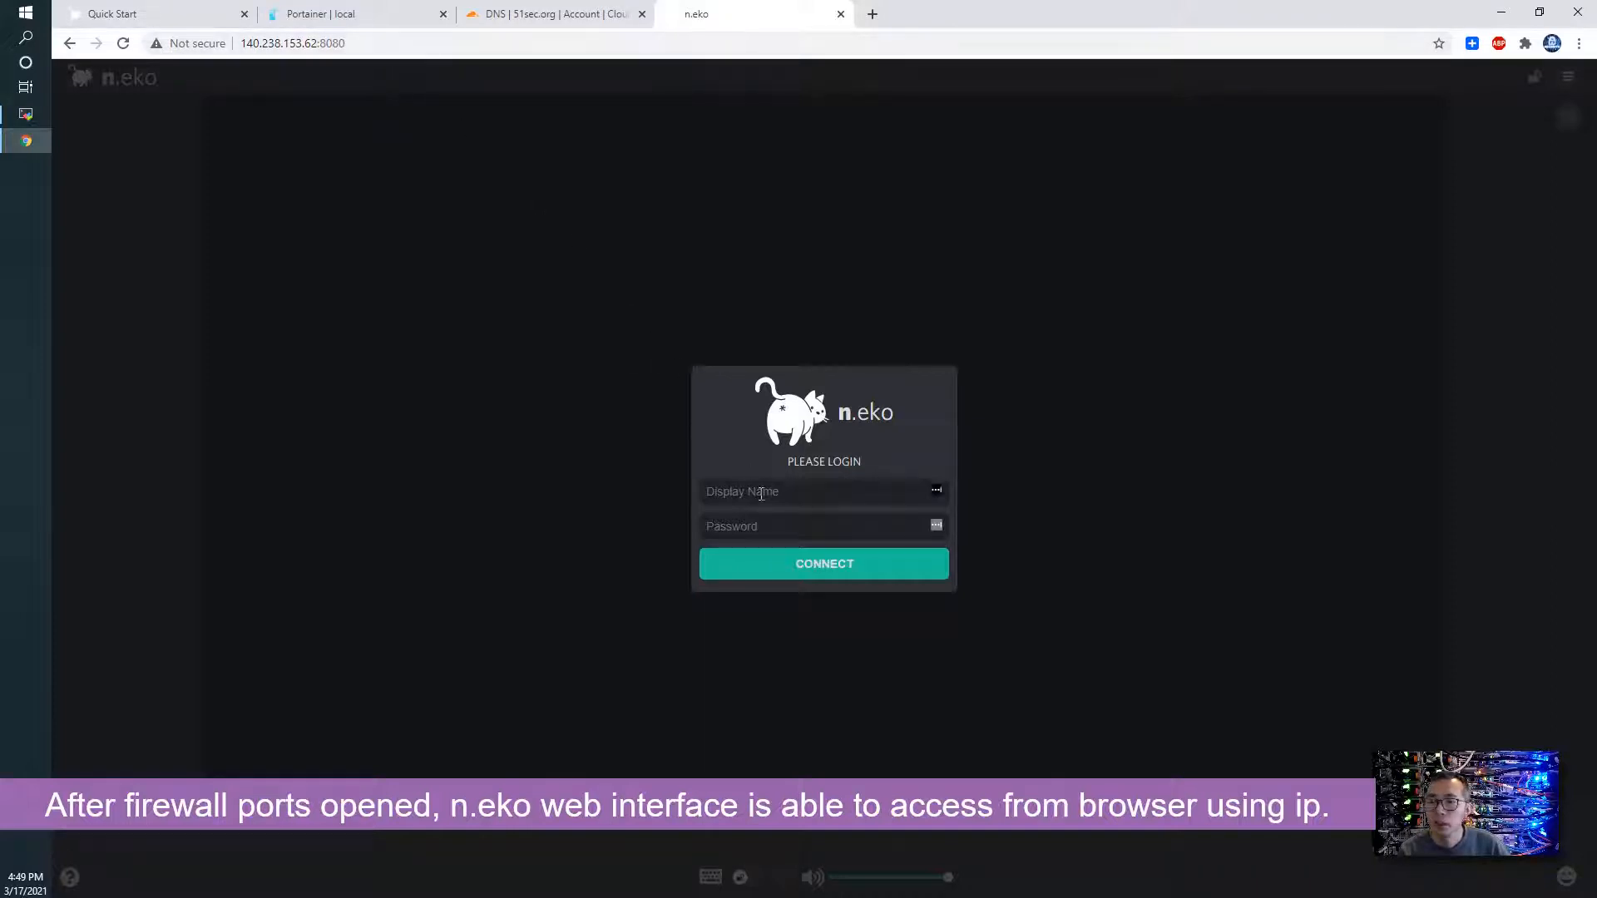
type("admin")
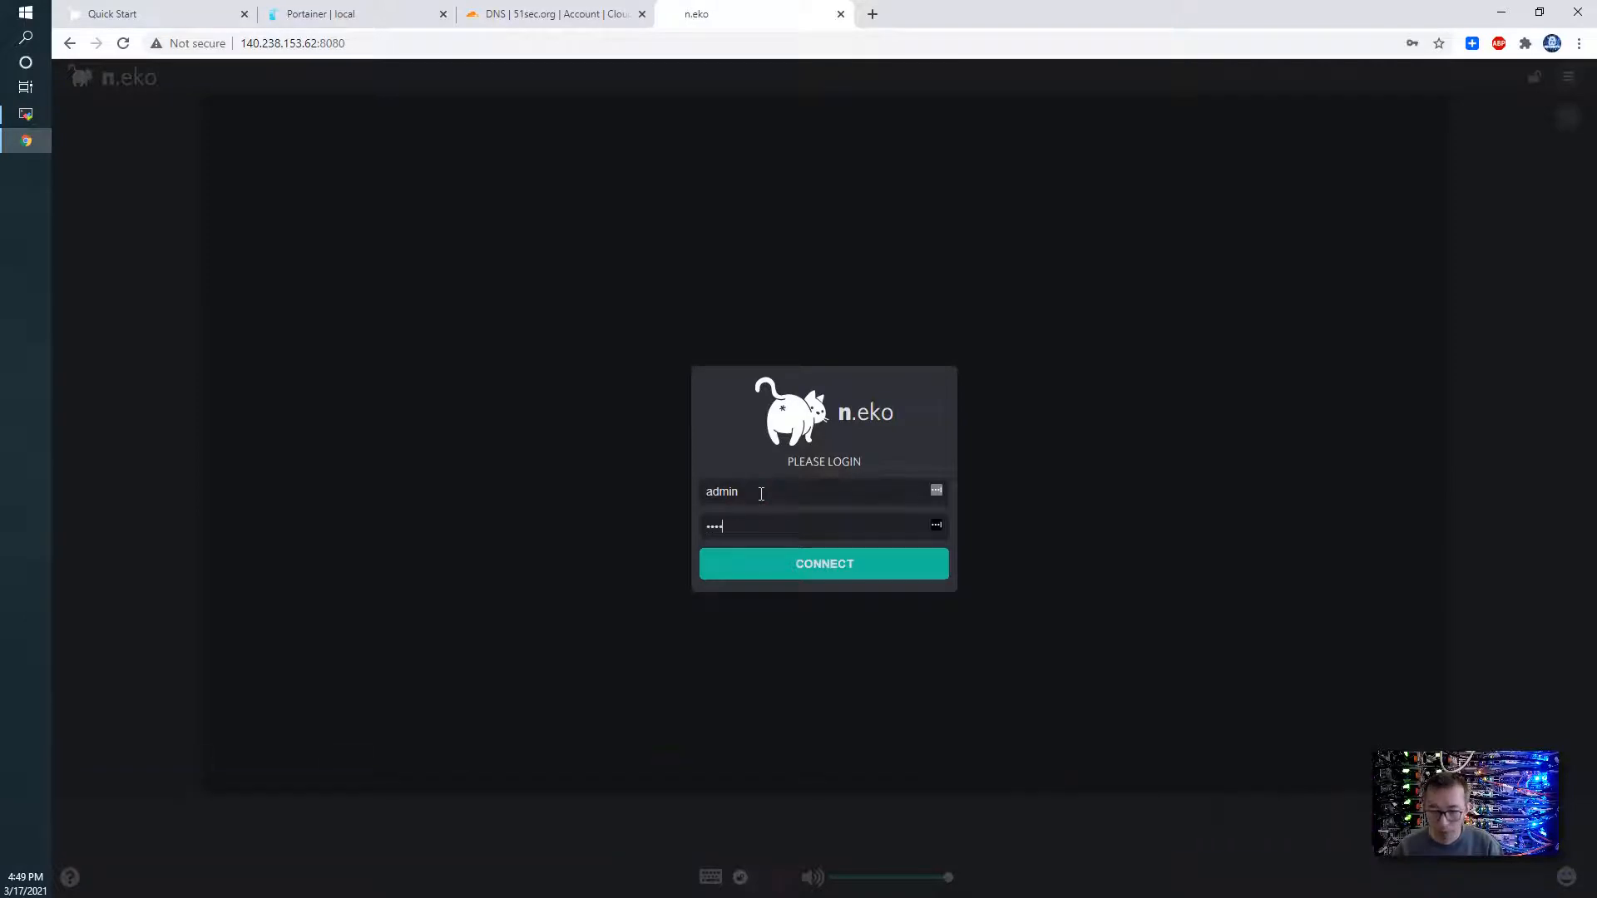
left_click(824, 564)
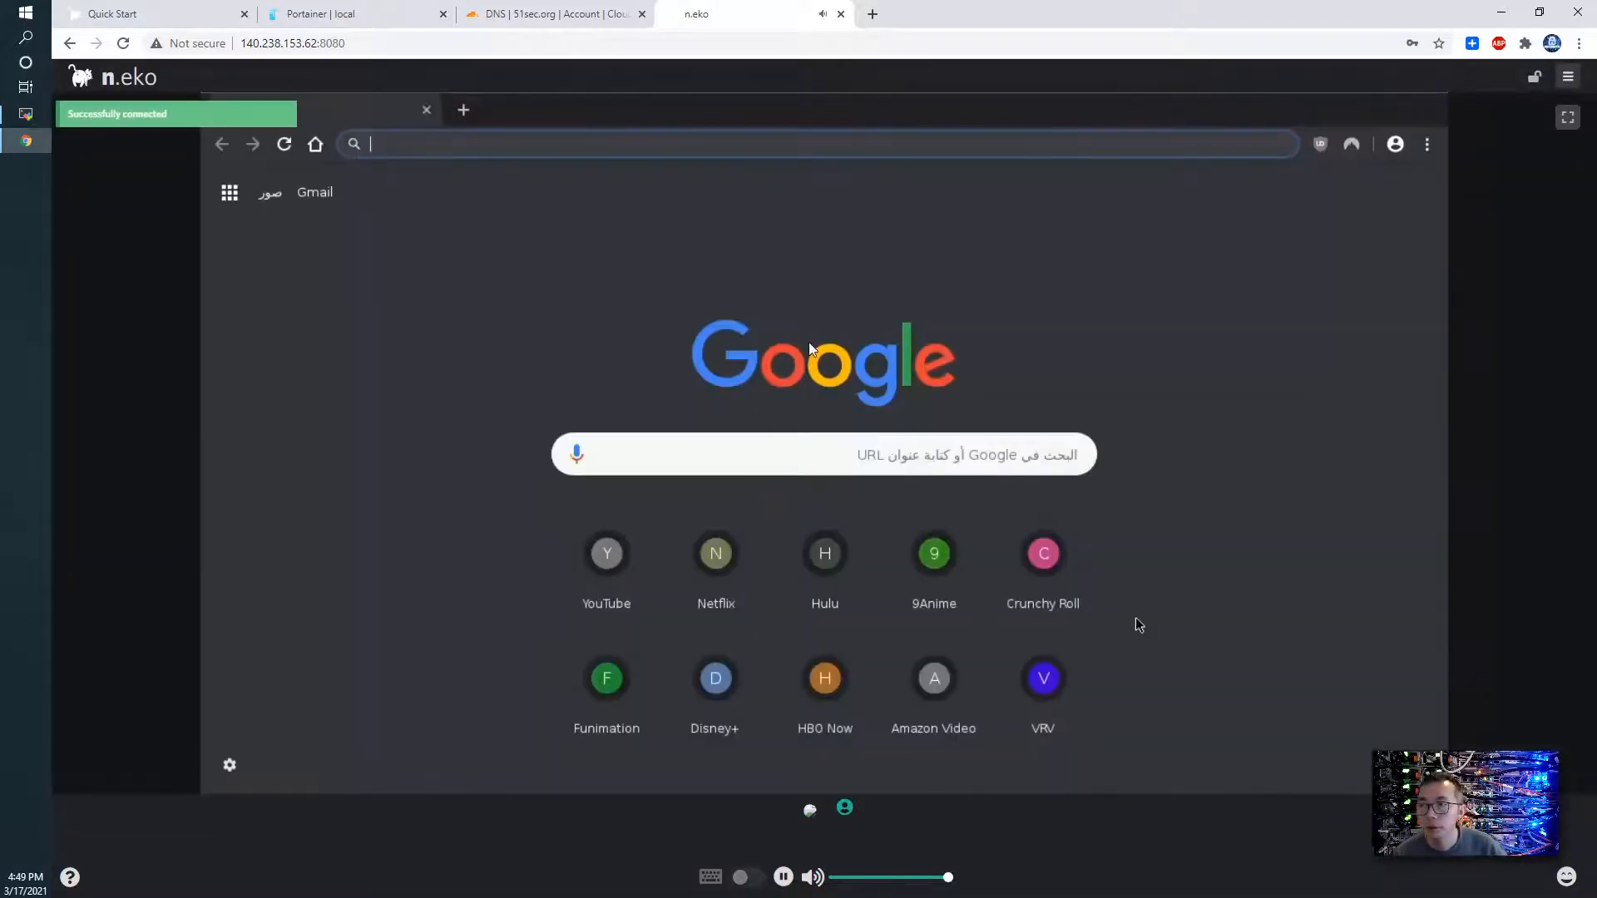
mouse_move(670, 314)
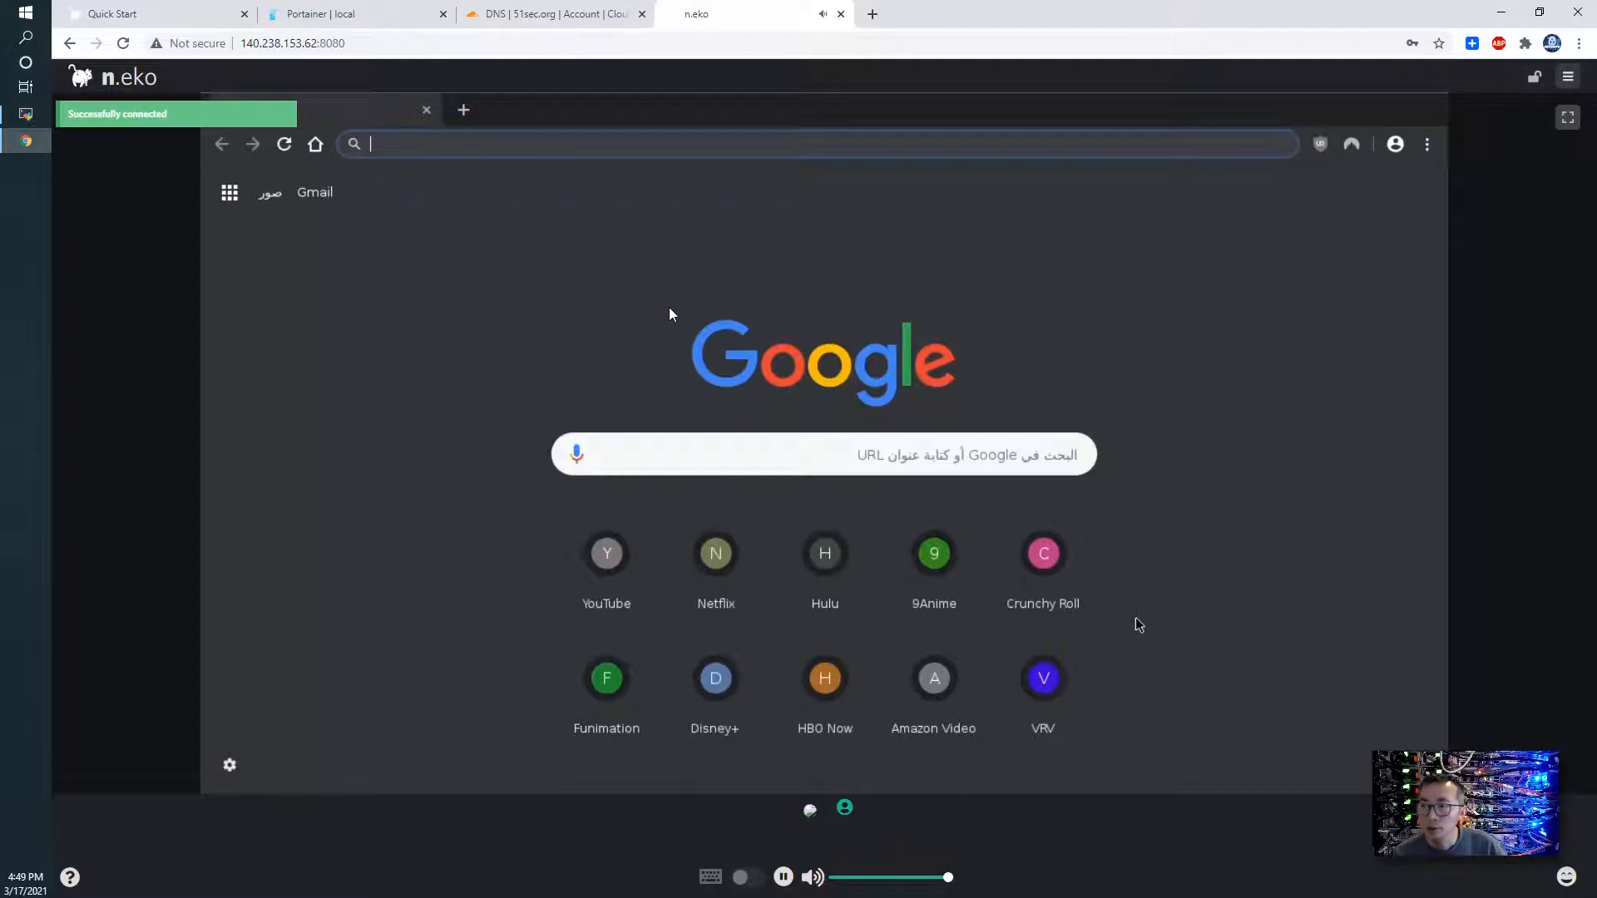
mouse_move(644, 564)
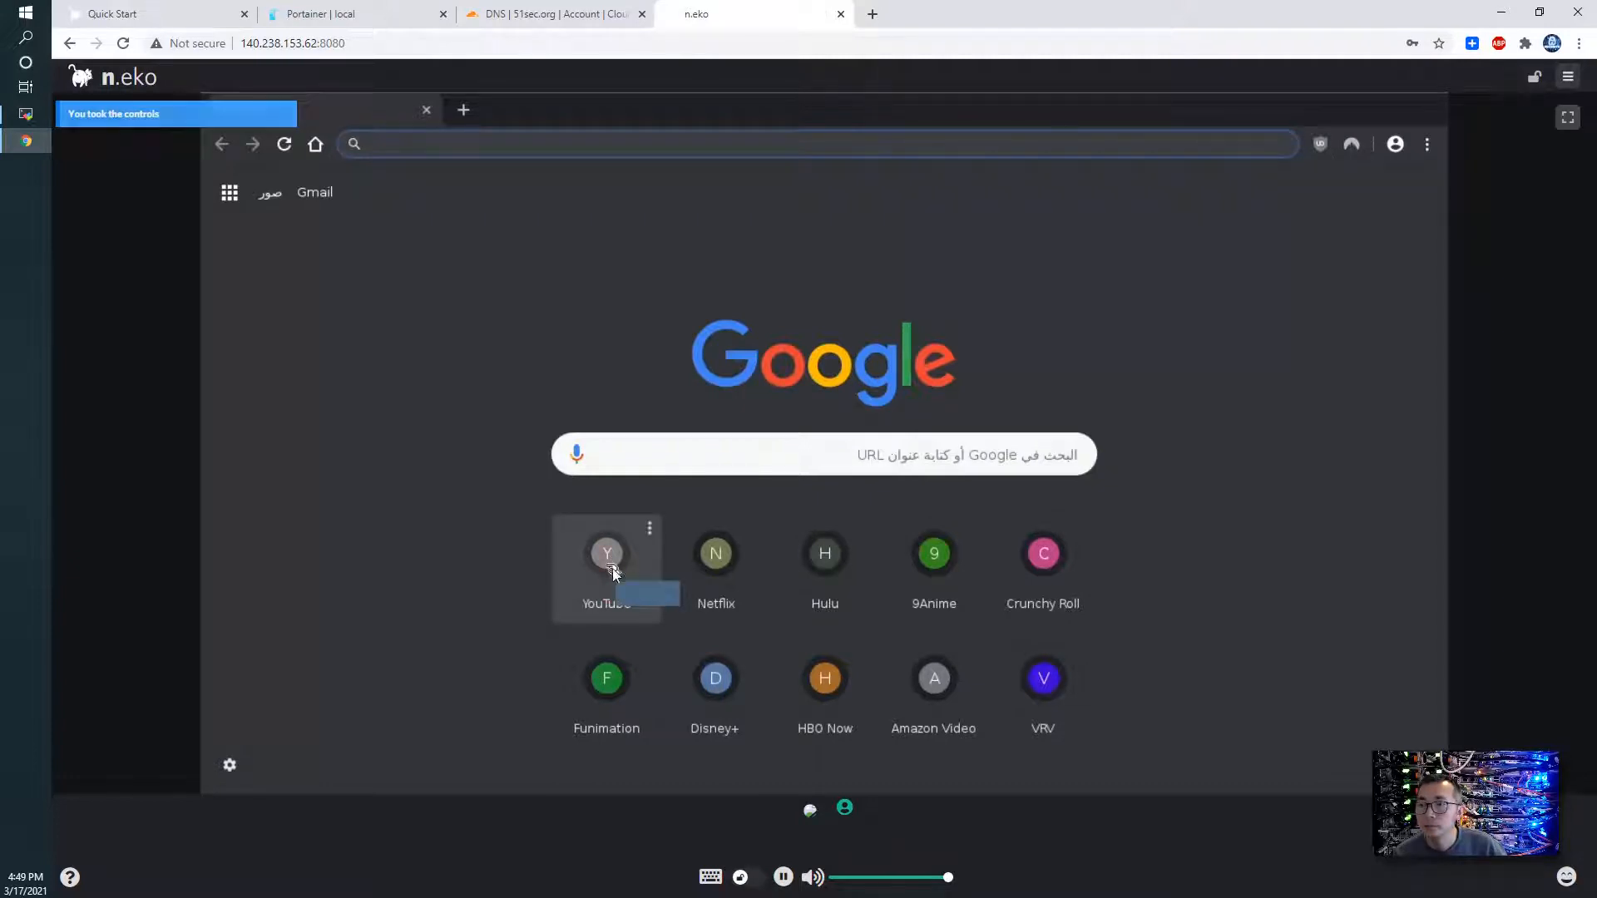
Step: Open YouTube inside the remote Chromium browser
left_click(605, 553)
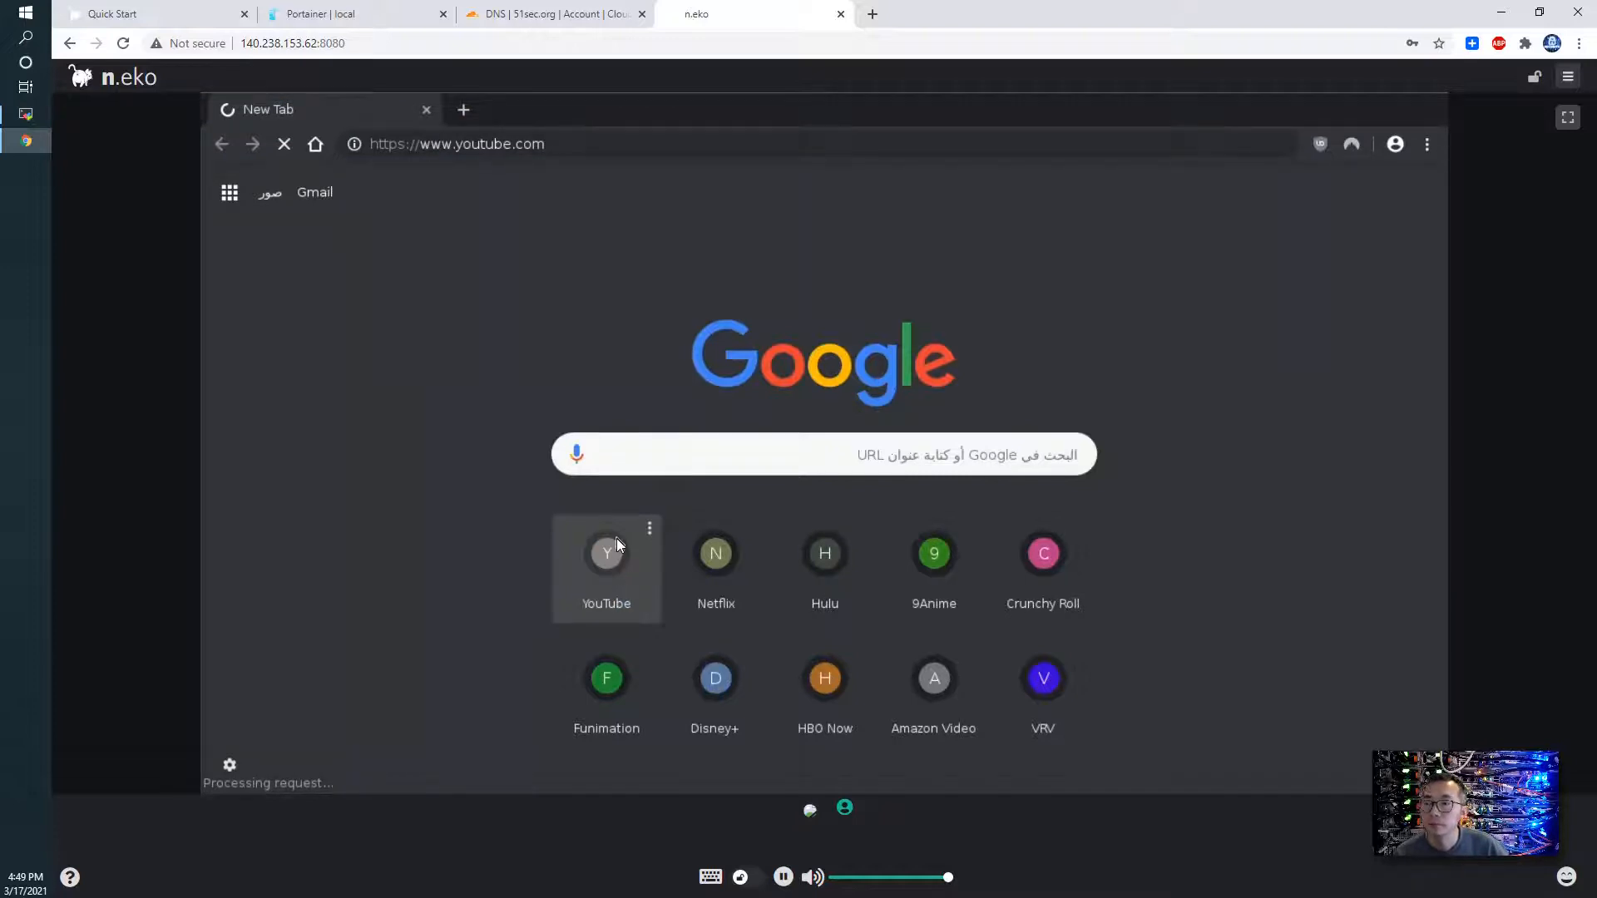
left_click(606, 552)
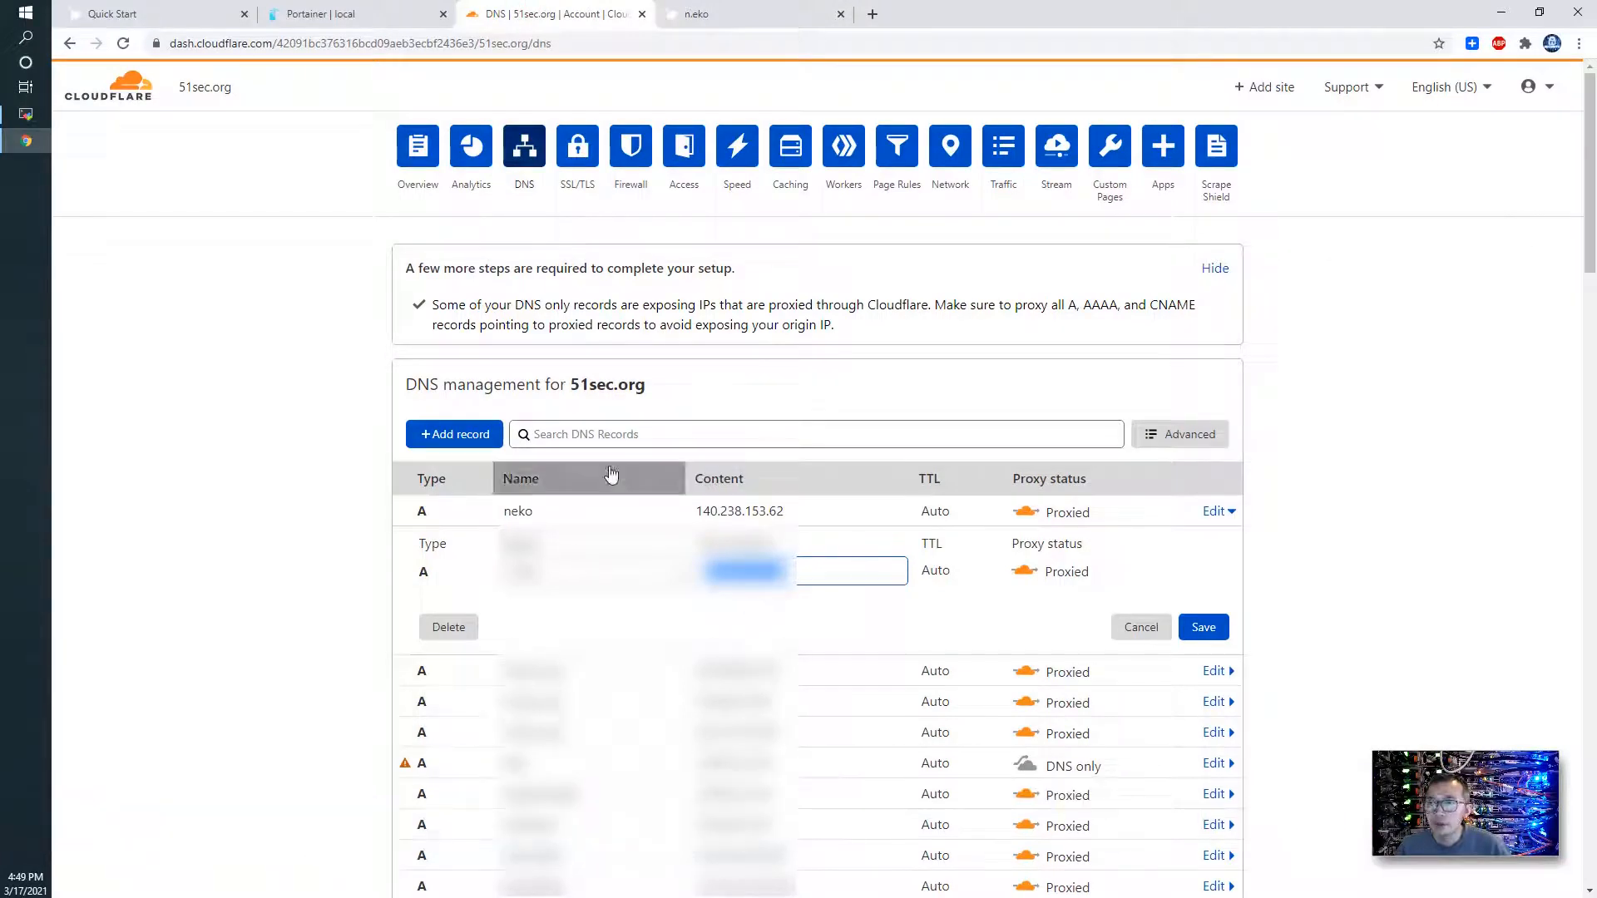
Step: Review the neko A record, then reach the nginx container in Portainer's container list
left_click(356, 13)
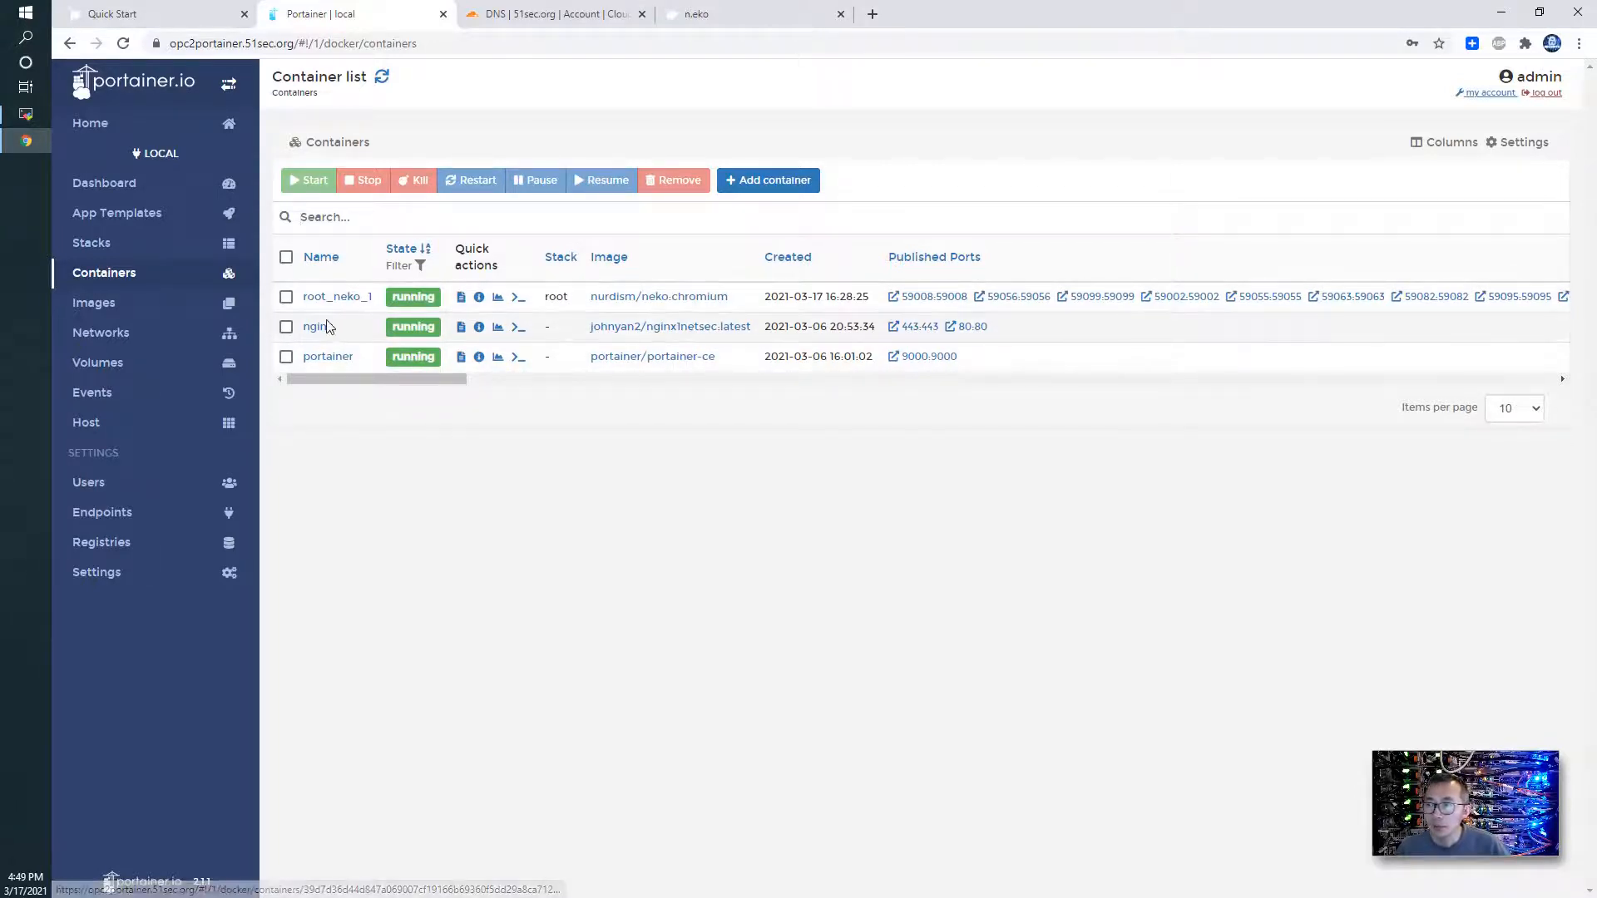
left_click(519, 326)
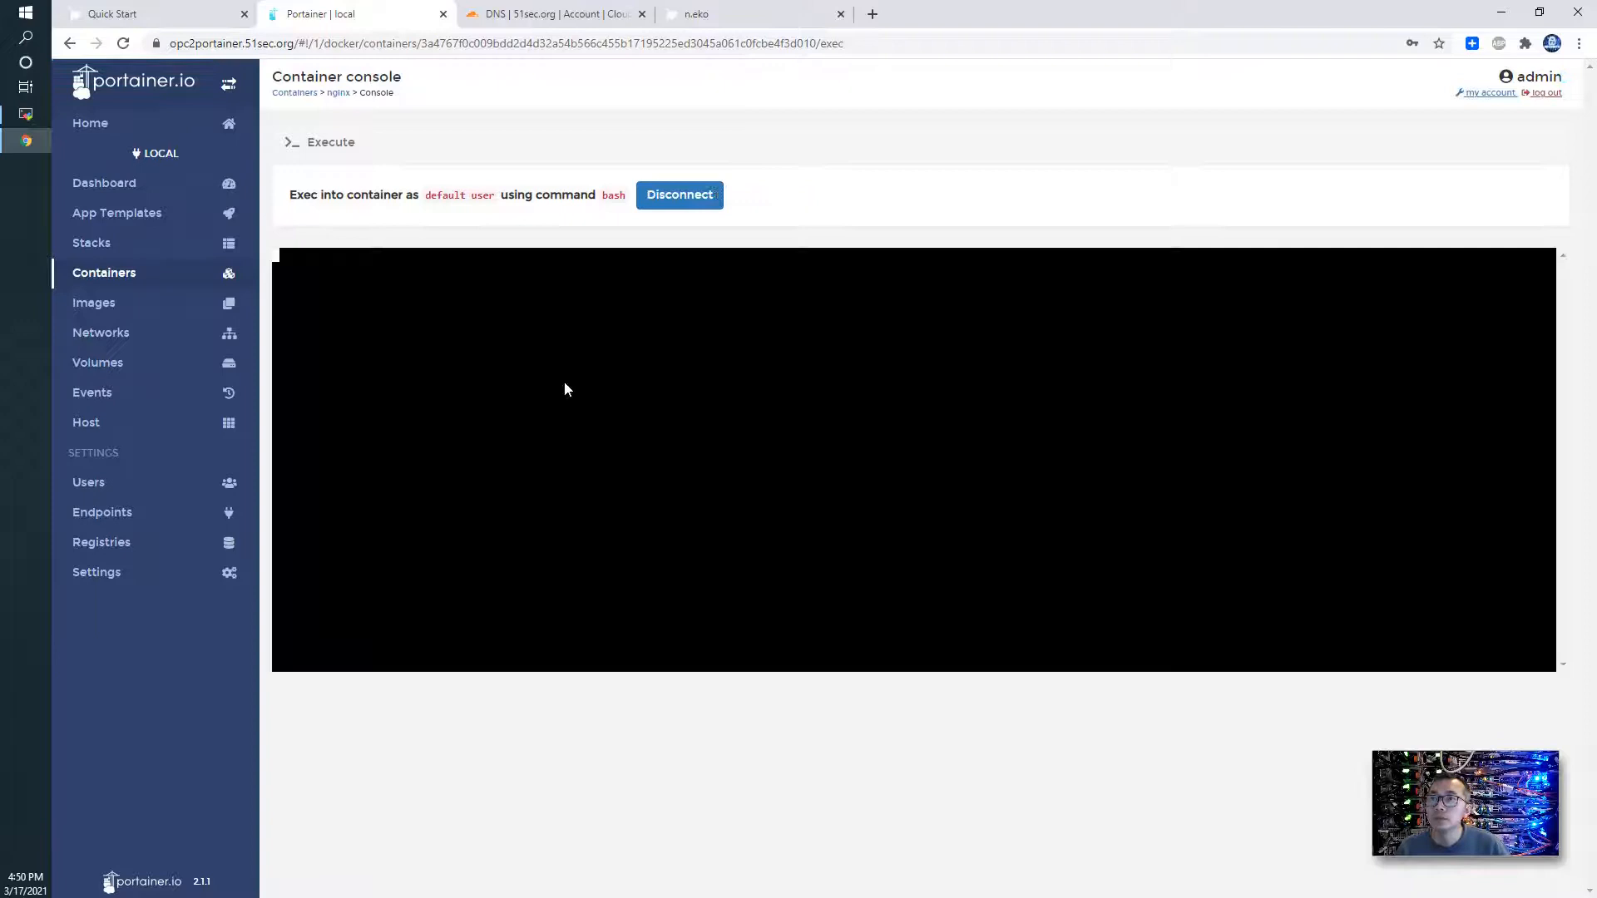
mouse_move(602, 411)
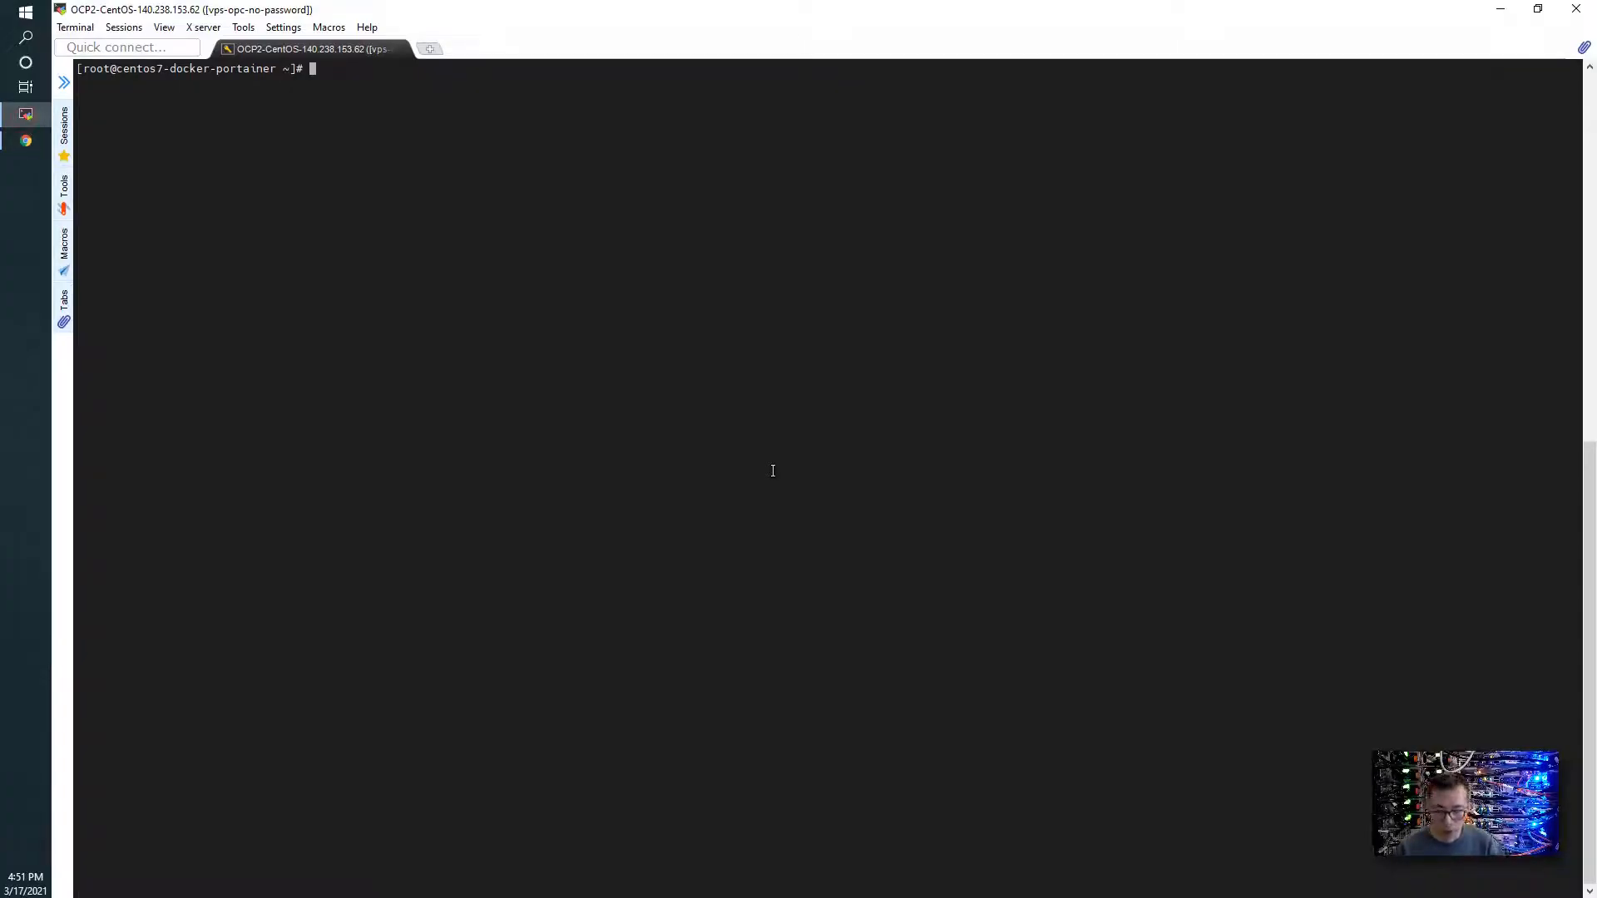
Step: In the nginx console, cat neko.conf from /etc/nginx/conf.d showing neko.51sec.org proxied to port 8080
type("top")
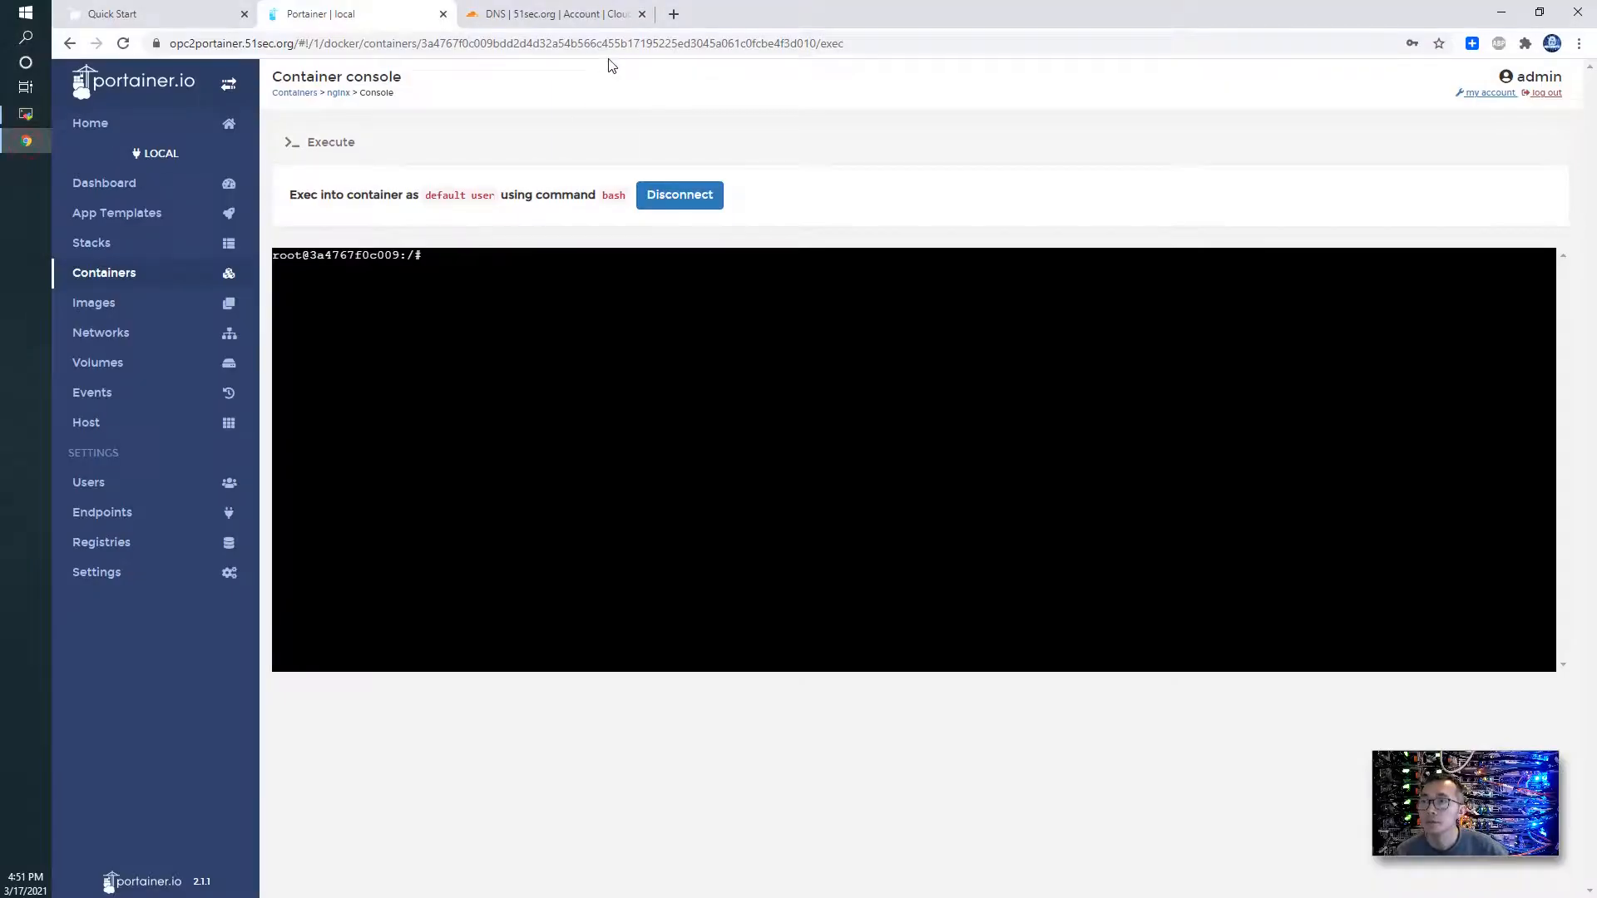
mouse_move(506, 296)
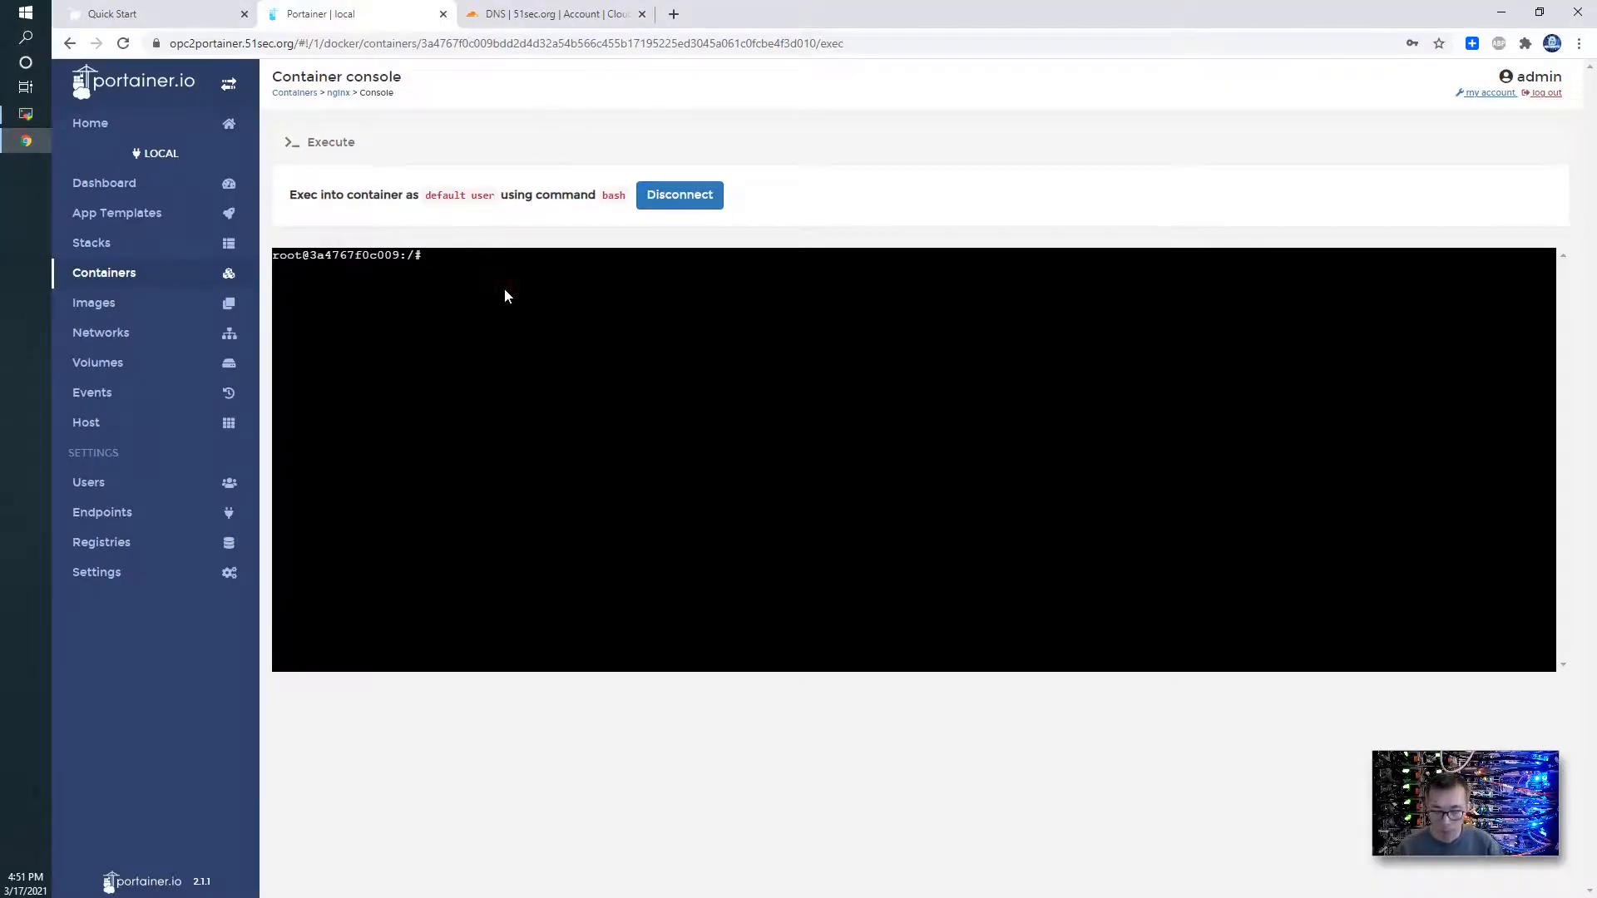
type("cd /")
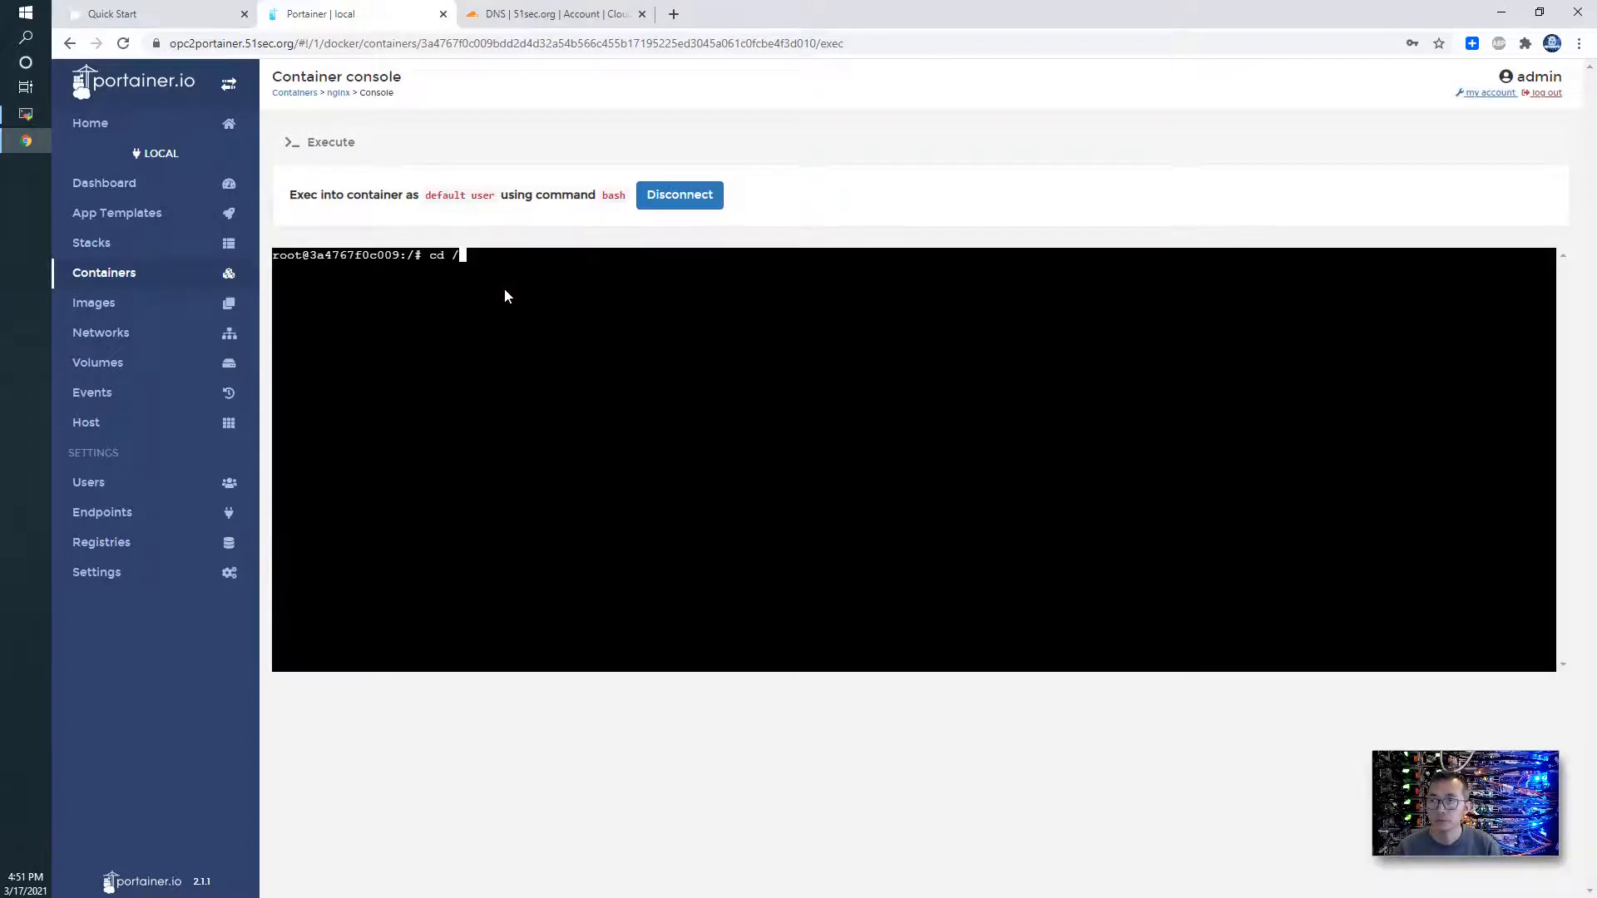
type("e")
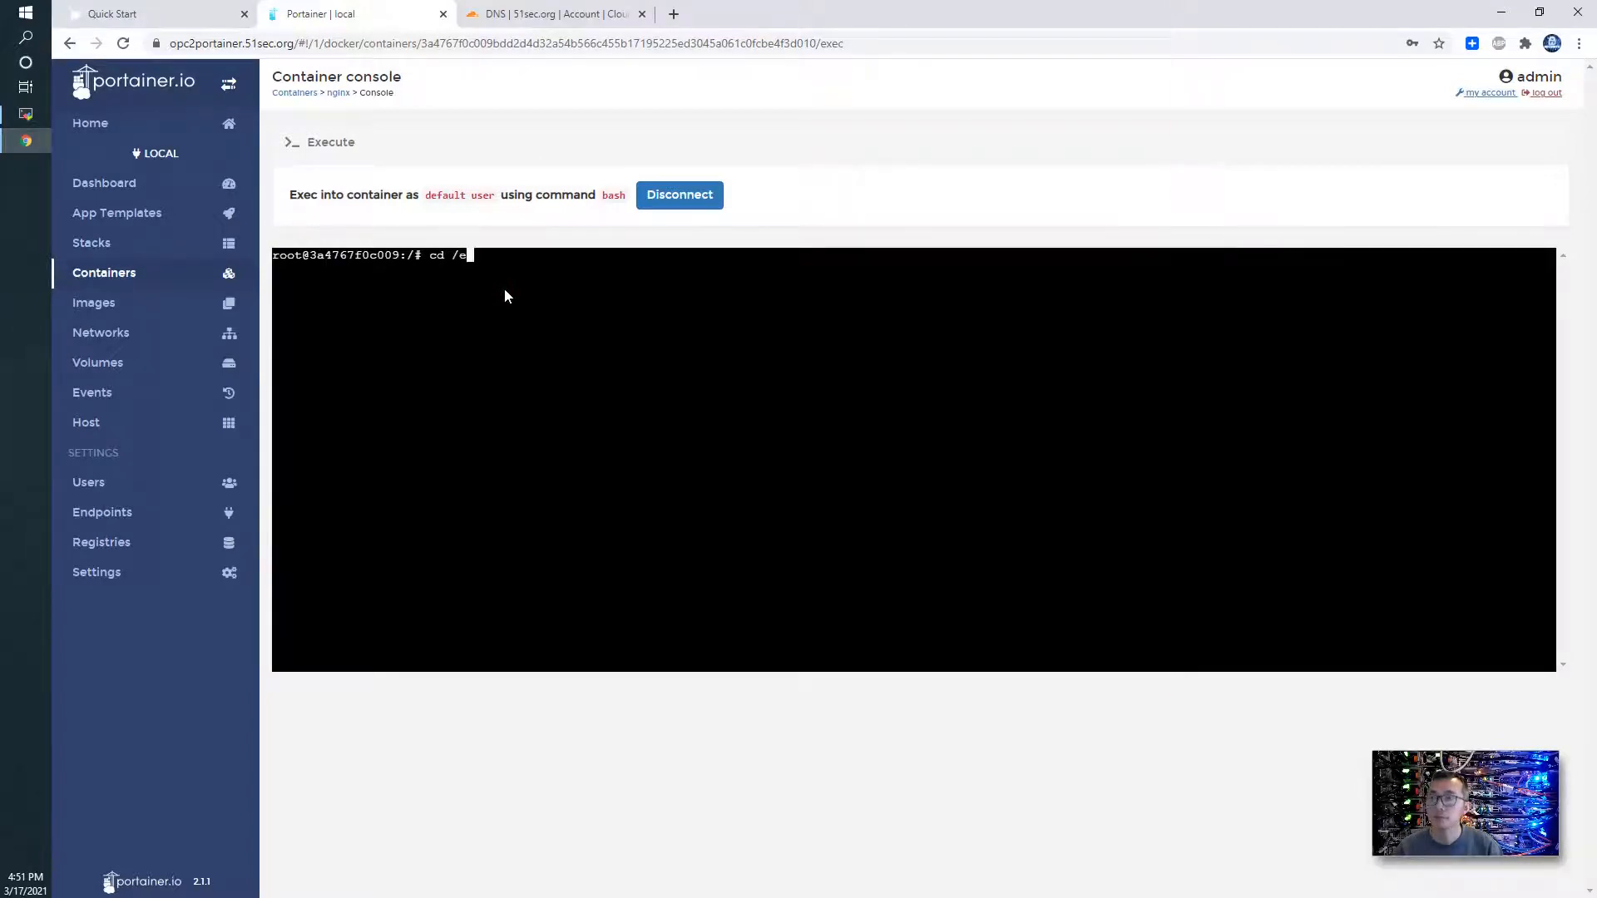
type("tc/nginx/conf.d")
type("cat")
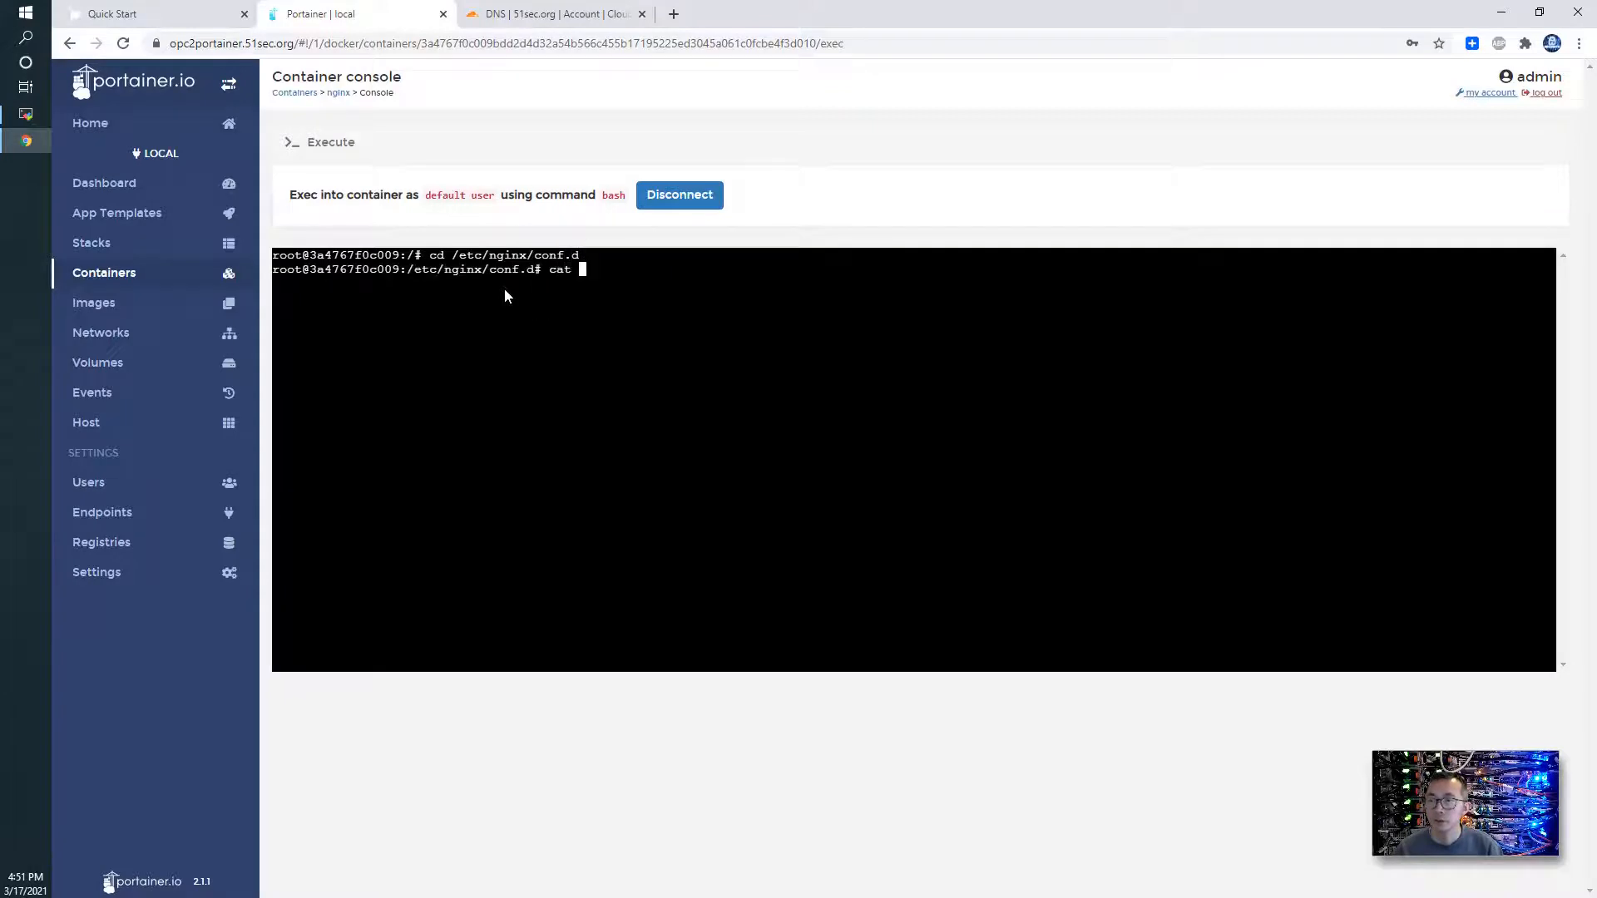
type("neko.conf")
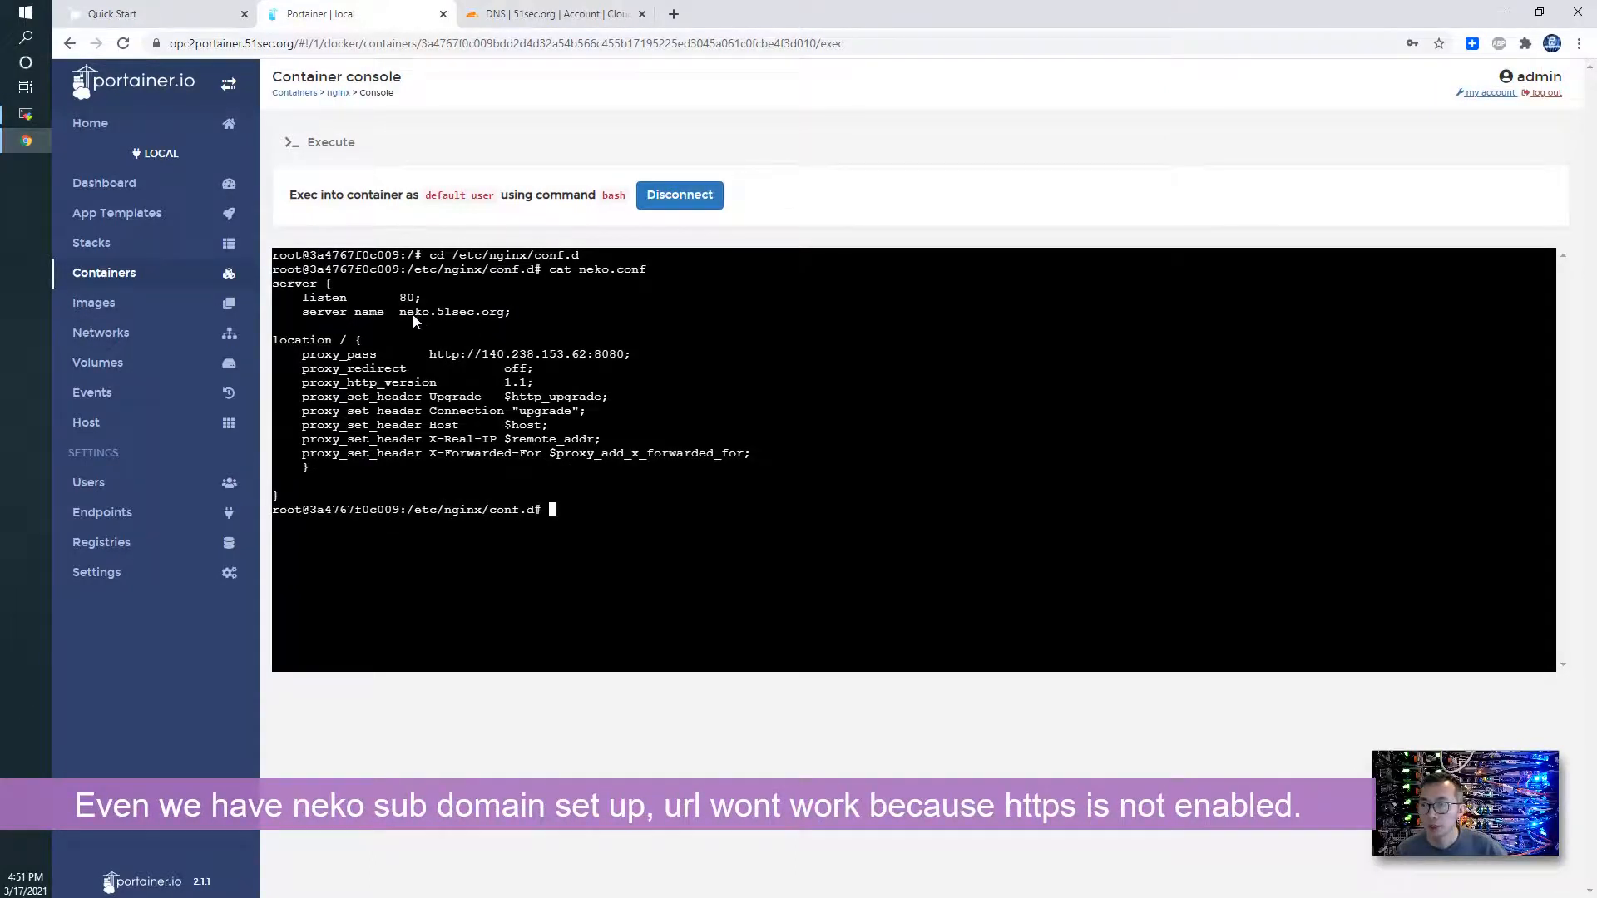
Step: Browse to neko.51sec.org in a new tab, get a Cloudflare 502, then return to the nginx console
left_click(870, 13)
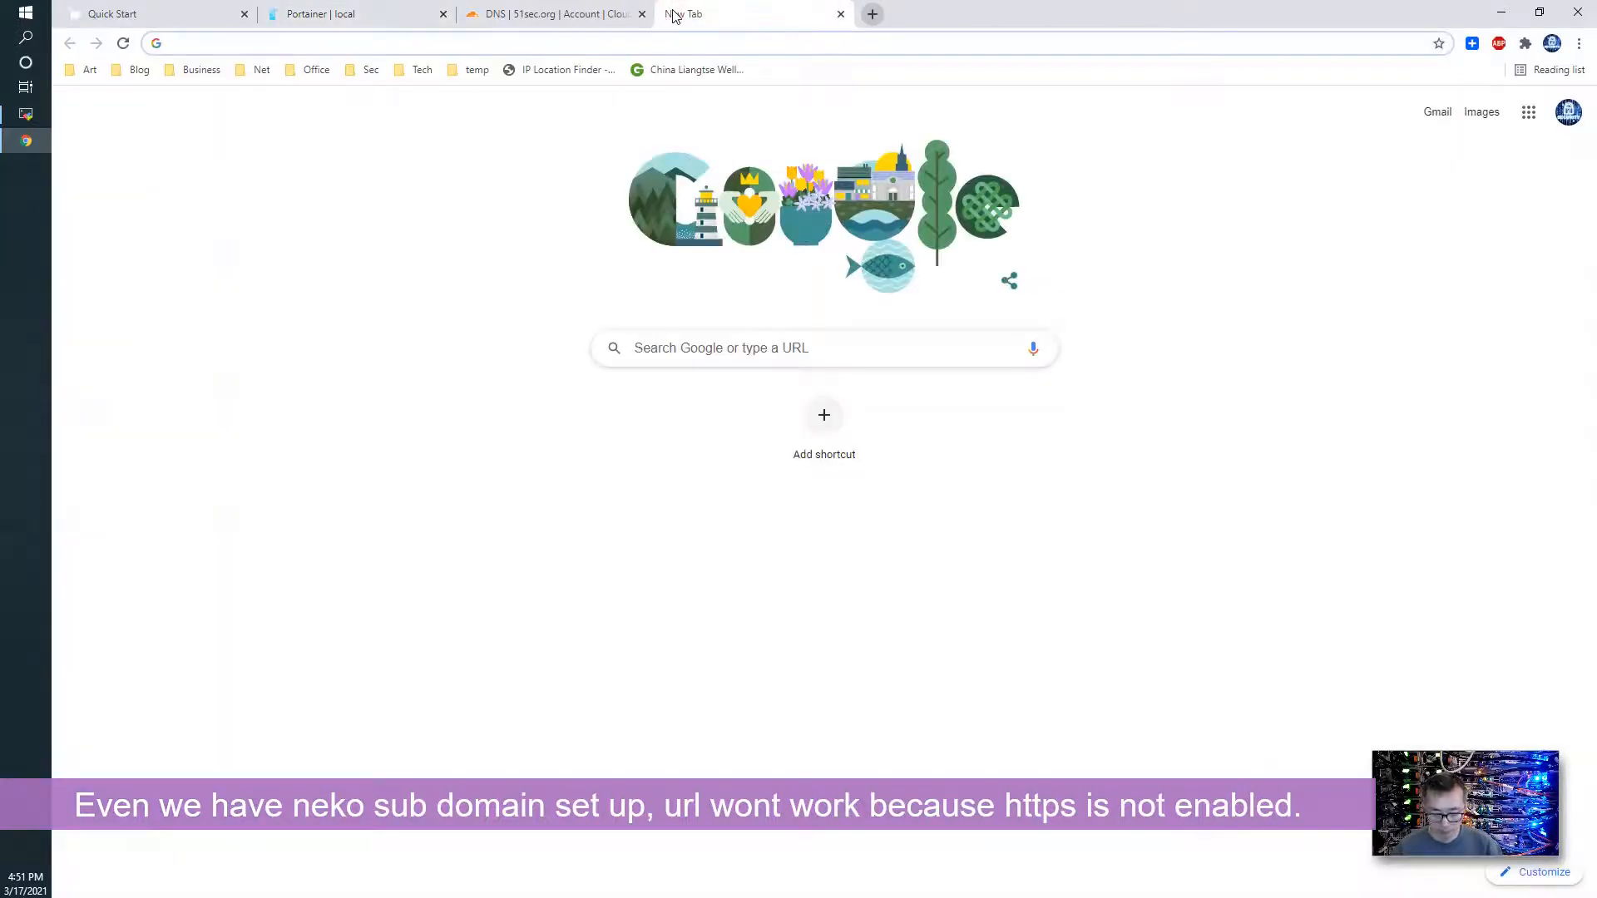
type("neko.51sec.org")
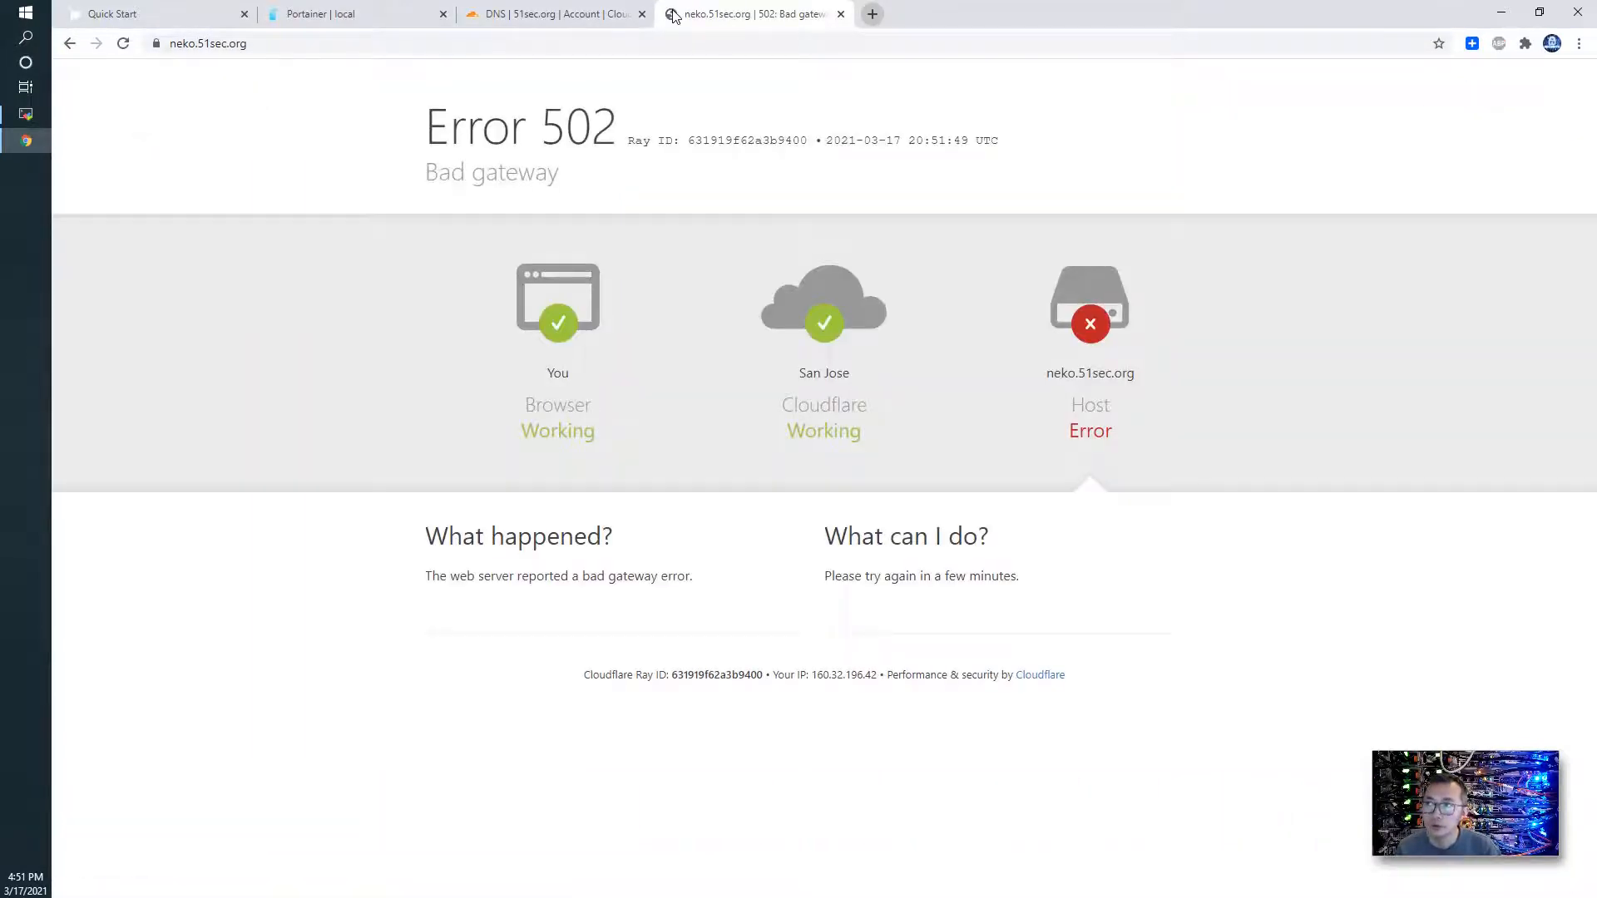
left_click(356, 13)
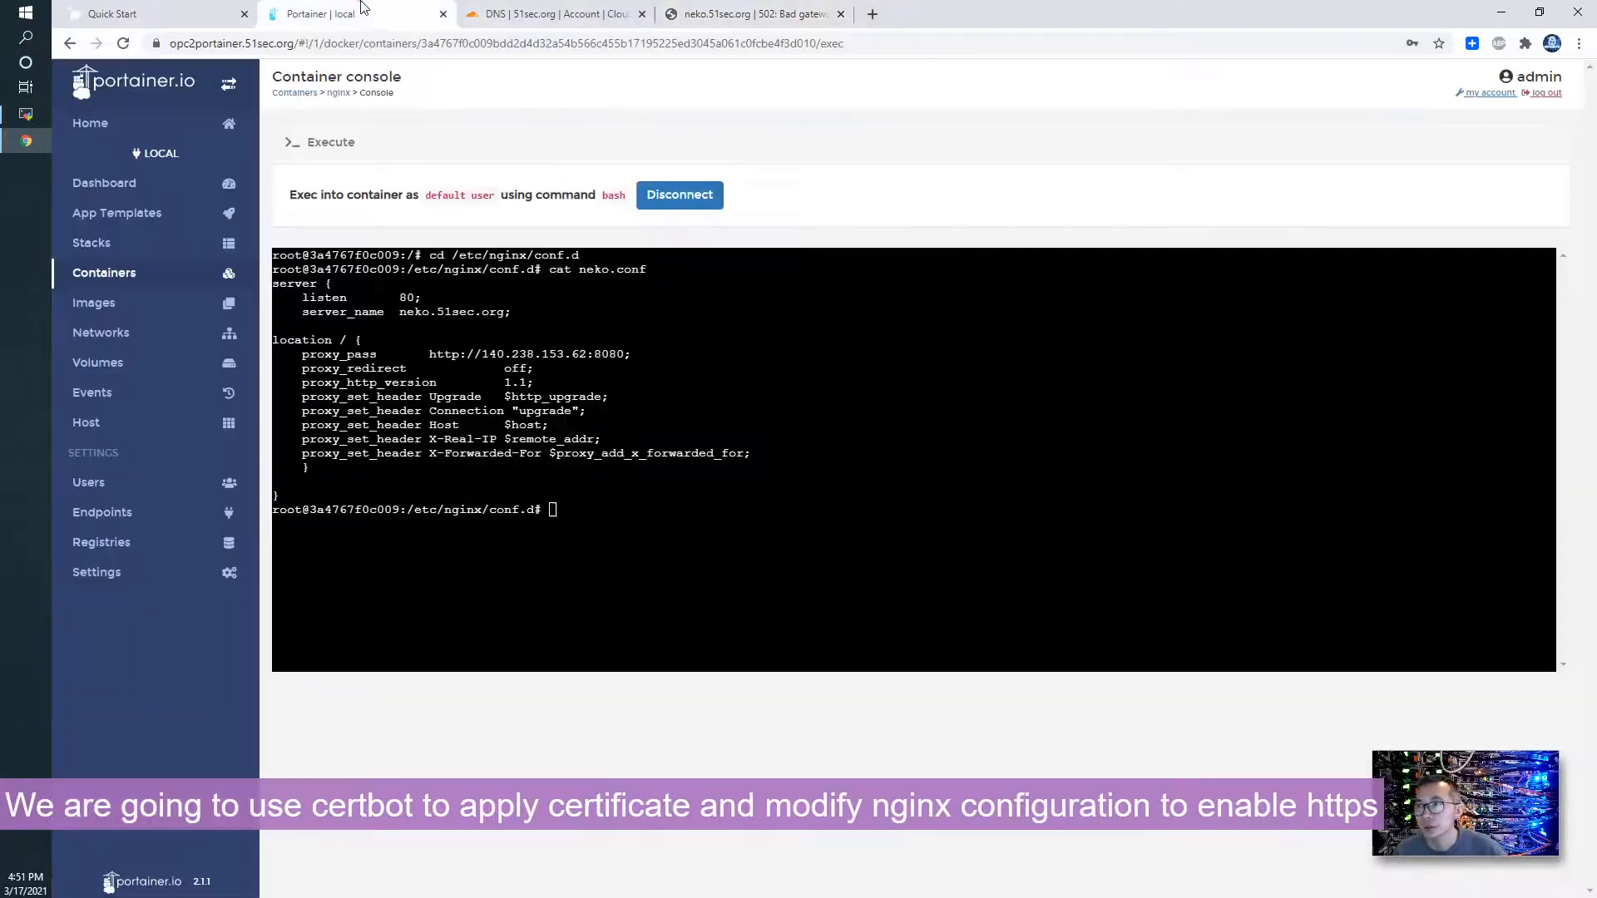
Step: Run certbot --nginx, choosing 2 for neko.51sec.org and 1 for no redirect
type("certbot")
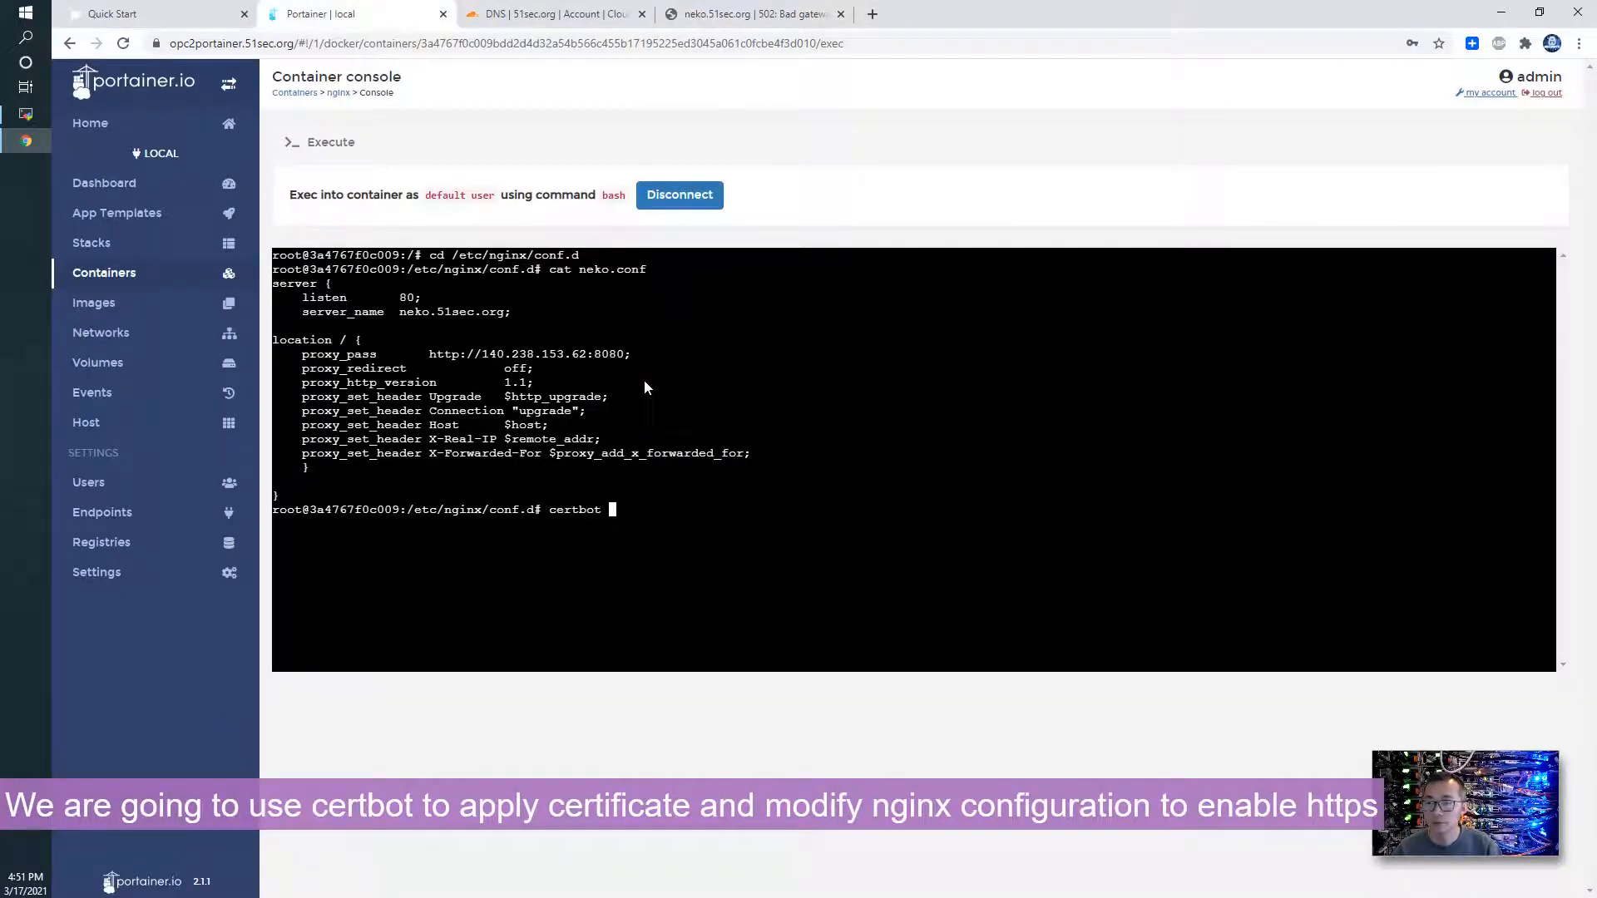
type("--nginx")
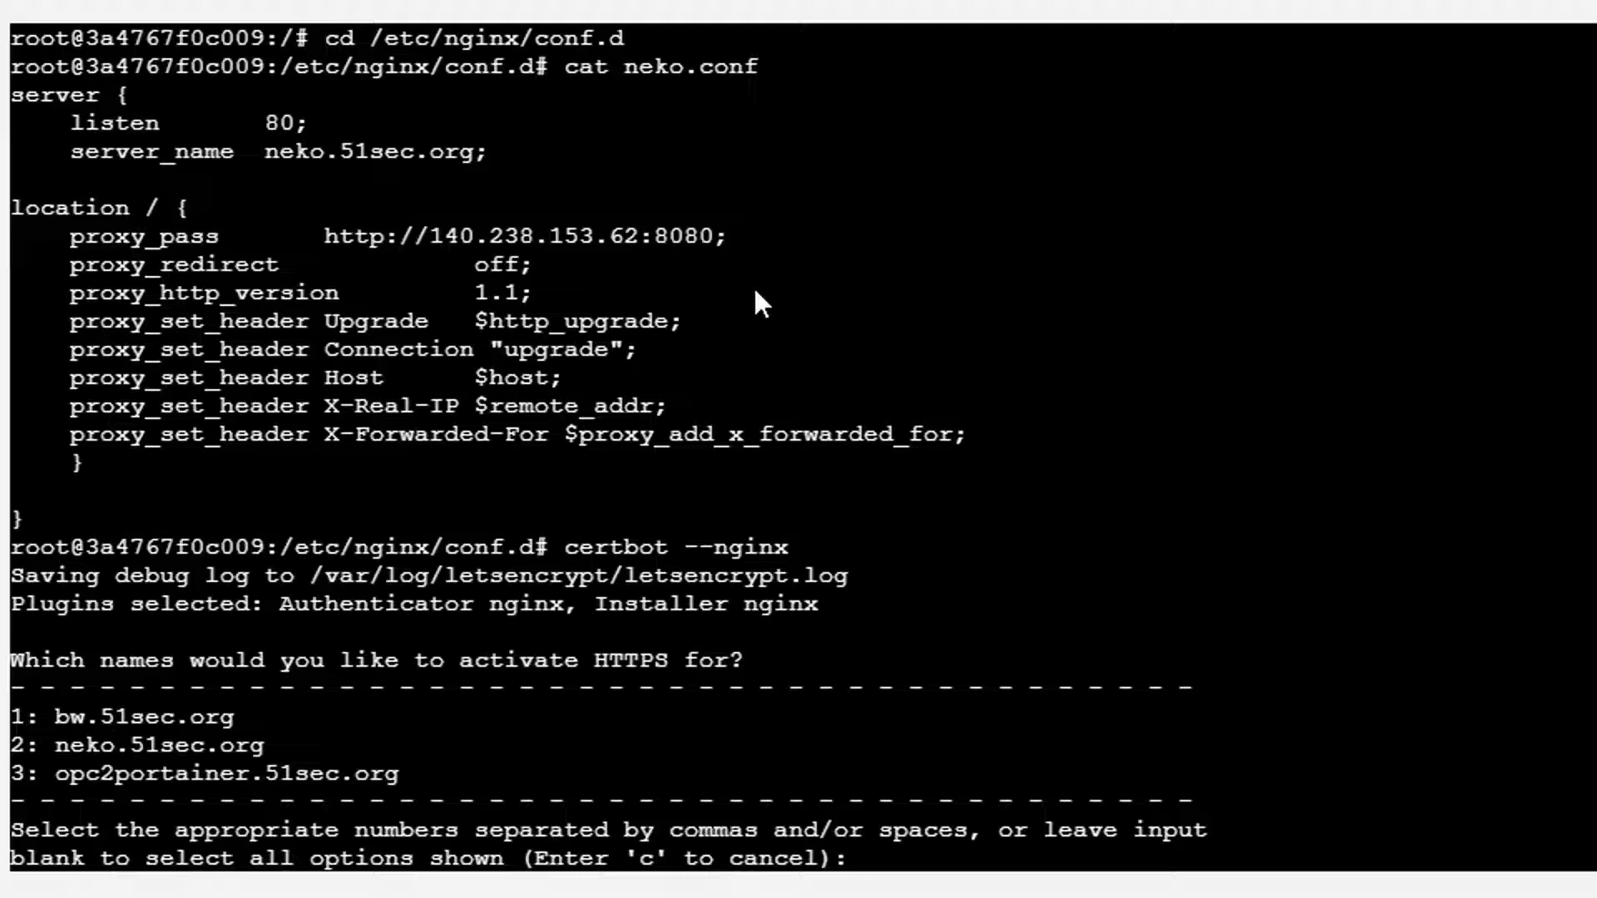
type("2")
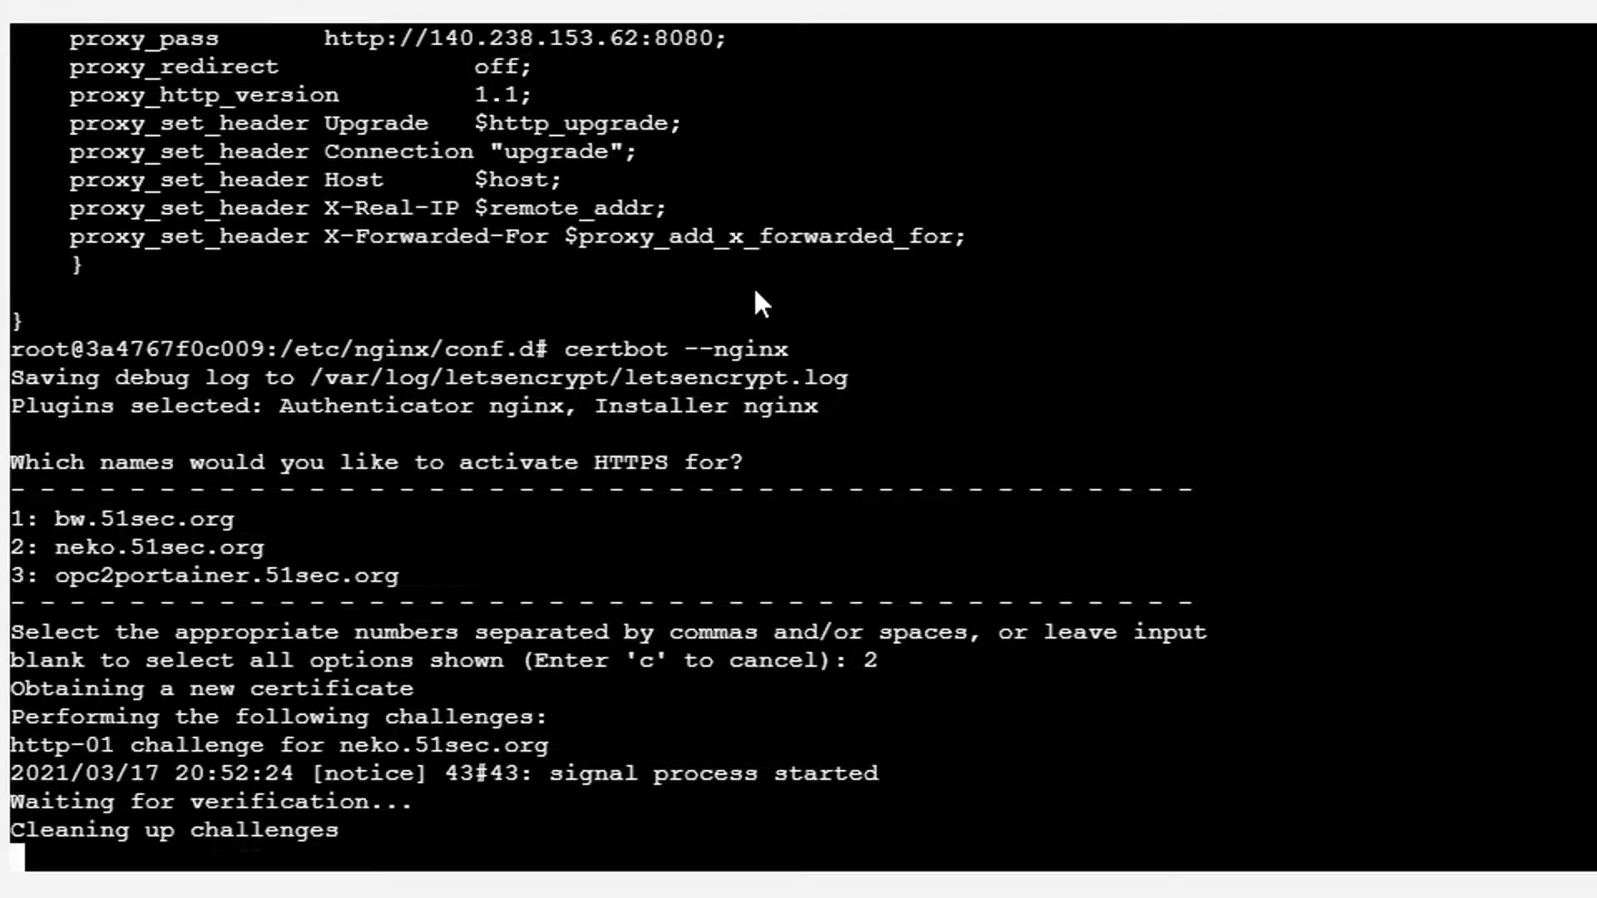
scroll("down", 3)
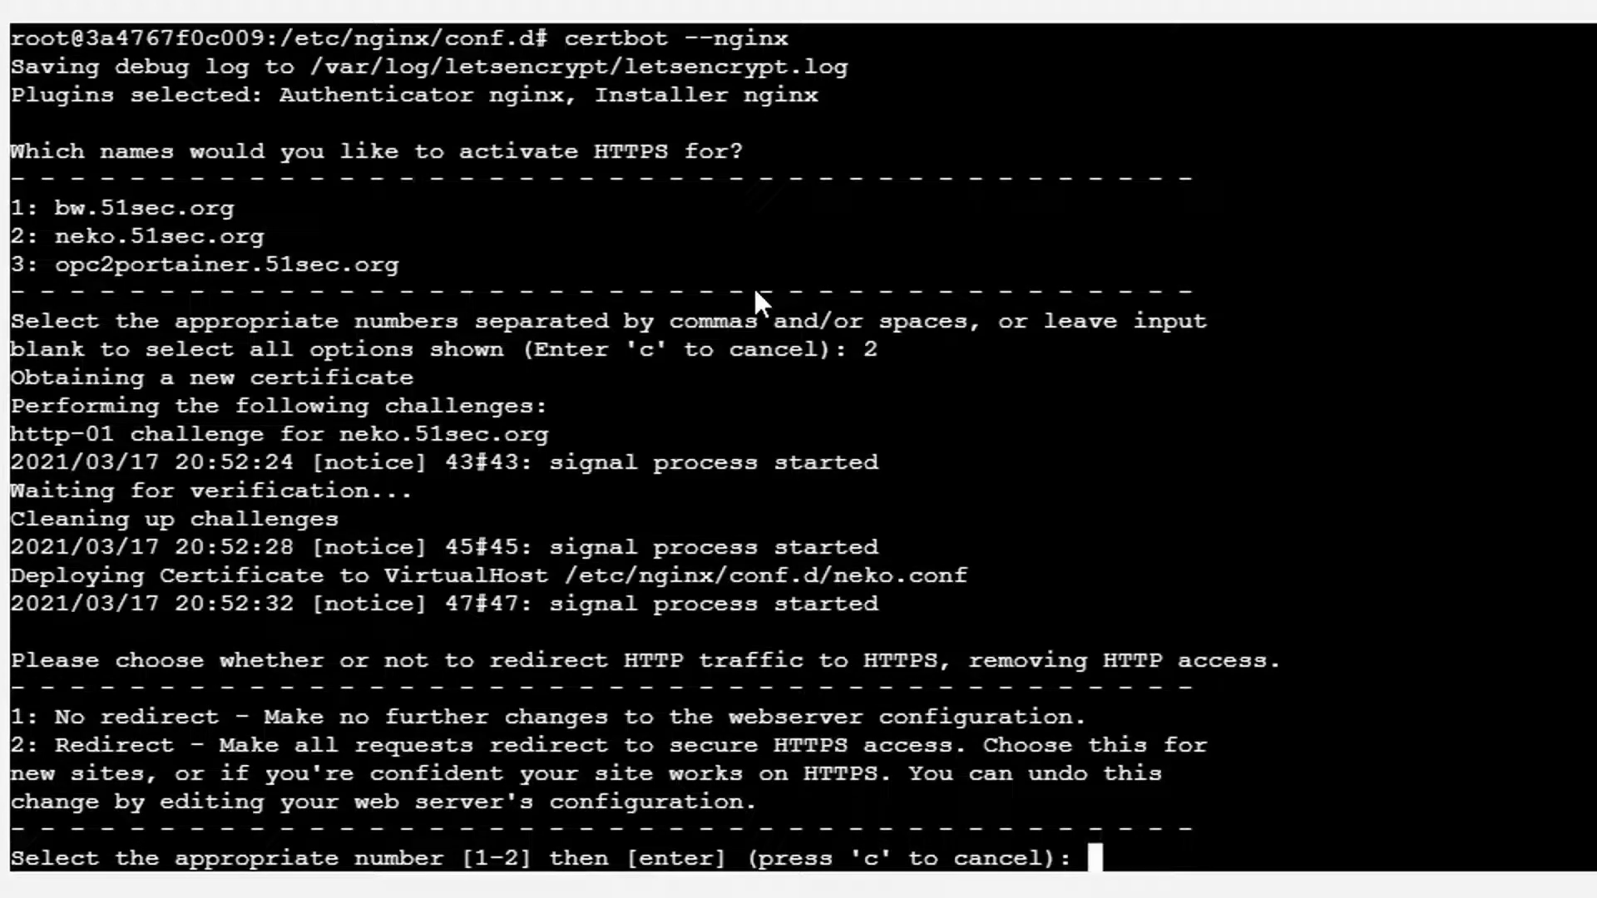
type("1")
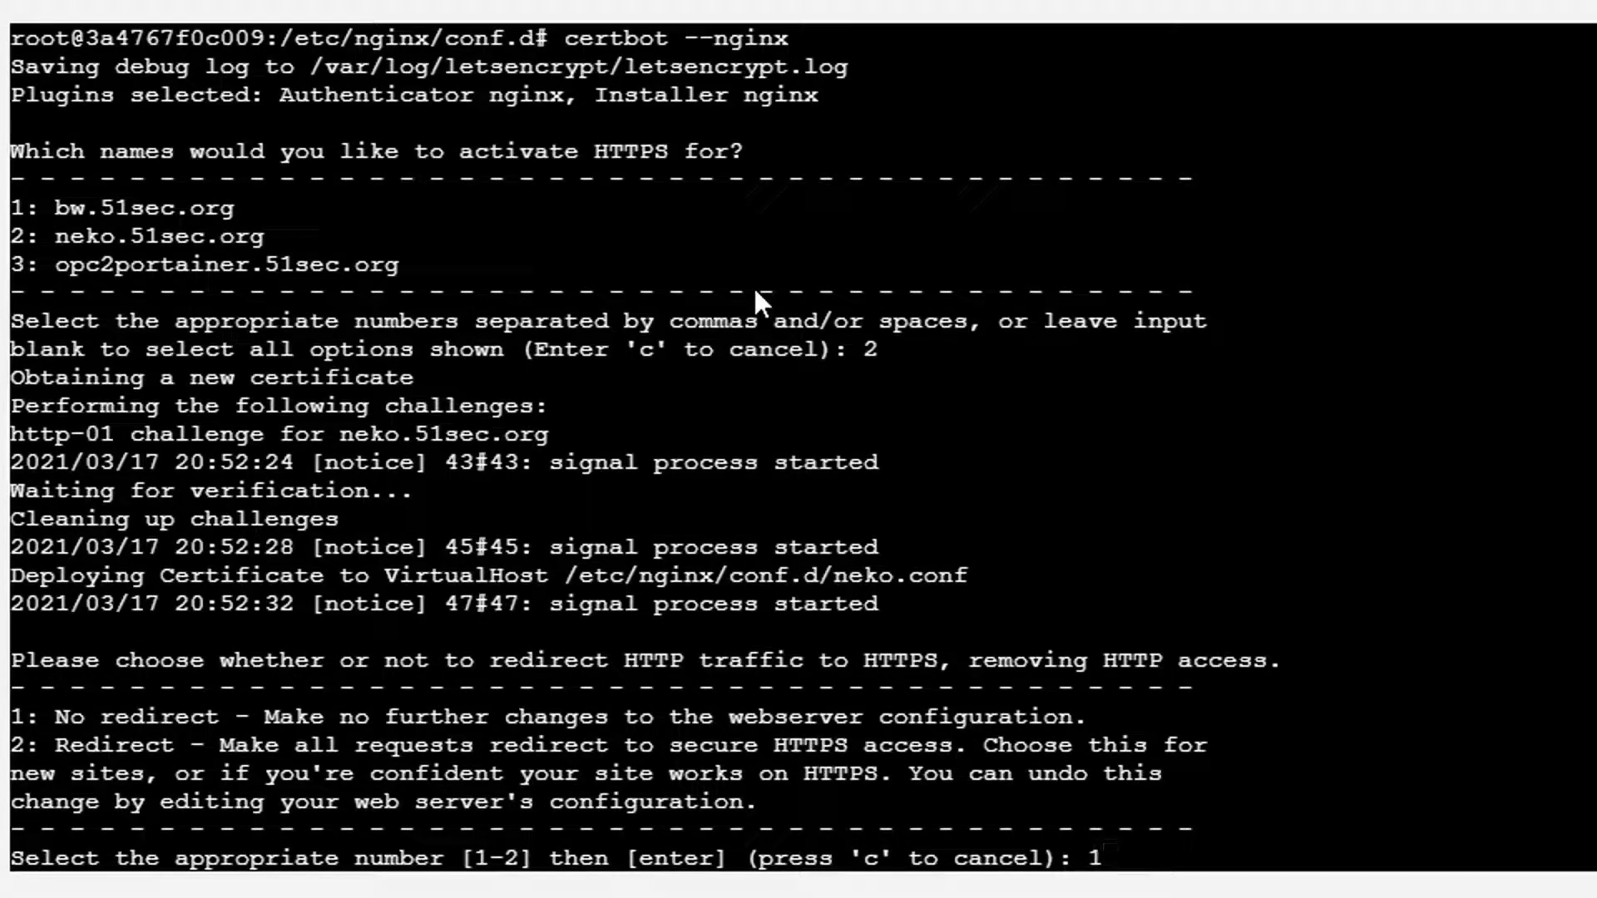
mouse_move(1104, 858)
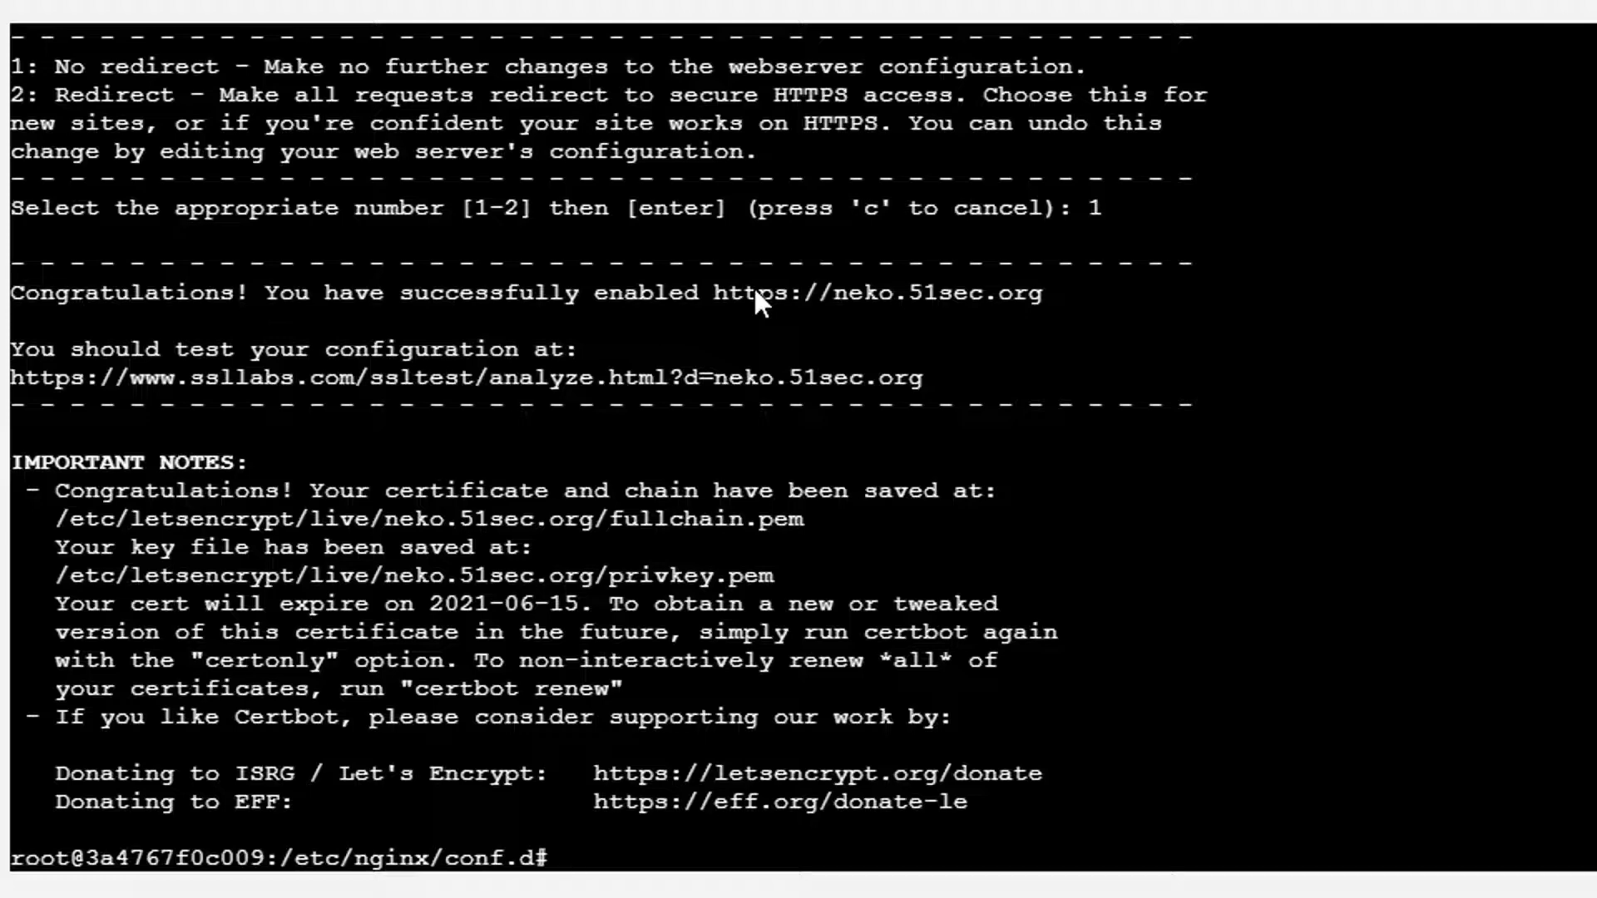
Step: Cat neko.conf again to see the HTTPS server block certbot added
type("cat")
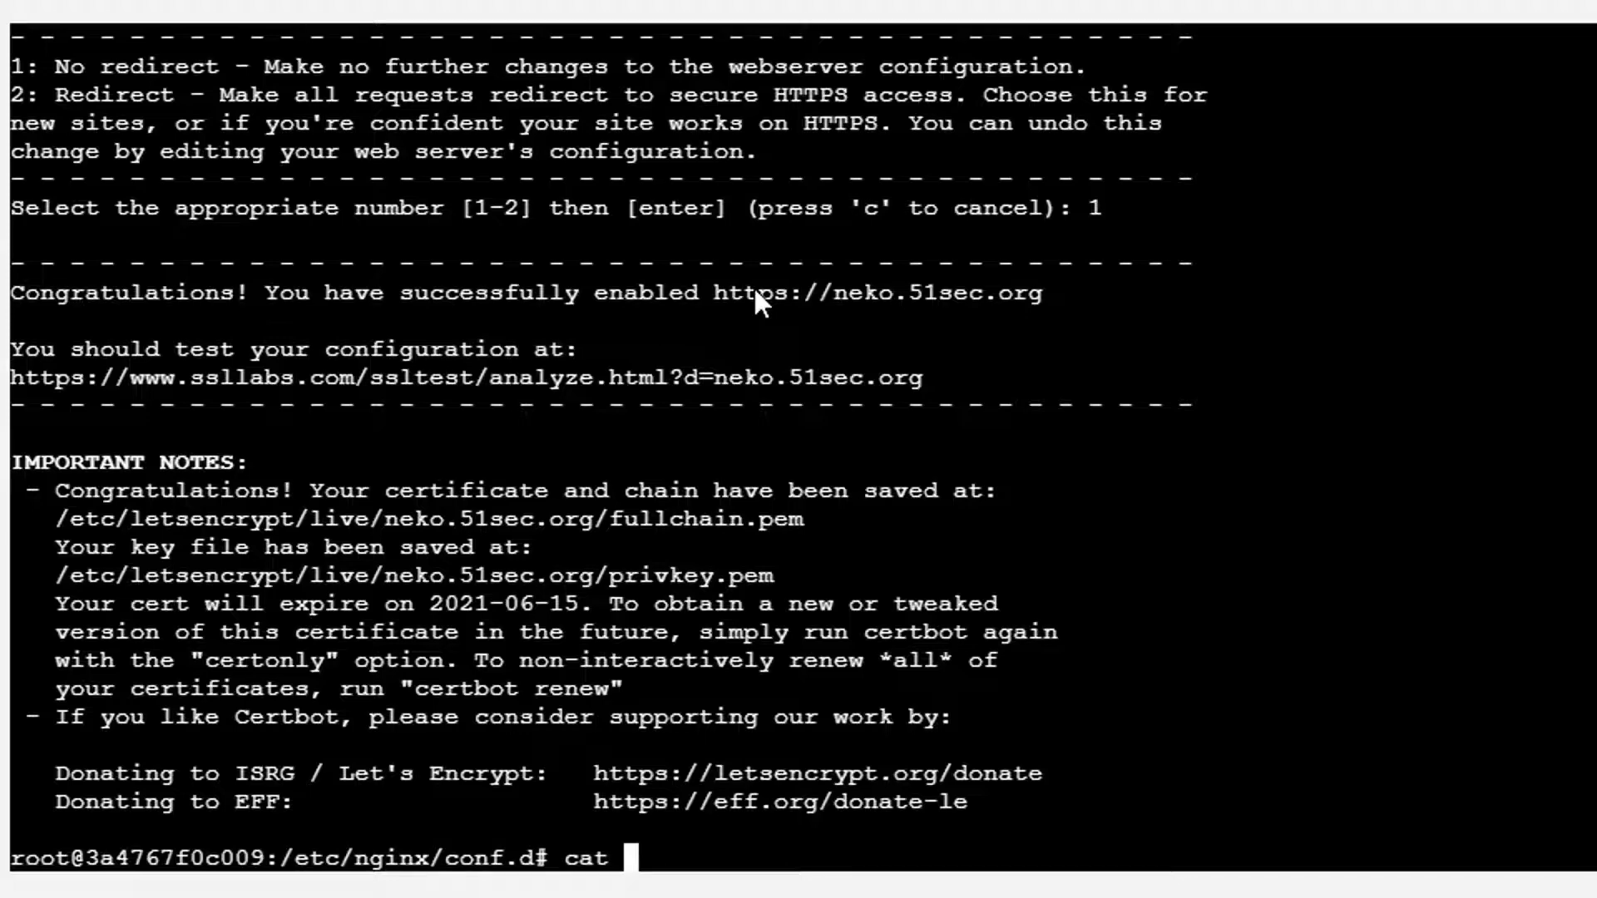
type("neko.conf")
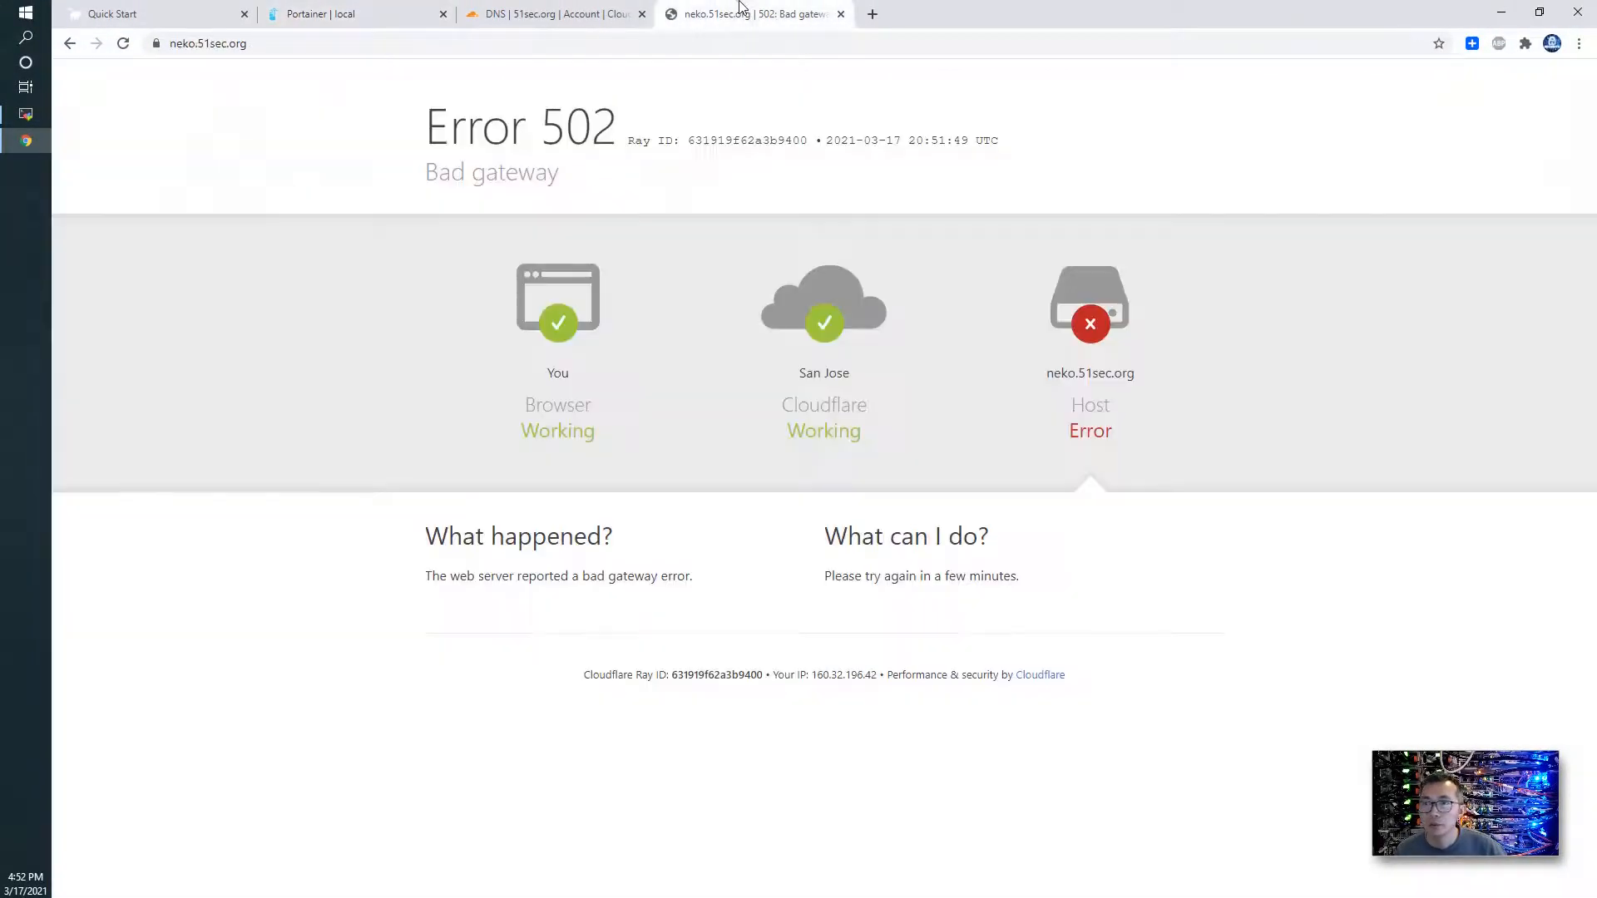
Step: Reload neko.51sec.org to reach the n.eko login form over HTTPS
left_click(122, 43)
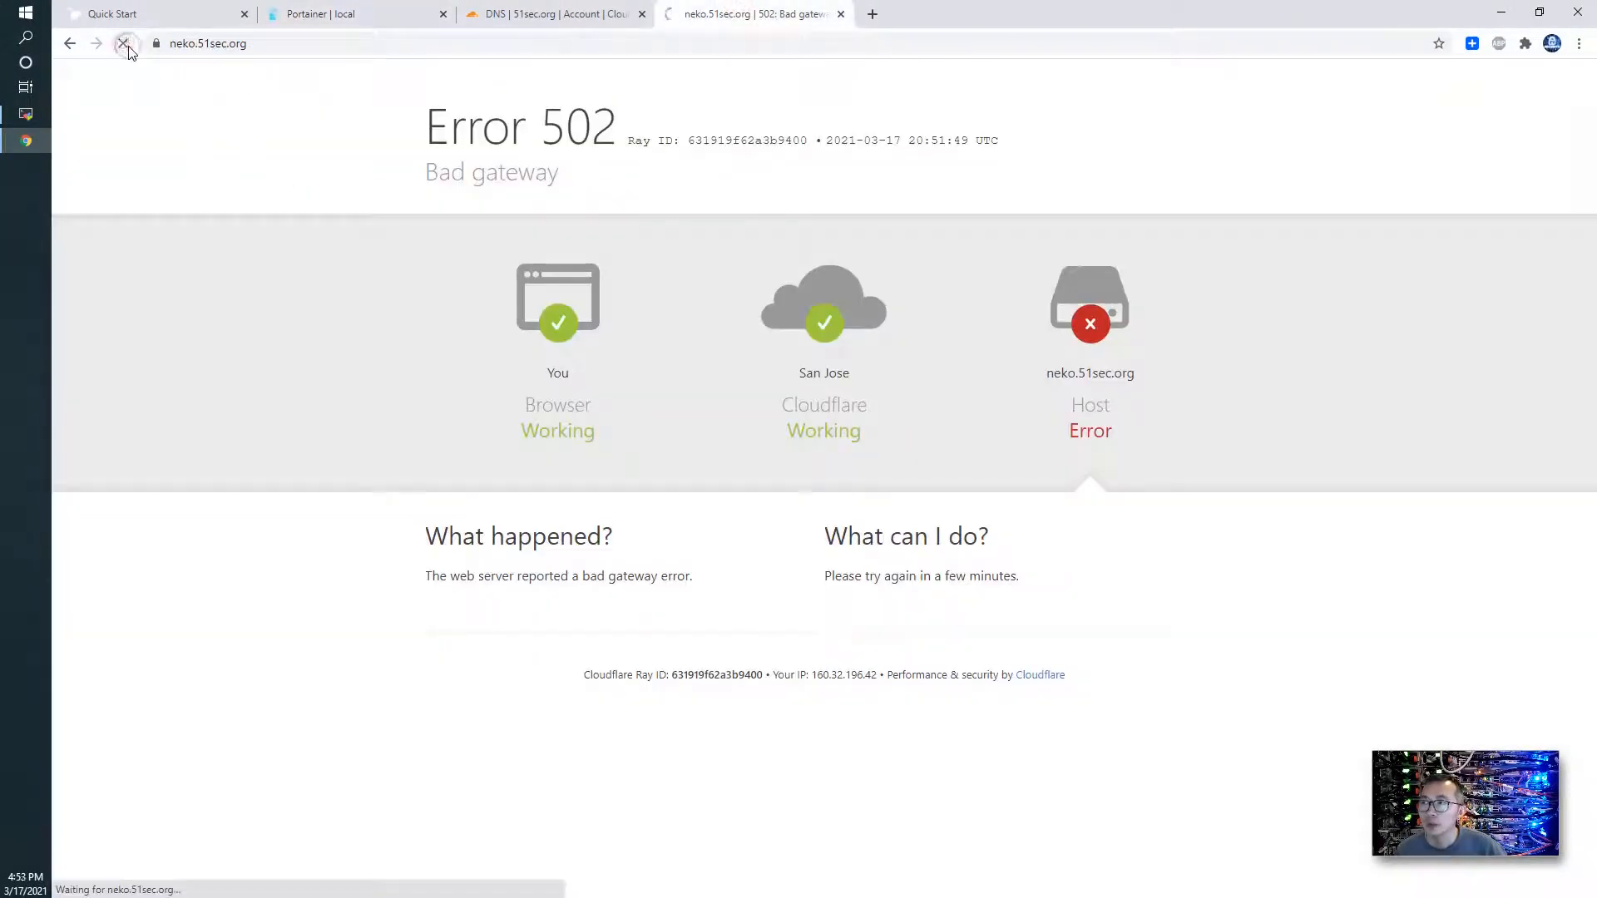
left_click(121, 43)
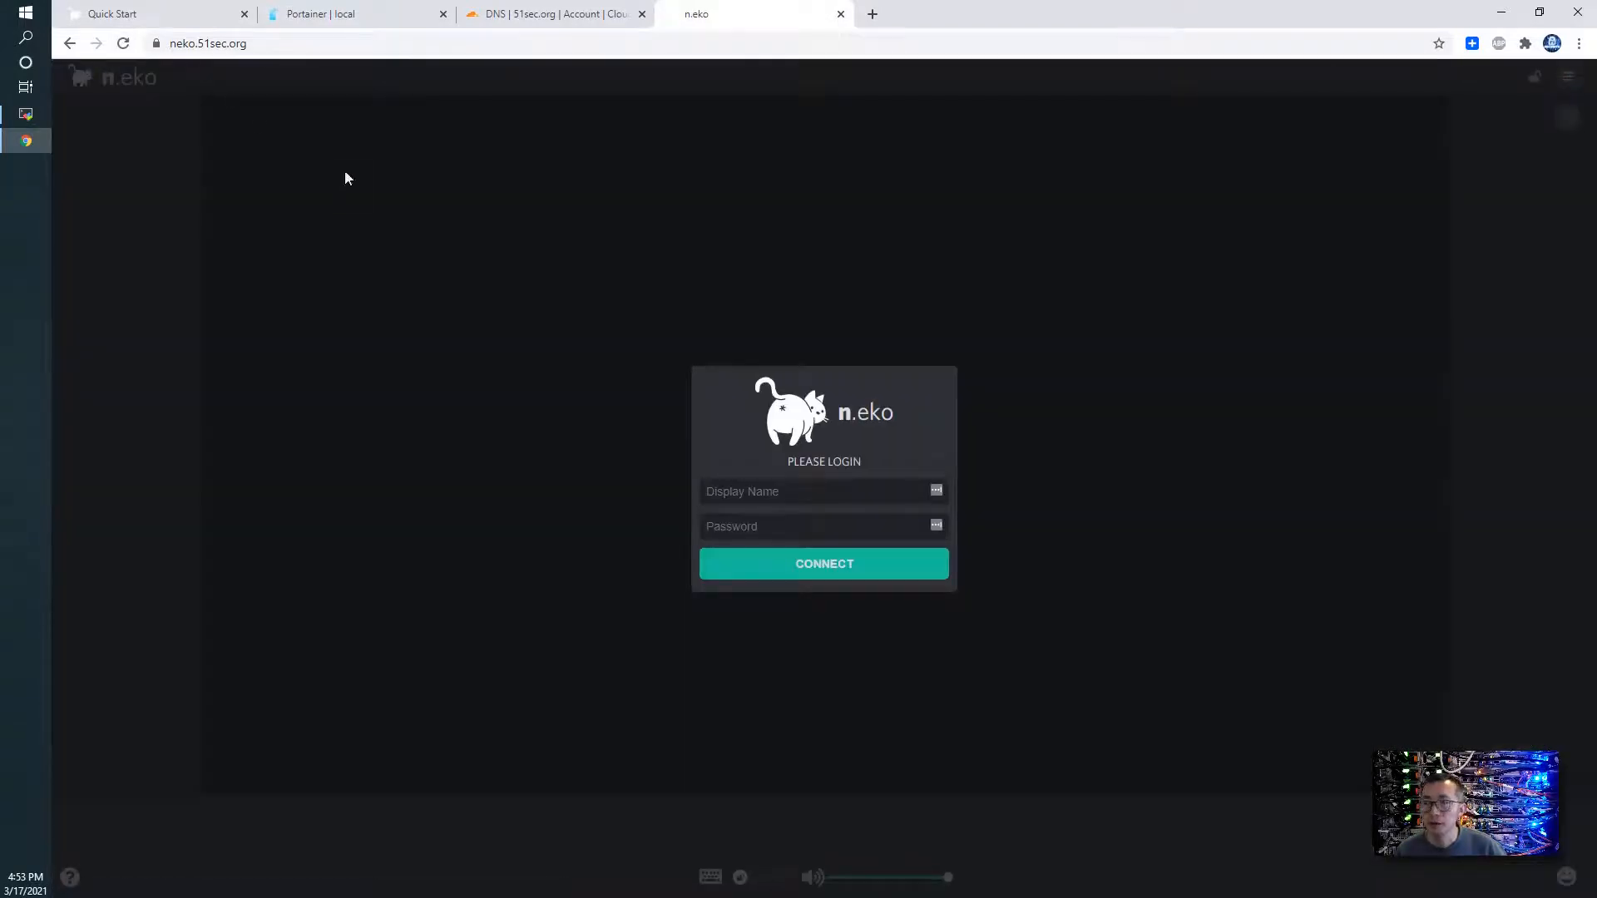
left_click(815, 491)
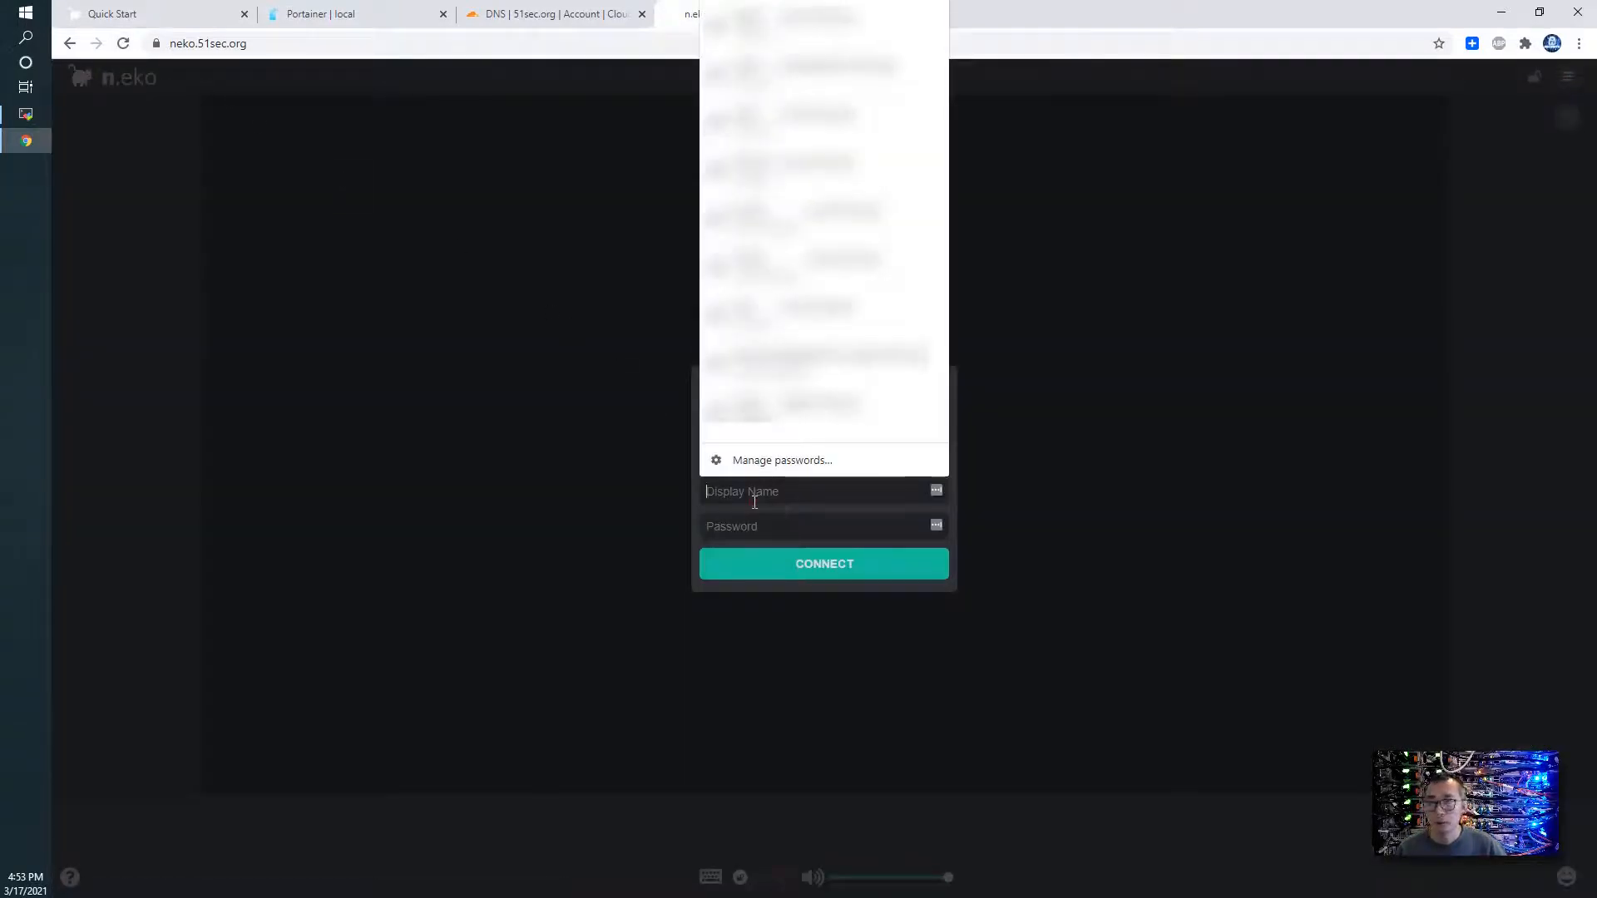
left_click(642, 507)
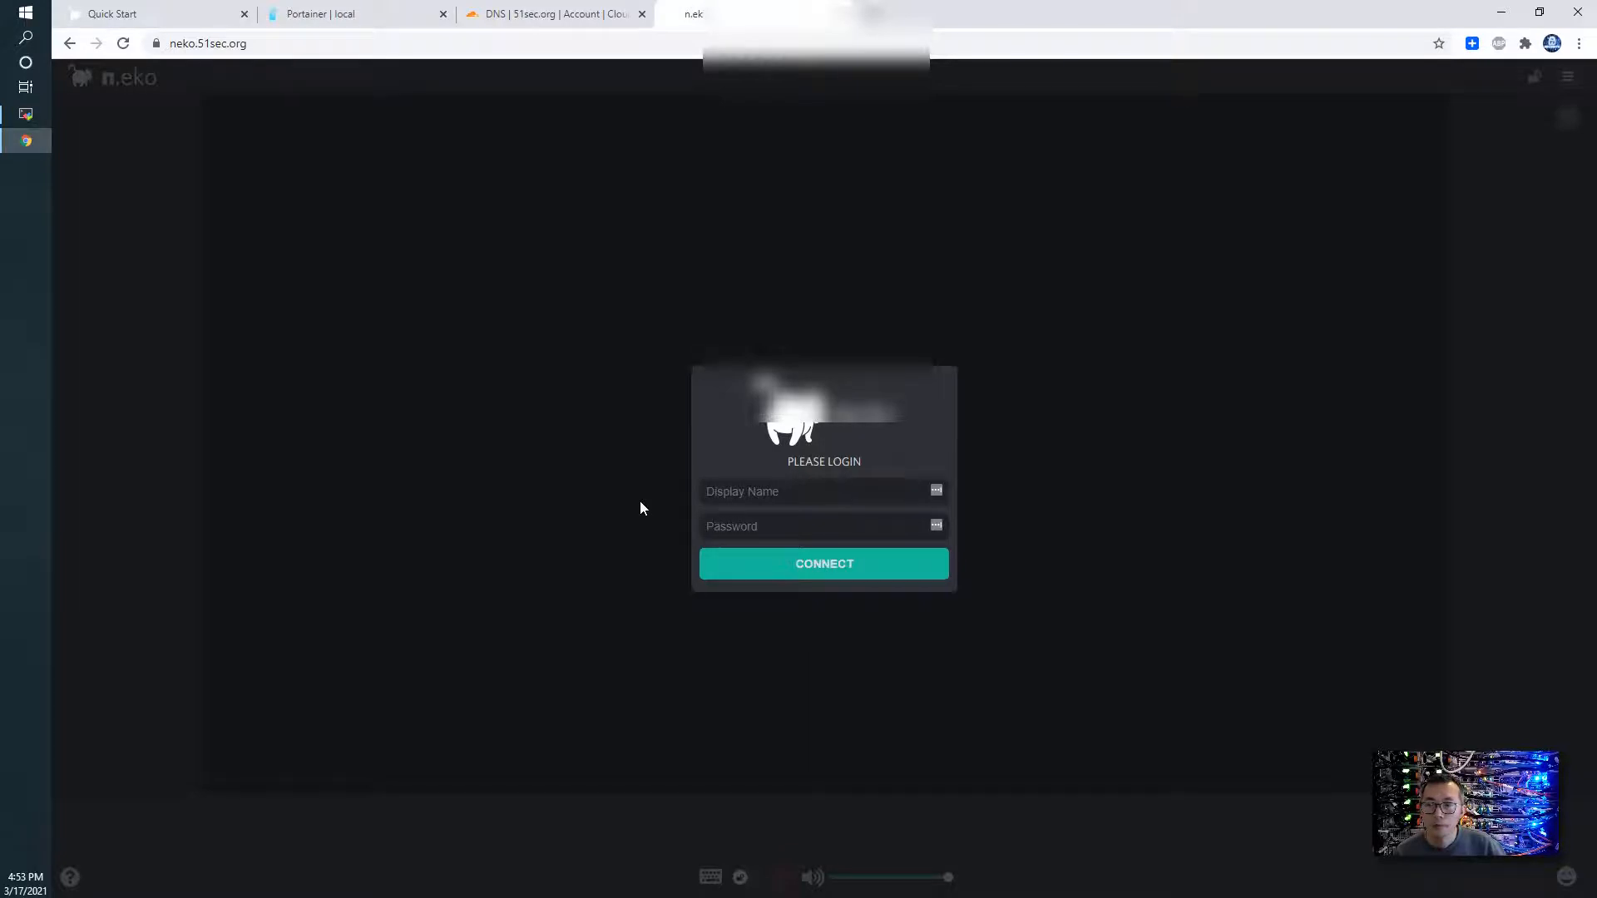
left_click(795, 491)
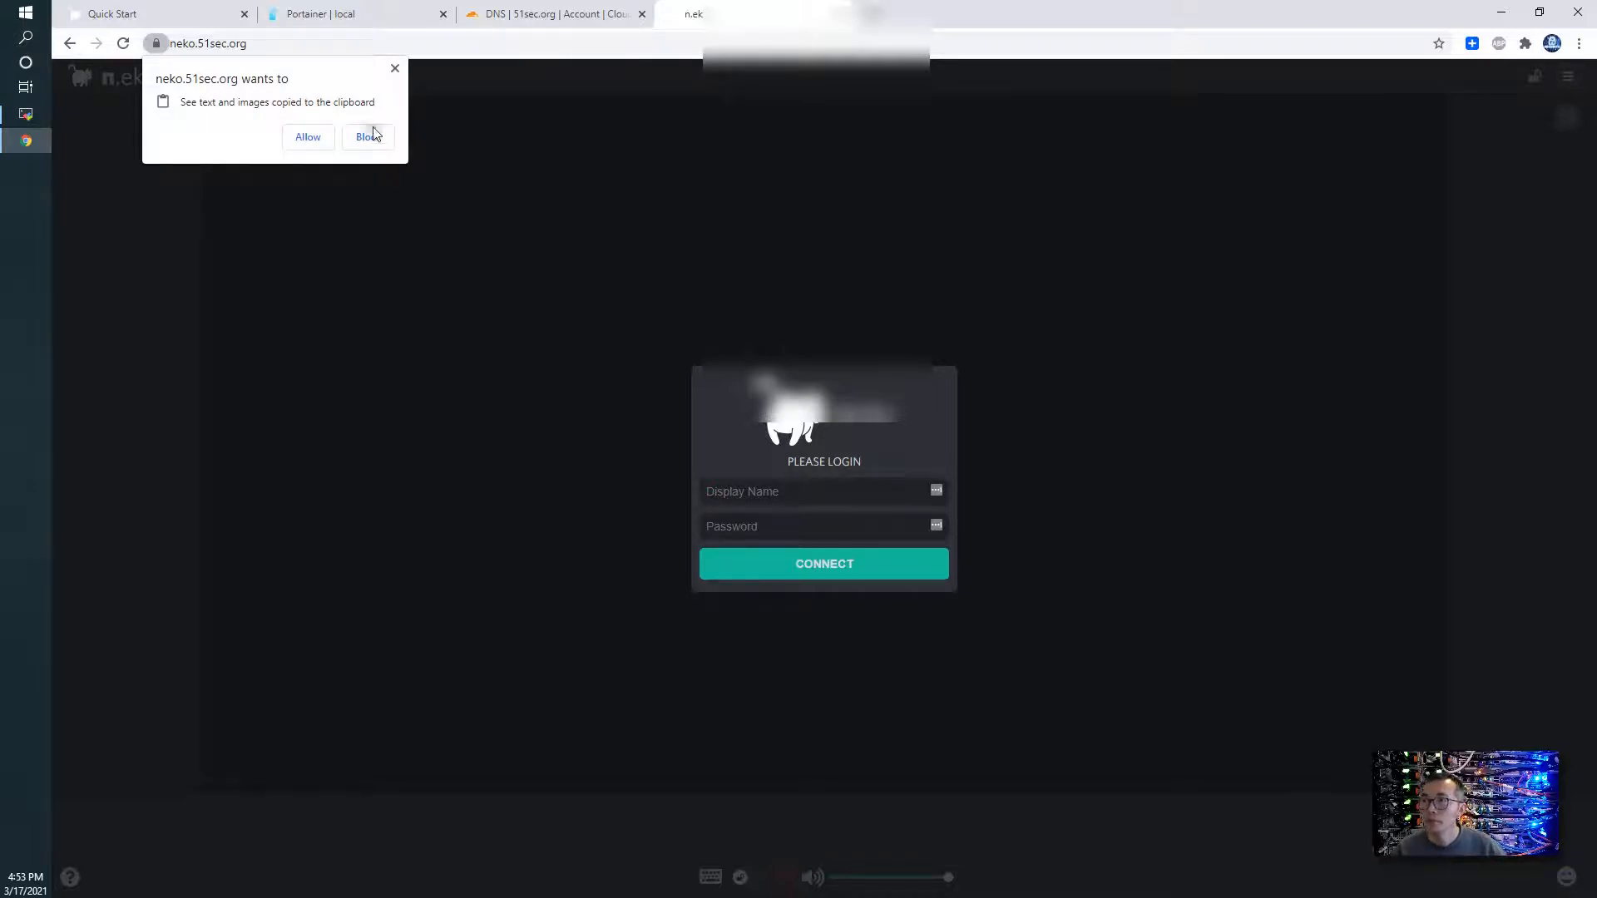
Step: Log in to the n.eko room as 'admin' with its password and connect
type("ad")
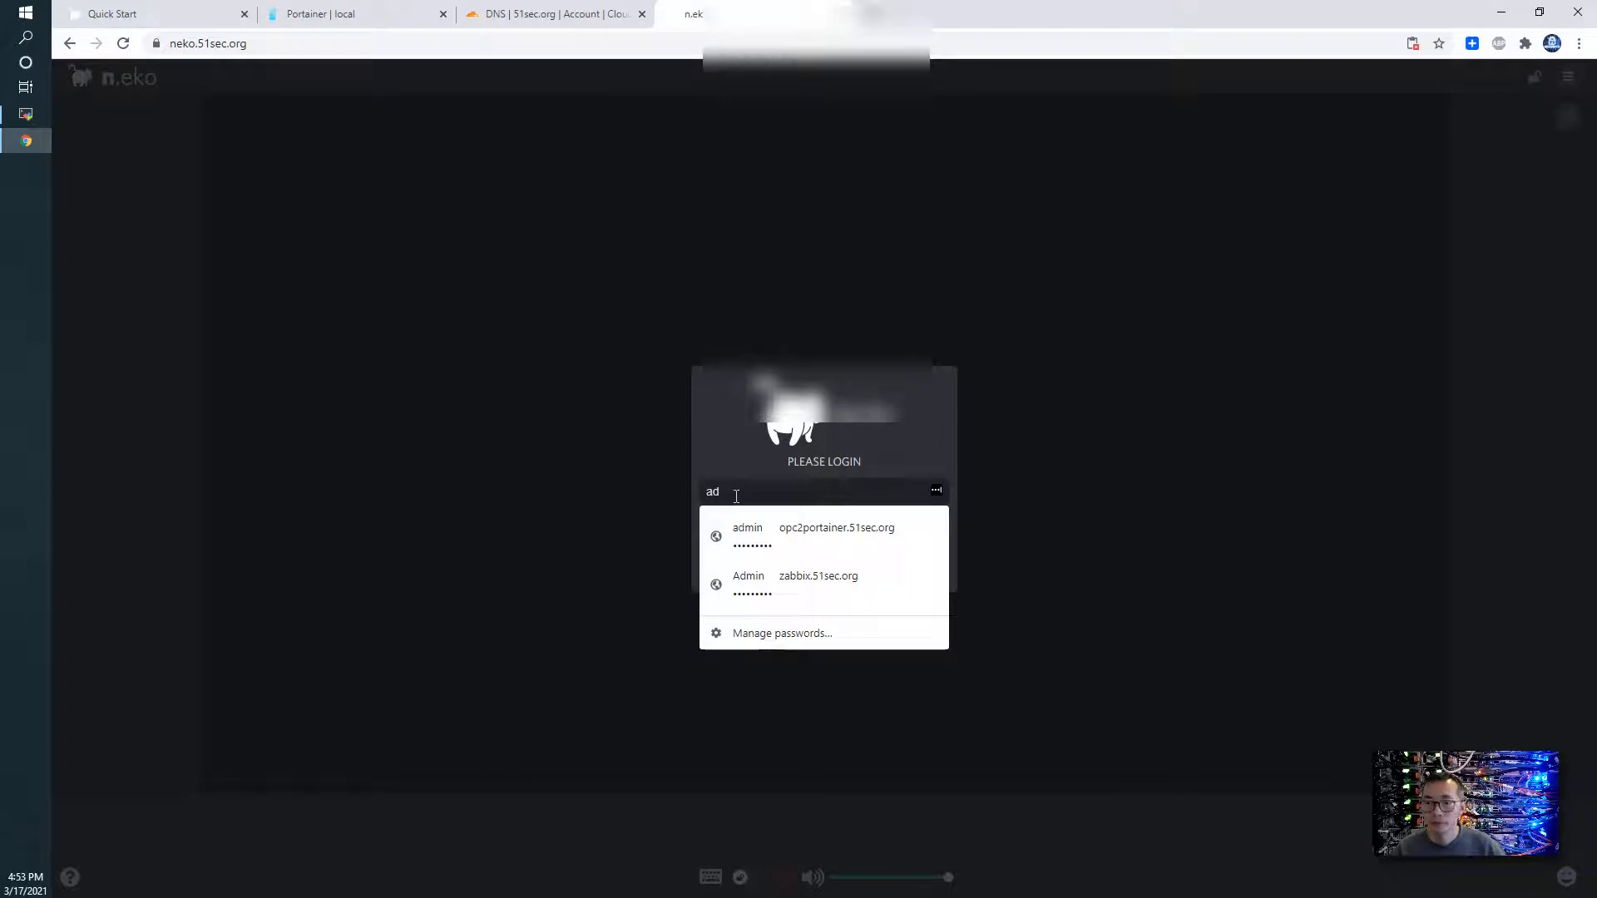
type("min")
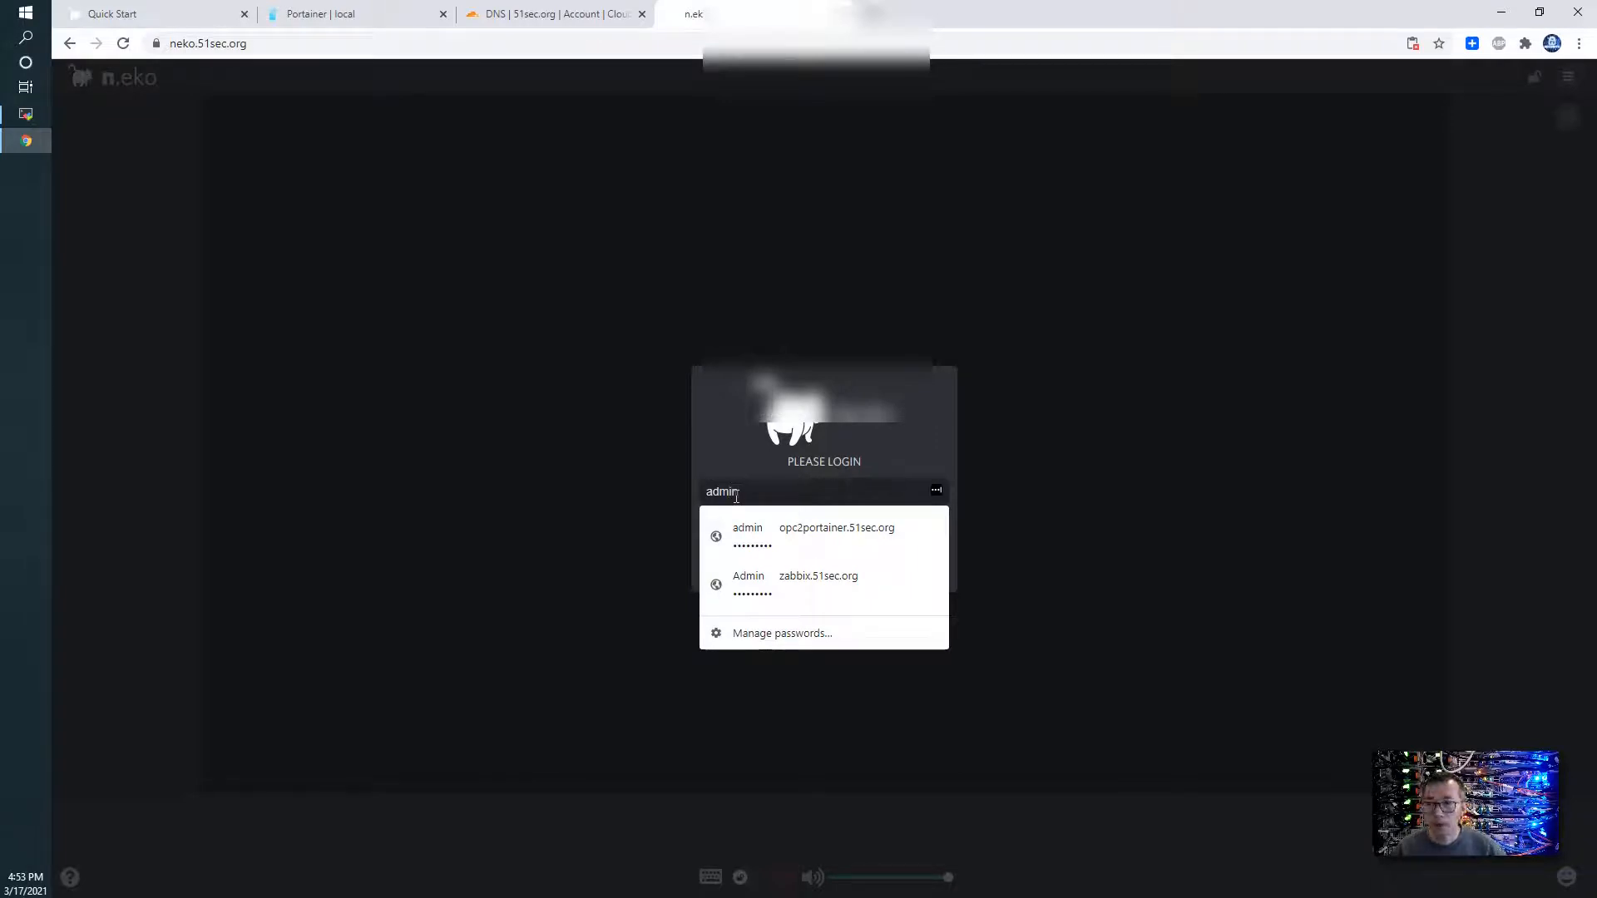
left_click(825, 528)
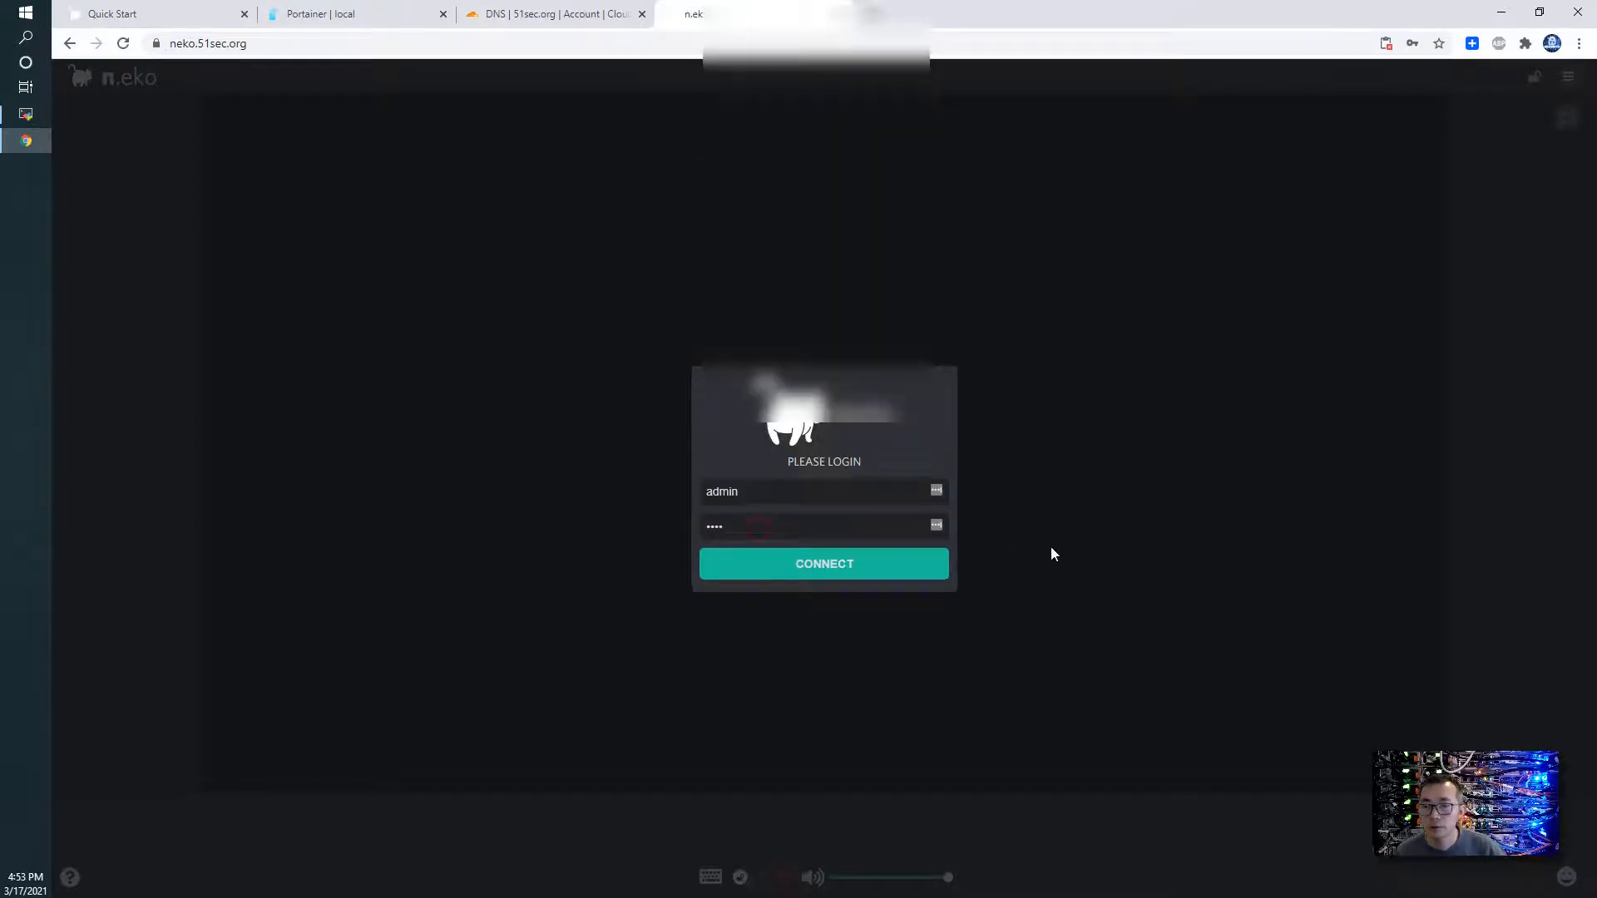
left_click(823, 564)
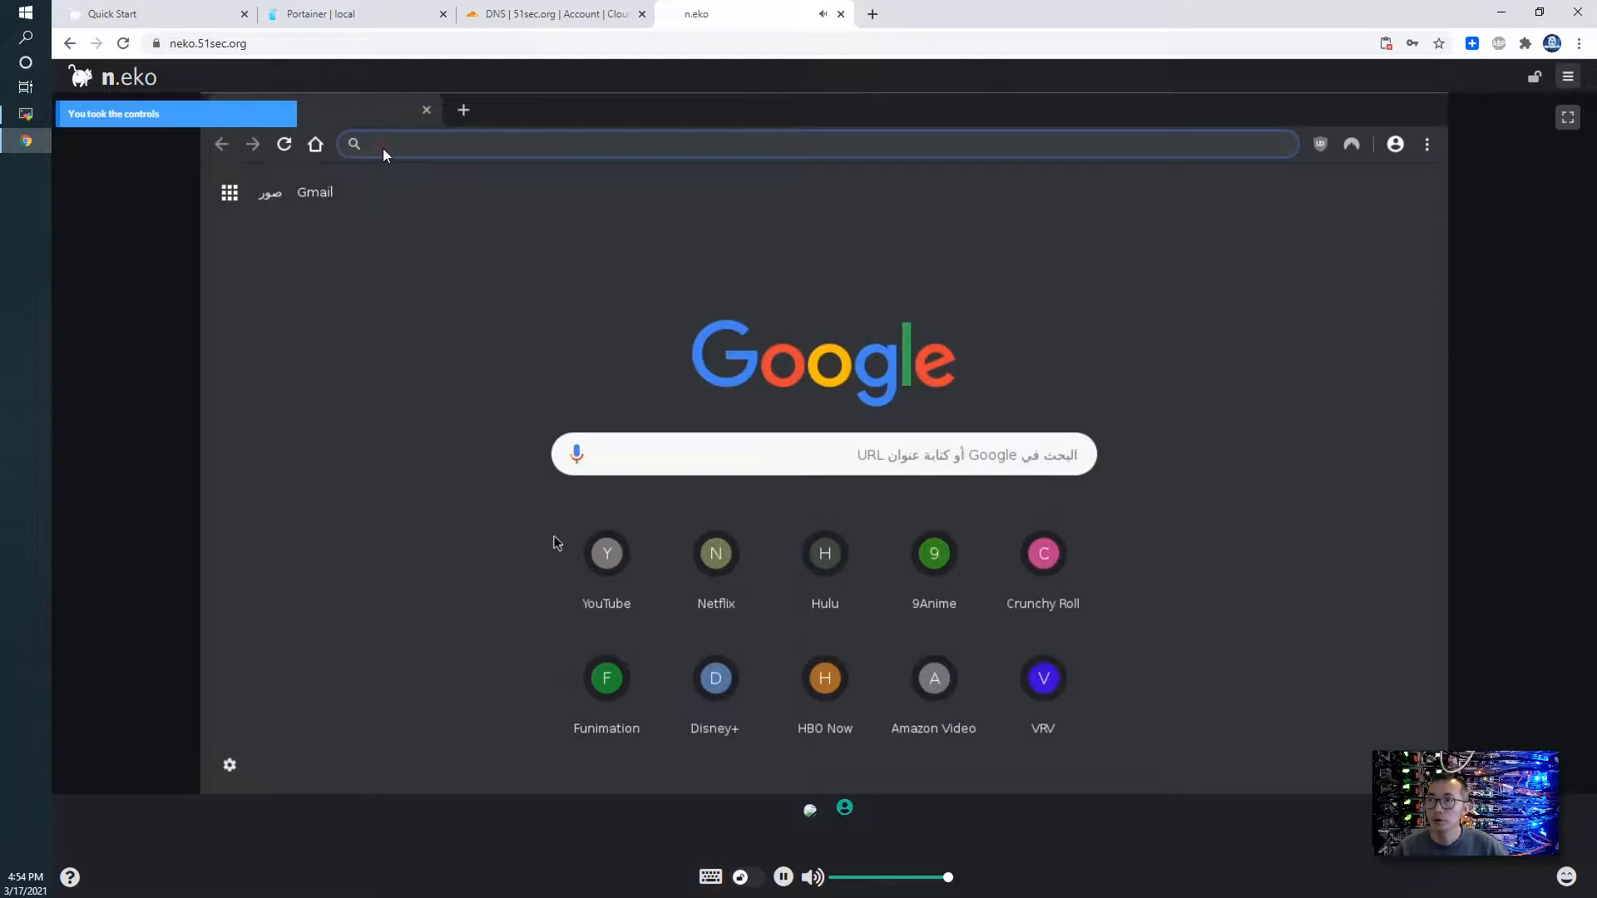
Step: Search whatismyip in the virtual browser and load WhatIsMyIP.com, confirming 140.238.153.62 in Toronto
left_click(396, 143)
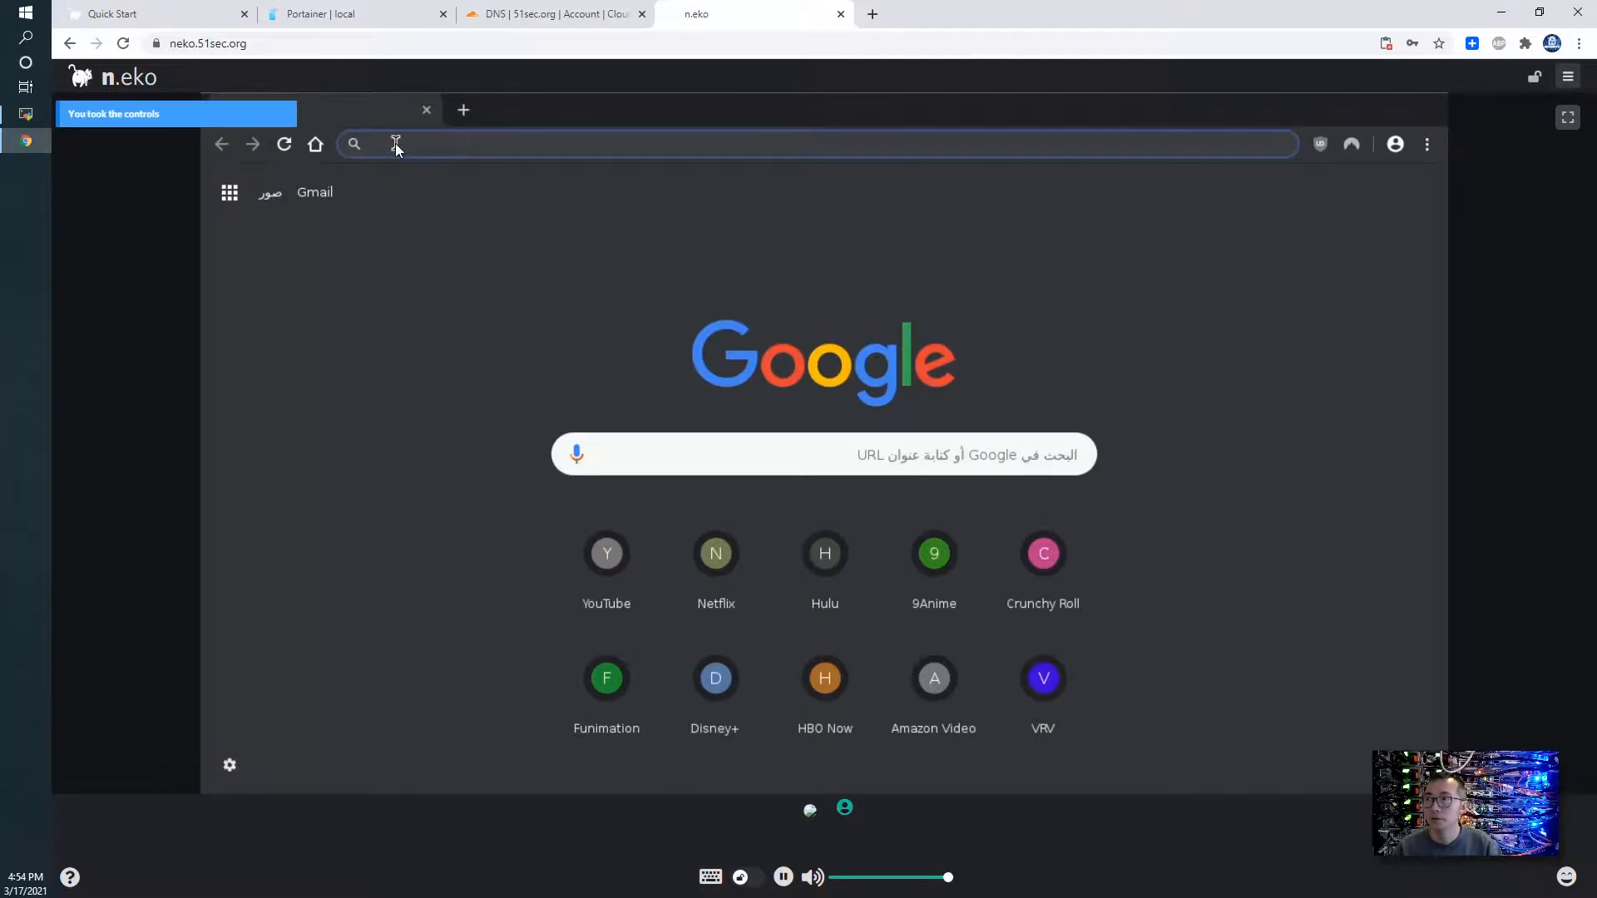
type("whatismyip&oq=whatis&aqs=chrome.0.0l2j69i57j0l3.6990j0j7&sourceid=chrome&ie=UTF-8")
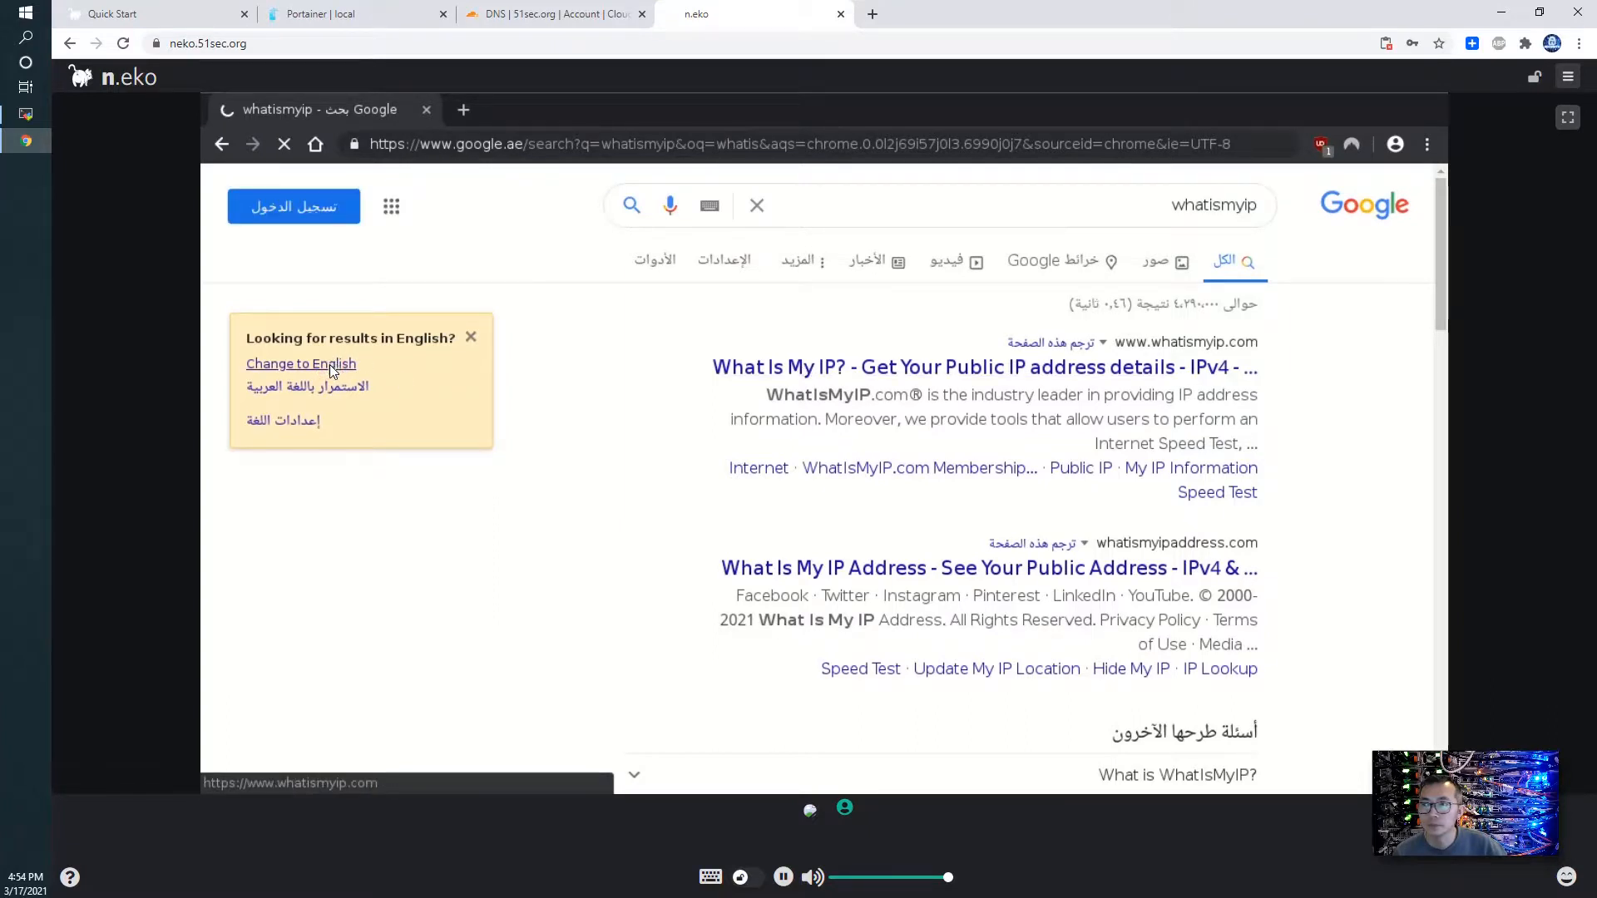
left_click(983, 366)
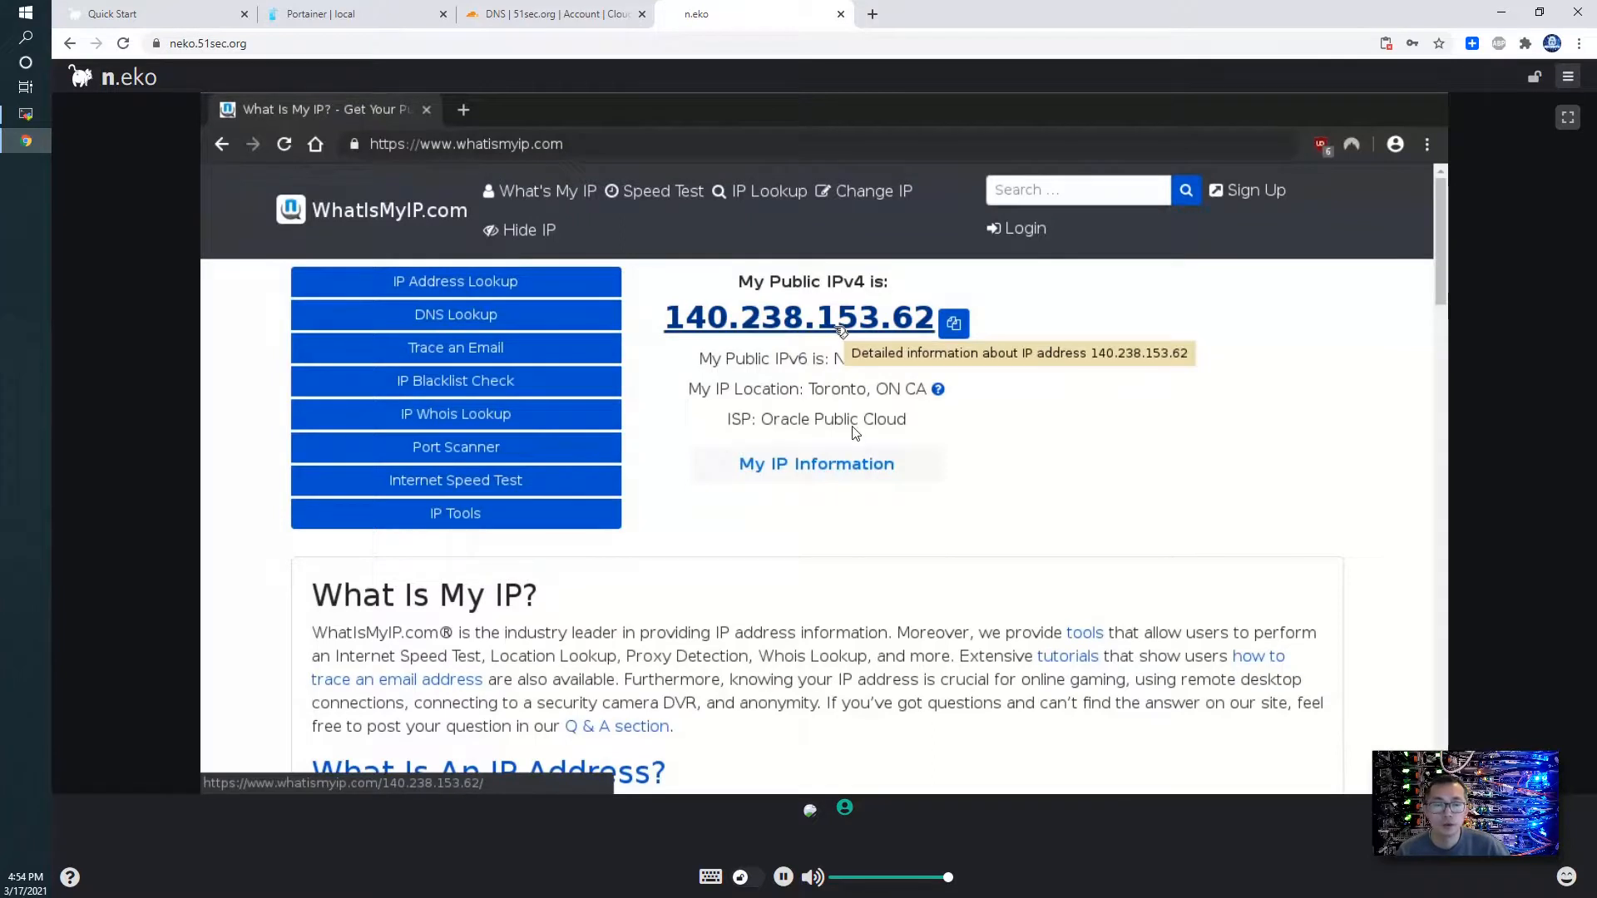
mouse_move(855, 456)
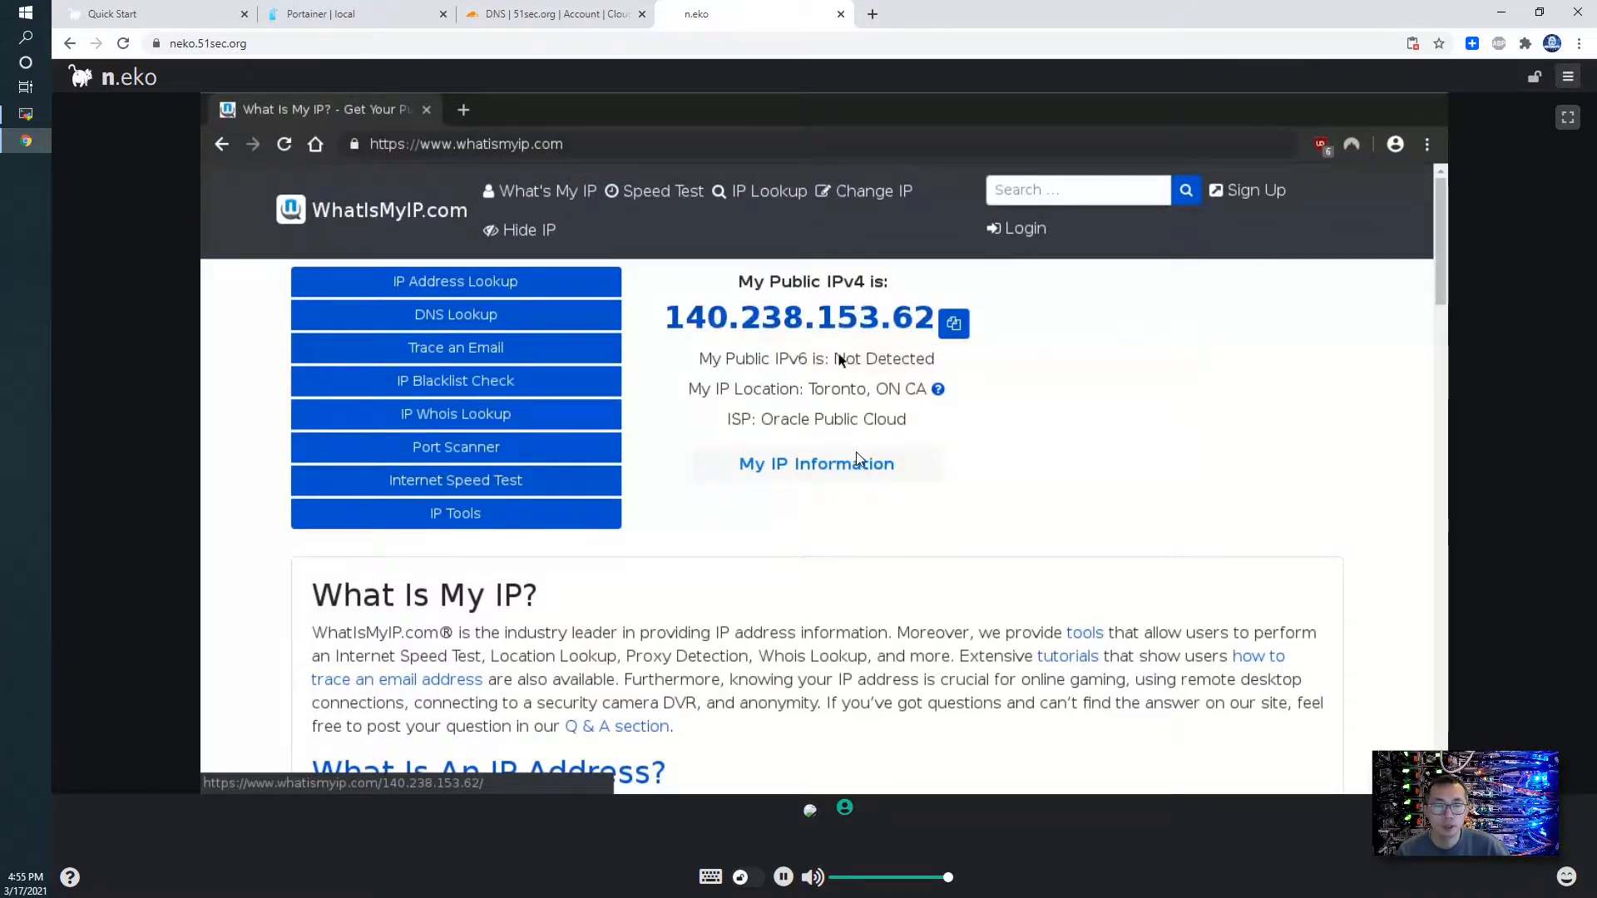